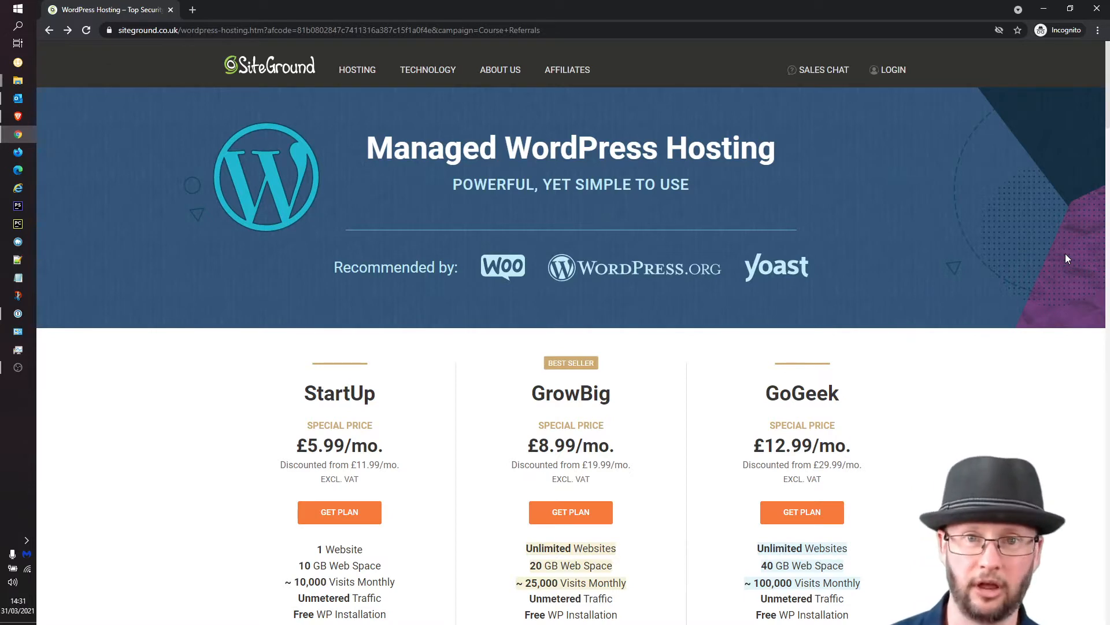
mouse_move(595, 515)
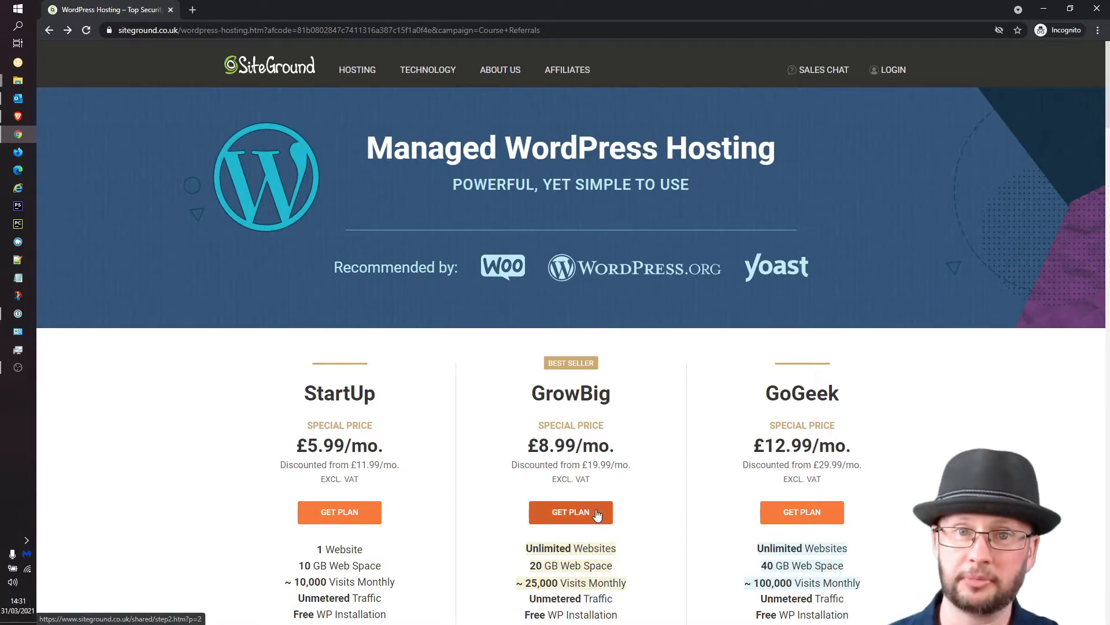
Step: Choose the GrowBig plan with the existing domain betaserver.net and proceed to review
click(571, 512)
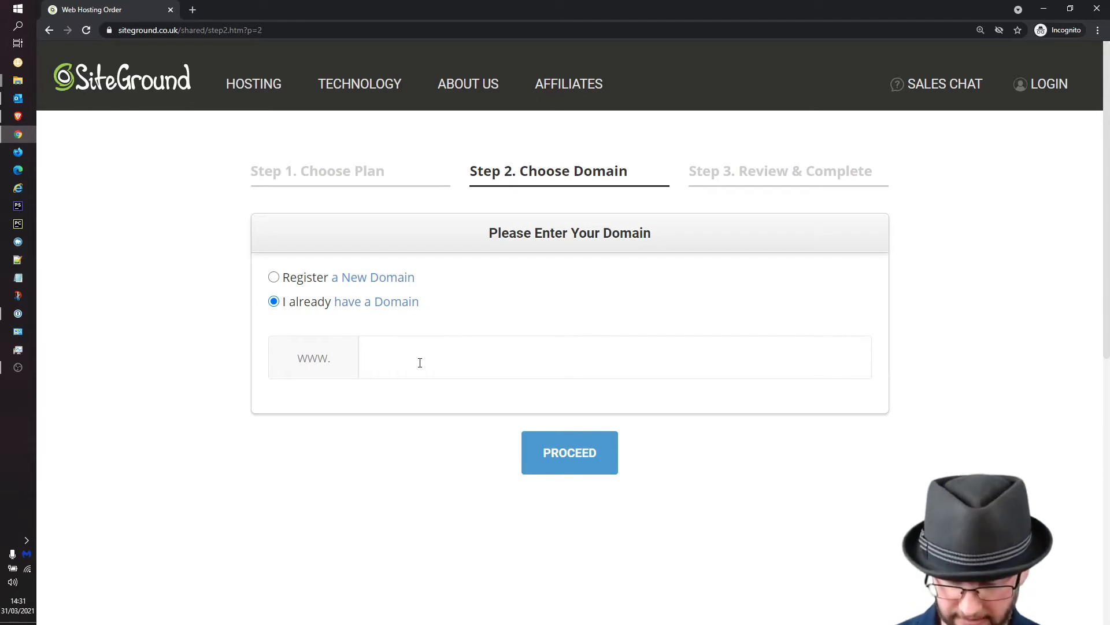
text(betaserver.)
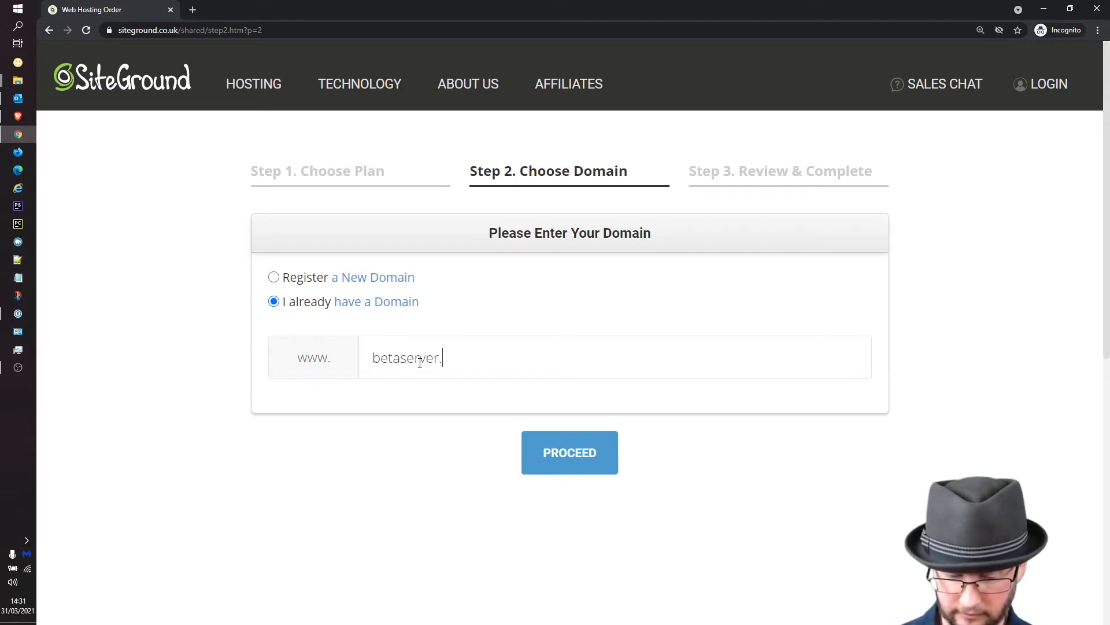
text(net)
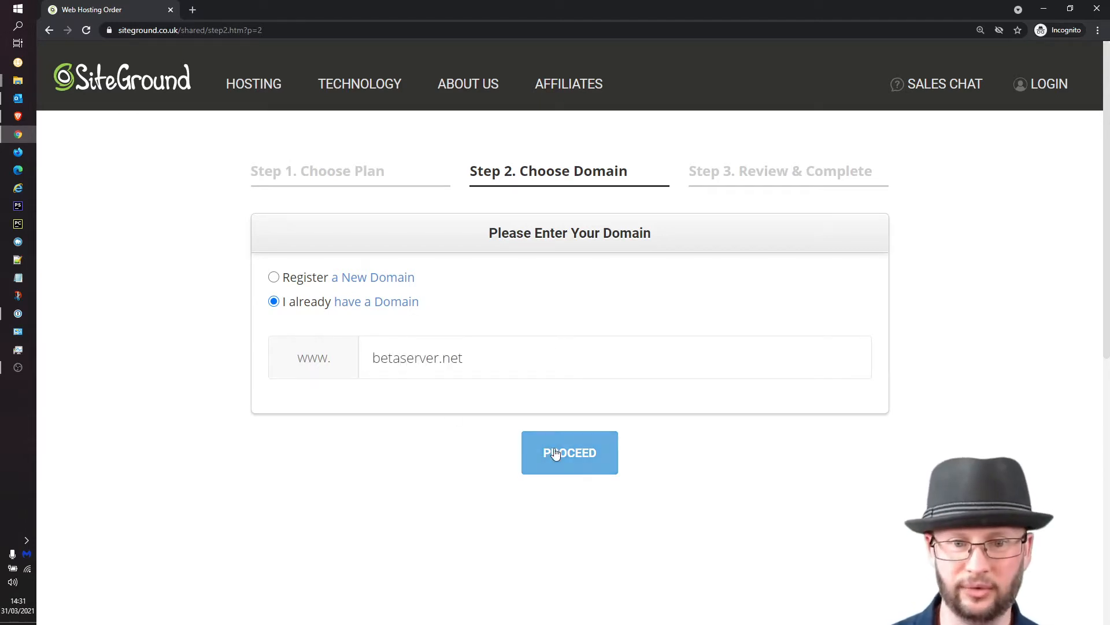
click(570, 452)
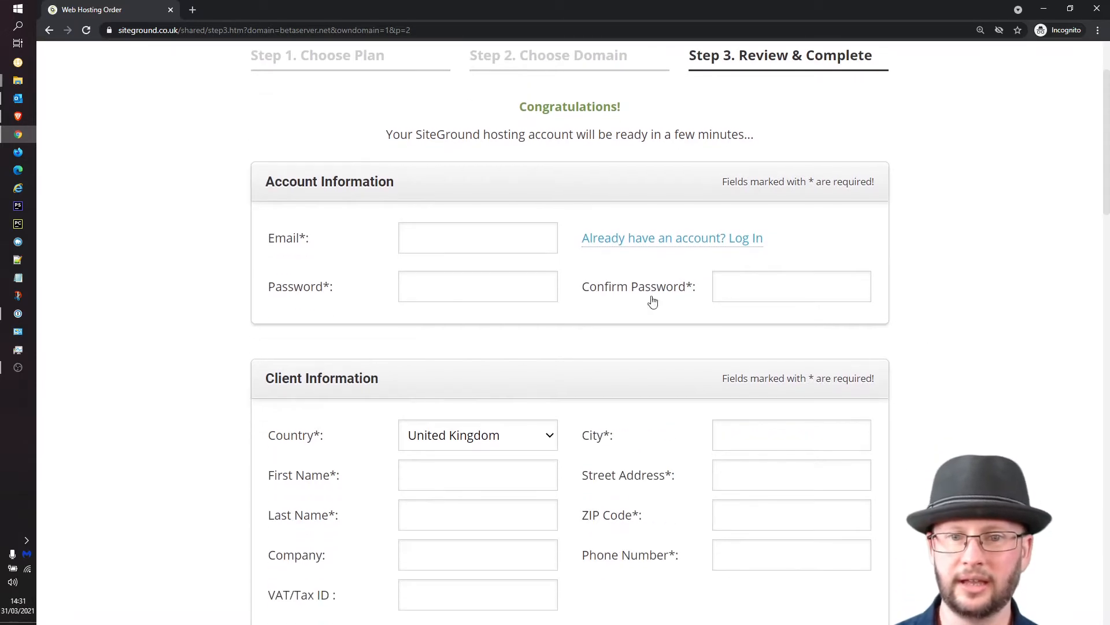
Step: Start the account email and check the GrowBig, United Kingdom, 12-month summary
click(478, 238)
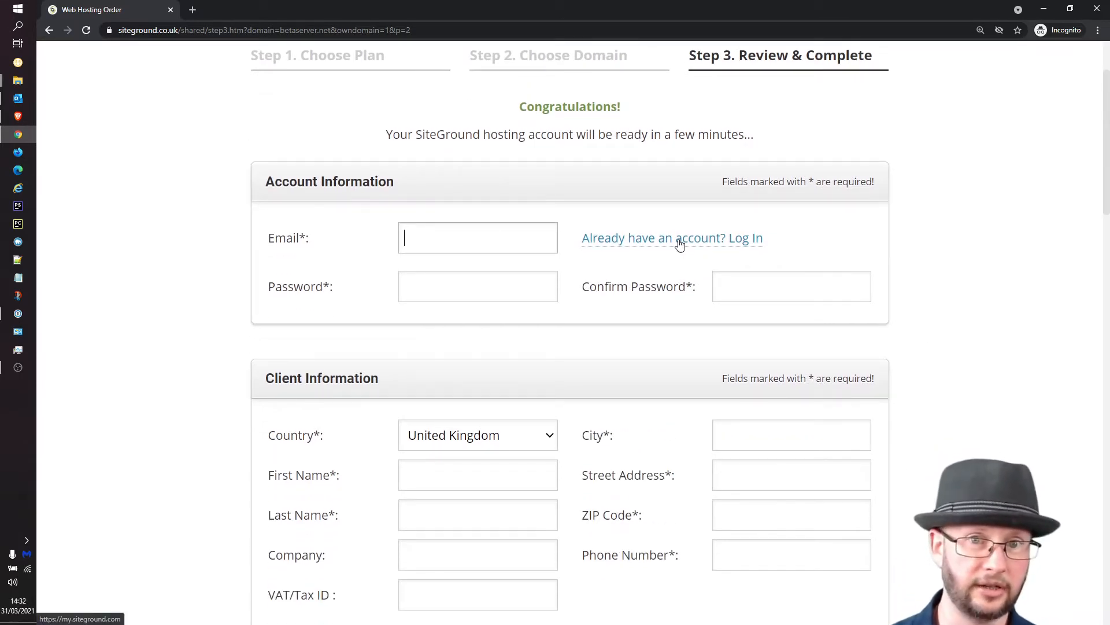
scroll(down, 3)
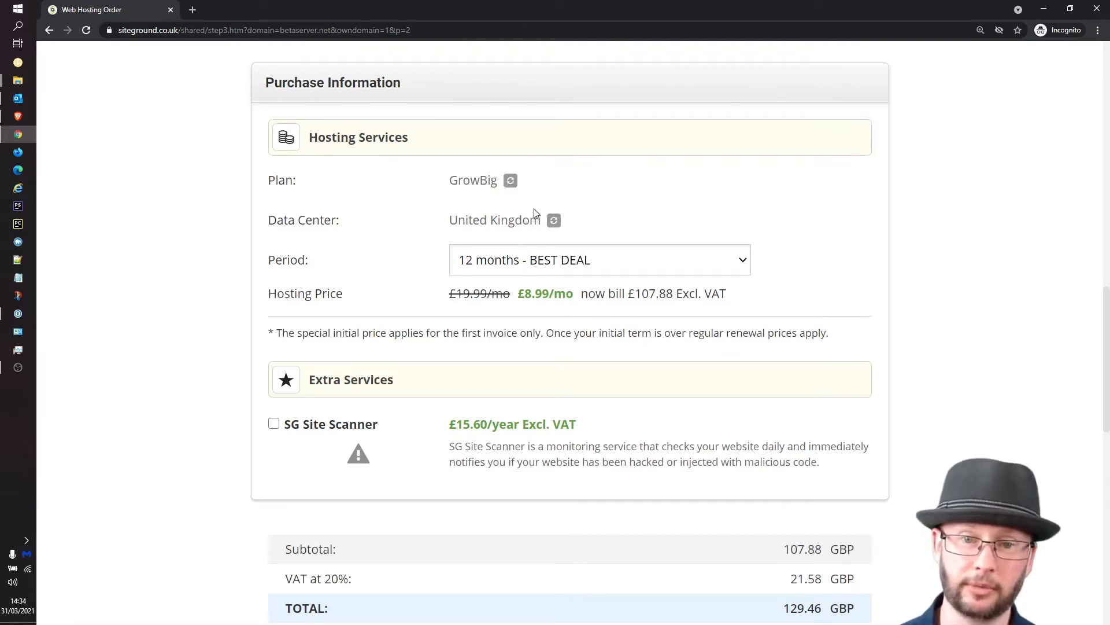
mouse_move(615, 264)
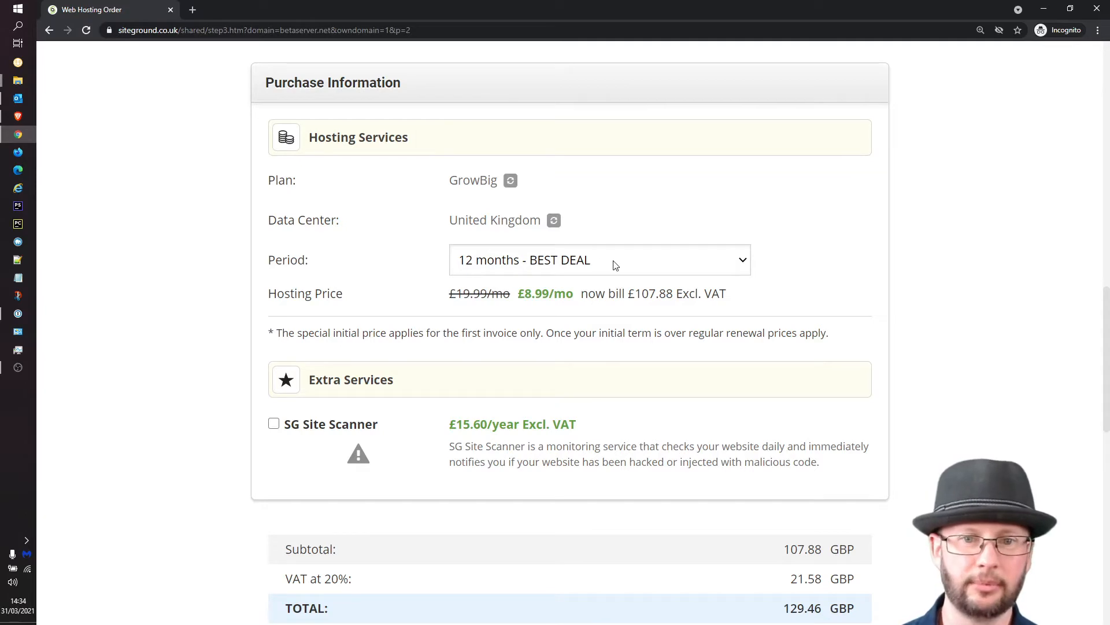
mouse_move(828, 277)
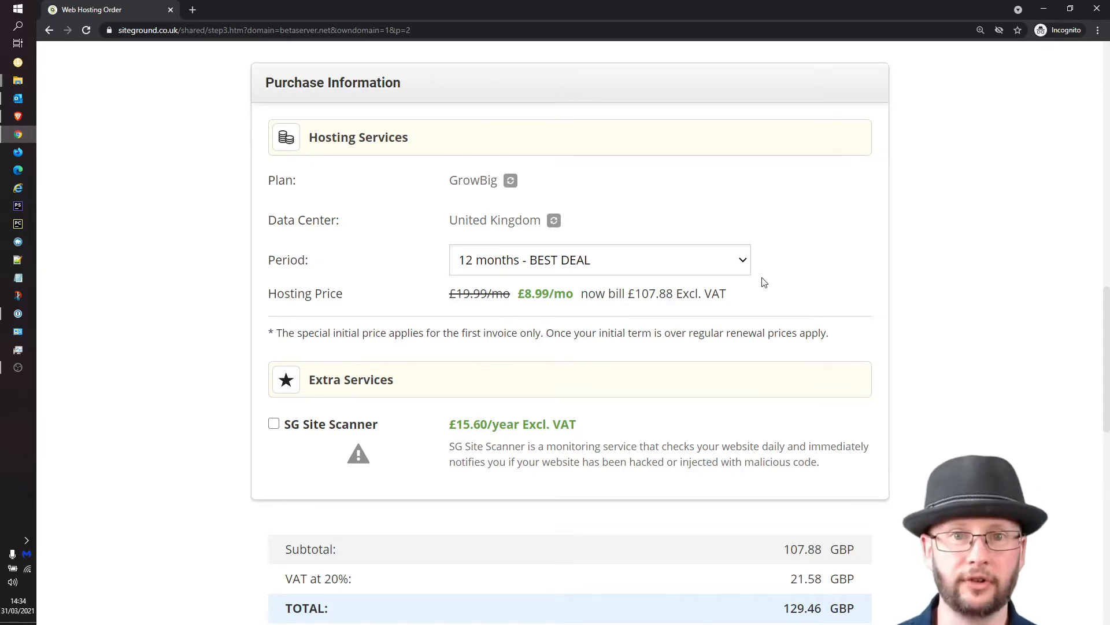
Step: Accept the Terms of Service and pay £129.46 for the GrowBig order
scroll(down, 3)
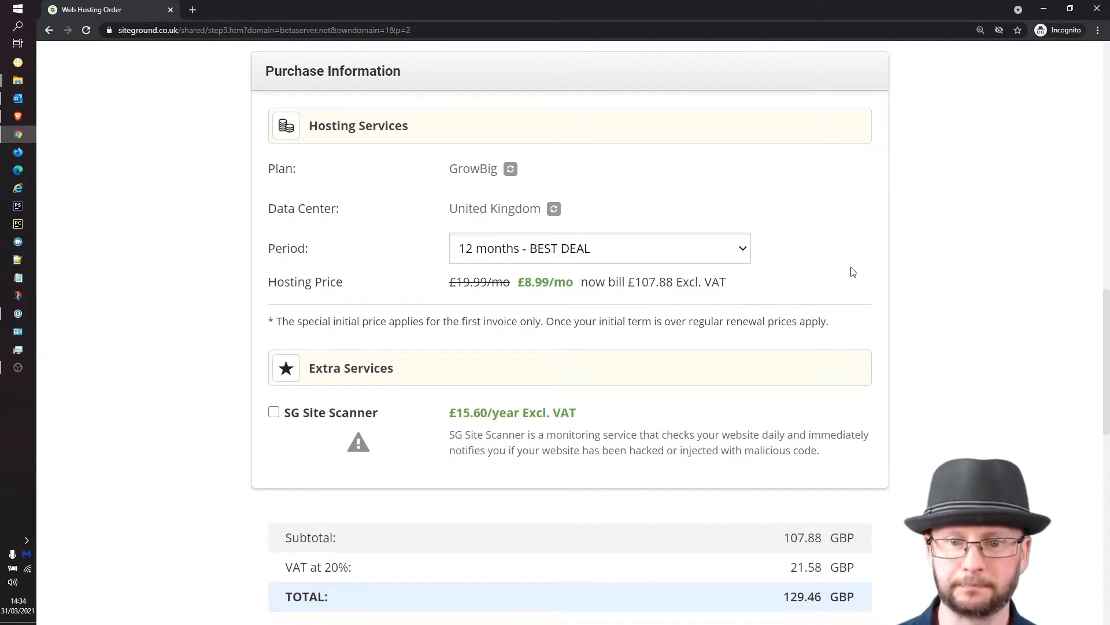
scroll(down, 3)
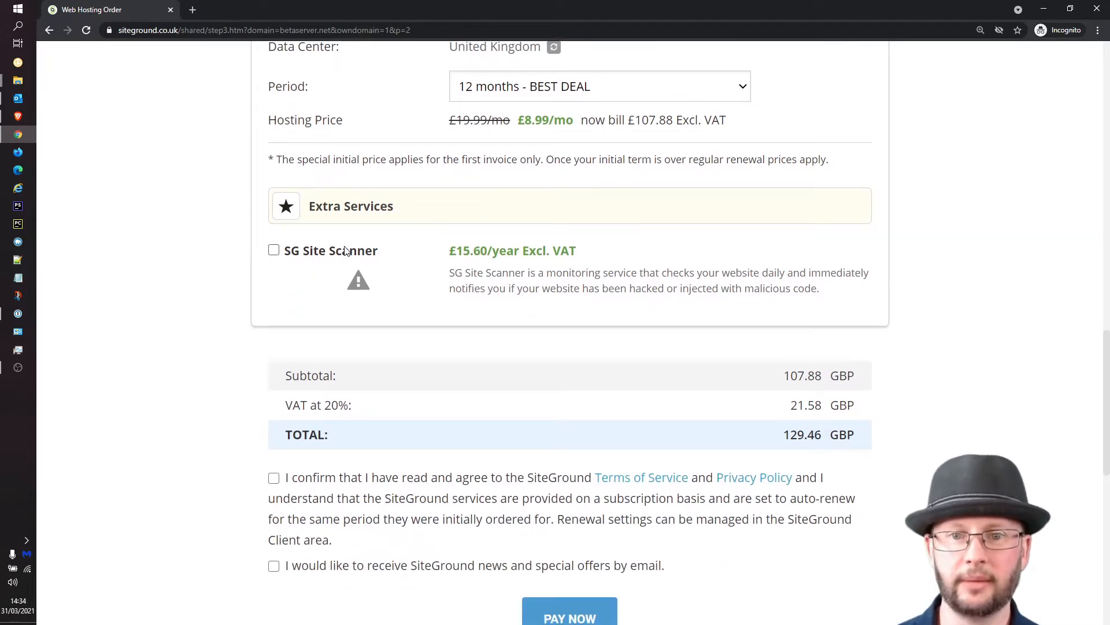
mouse_move(530, 246)
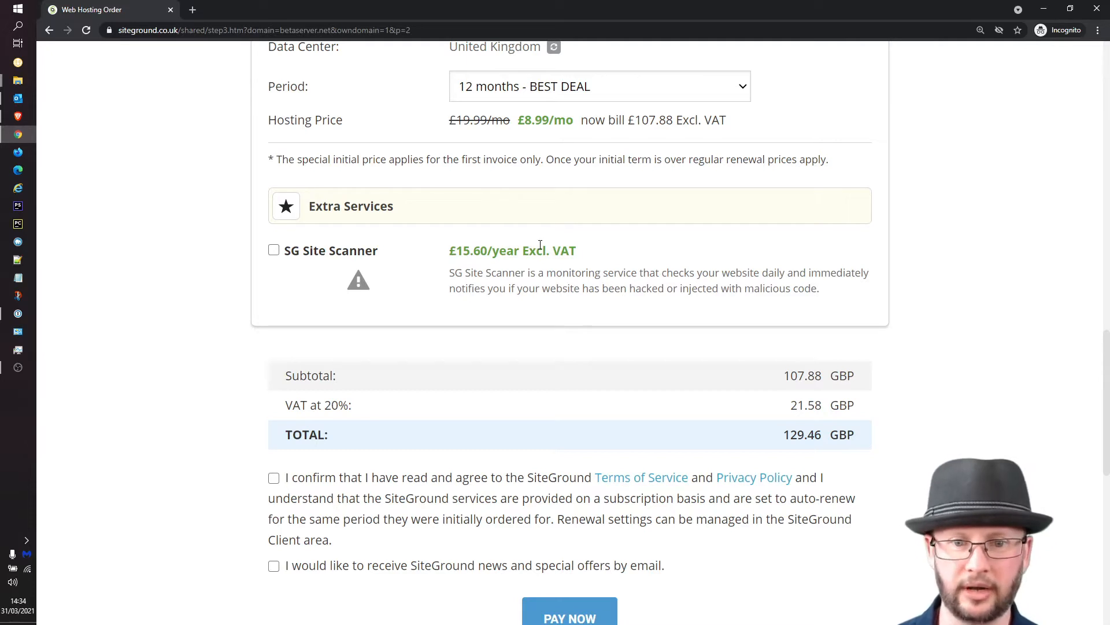
scroll(down, 3)
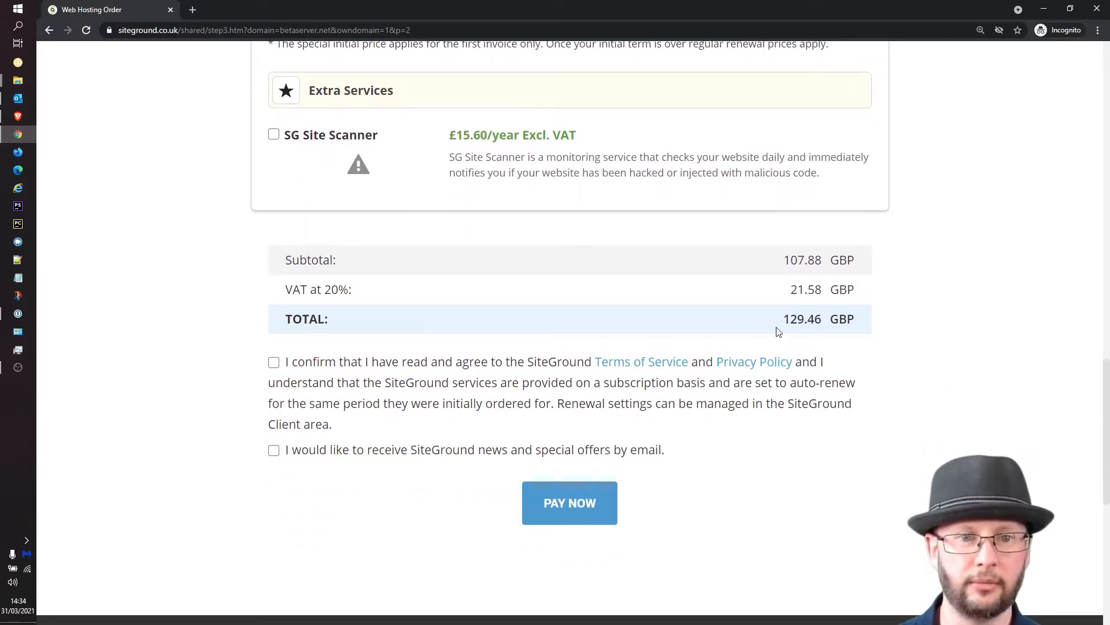
mouse_move(631, 327)
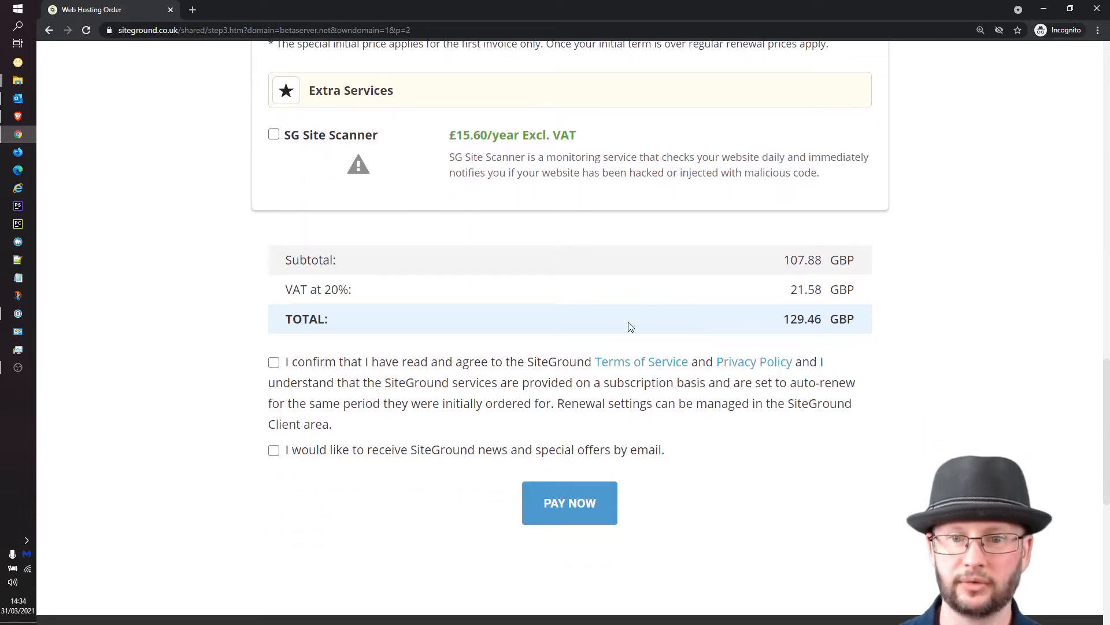
click(273, 362)
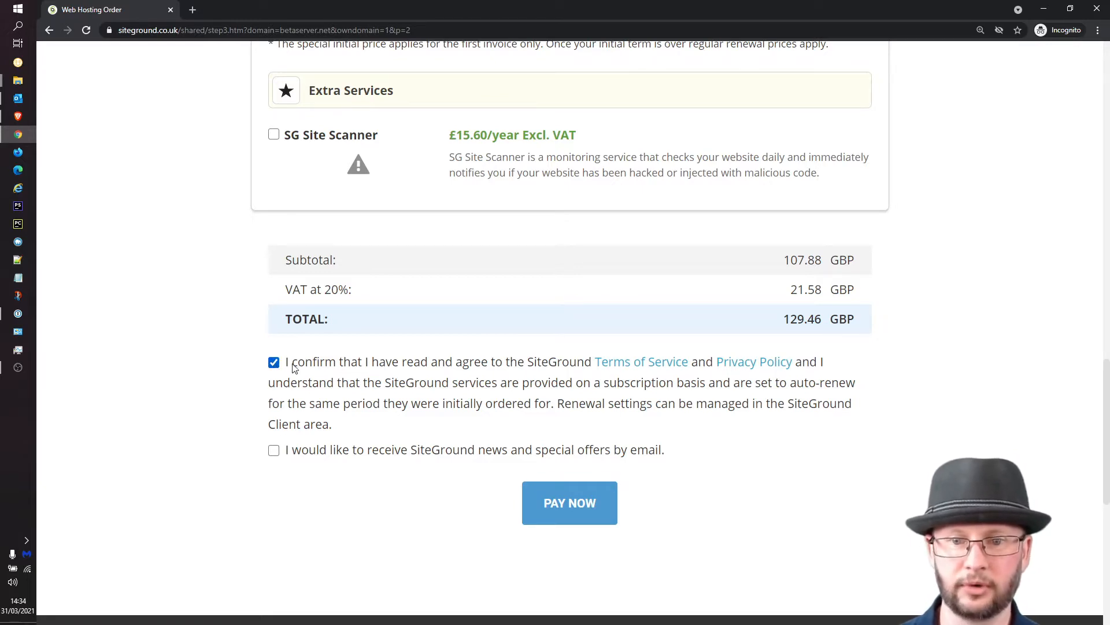
mouse_move(511, 367)
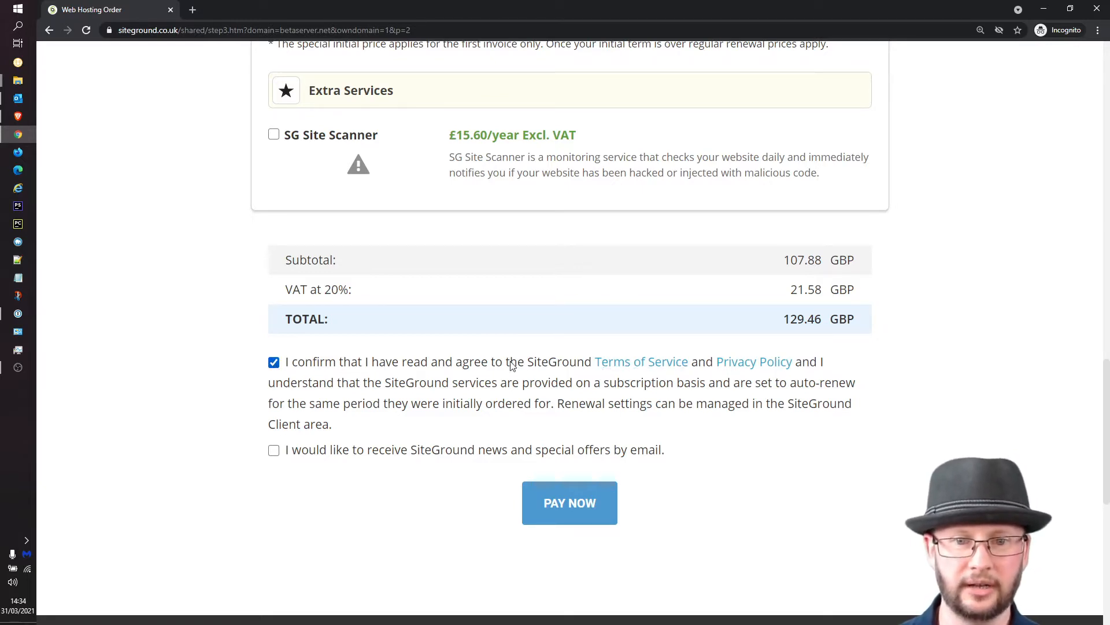
mouse_move(629, 371)
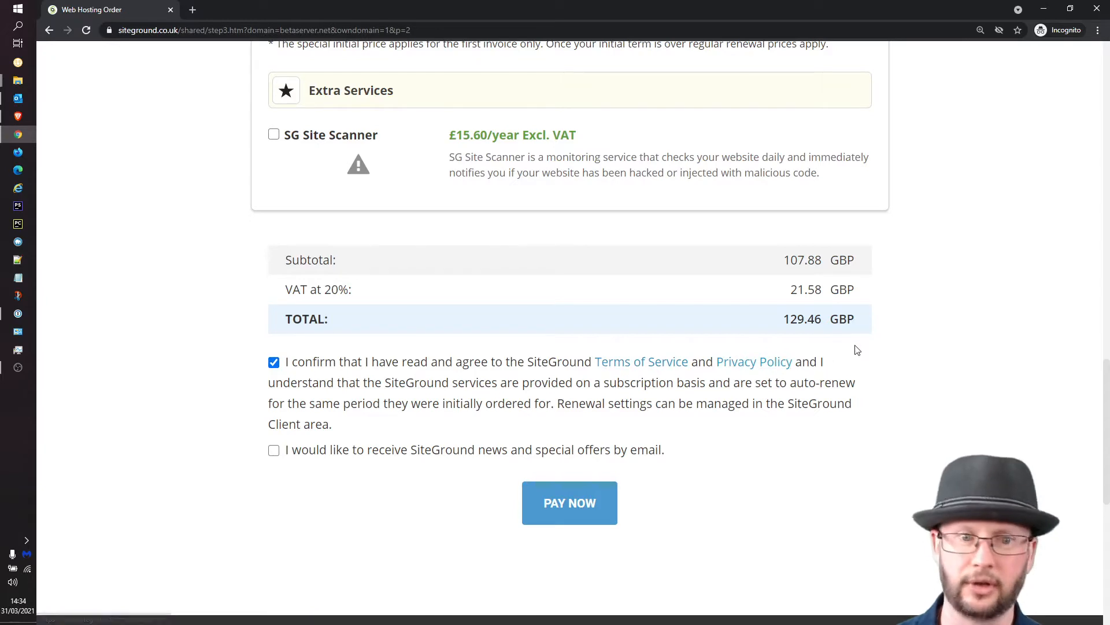
mouse_move(642, 302)
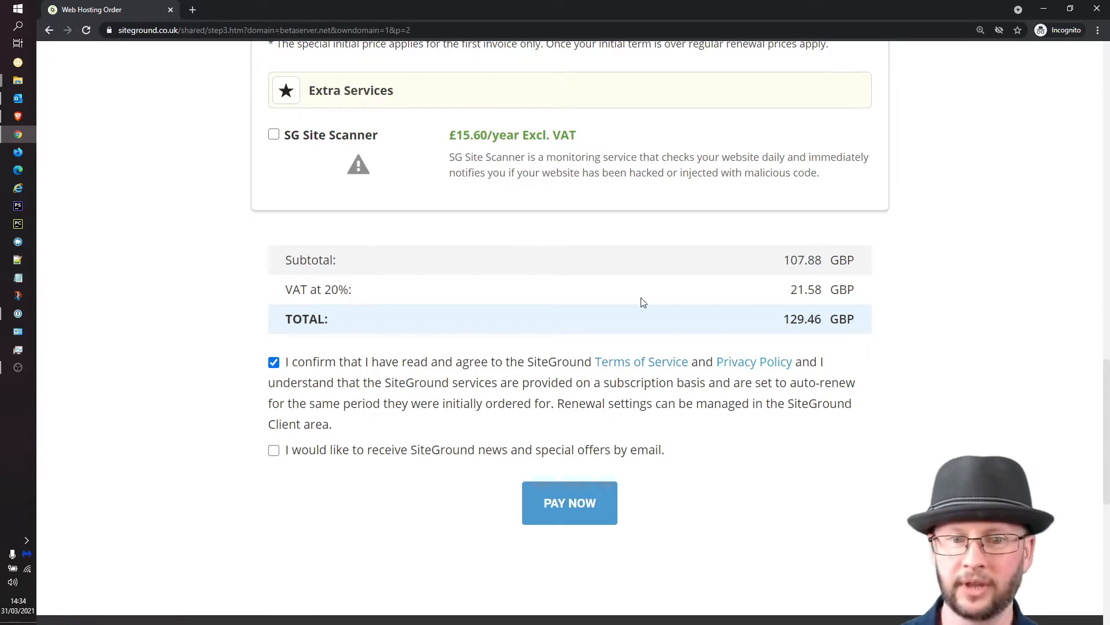
mouse_move(313, 458)
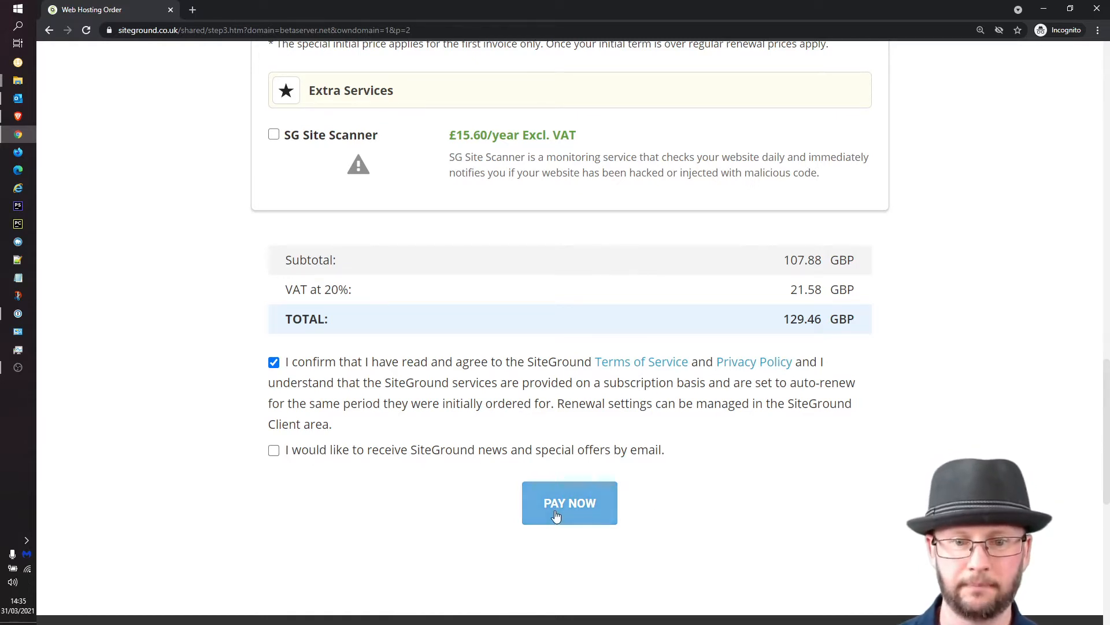
click(570, 502)
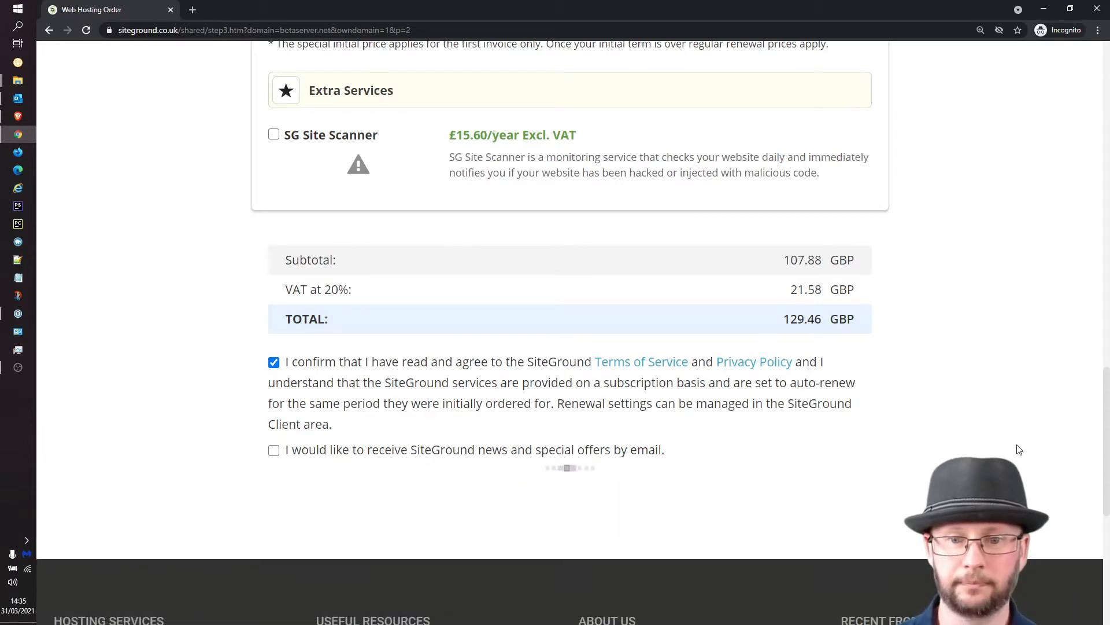
mouse_move(1009, 446)
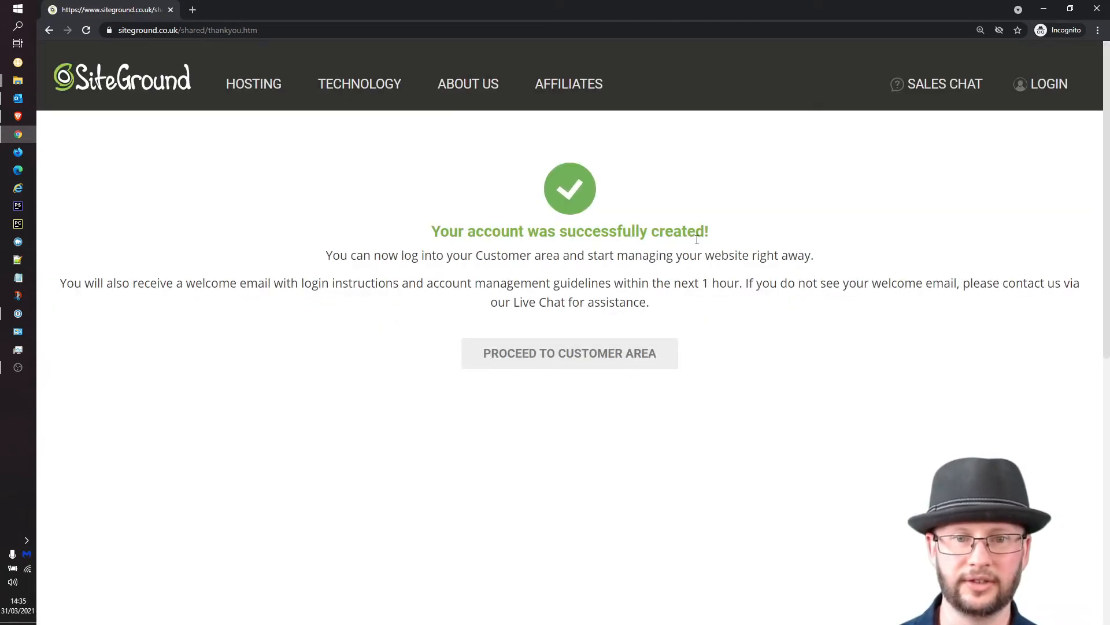
mouse_move(570, 359)
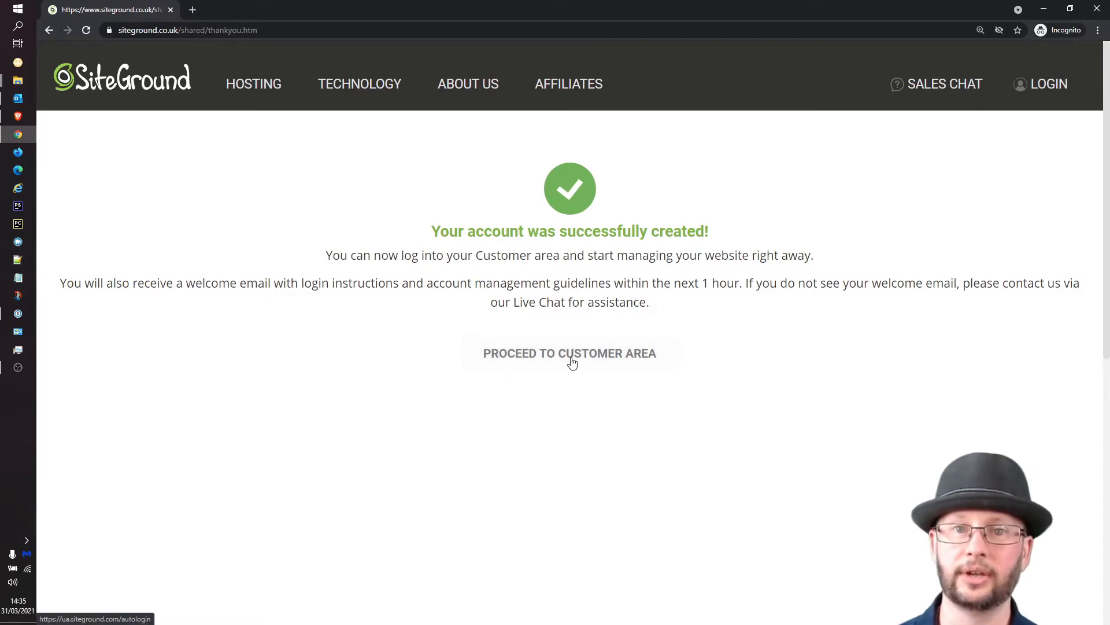
mouse_move(572, 360)
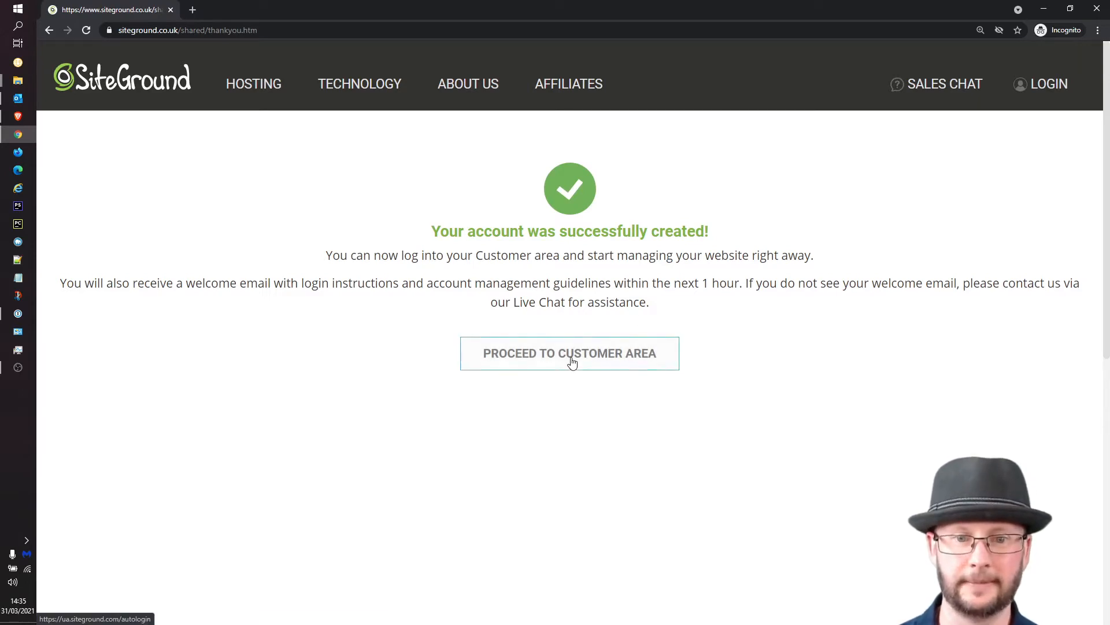
Step: Proceed to the customer area and log in to reach the welcome dashboard
click(569, 354)
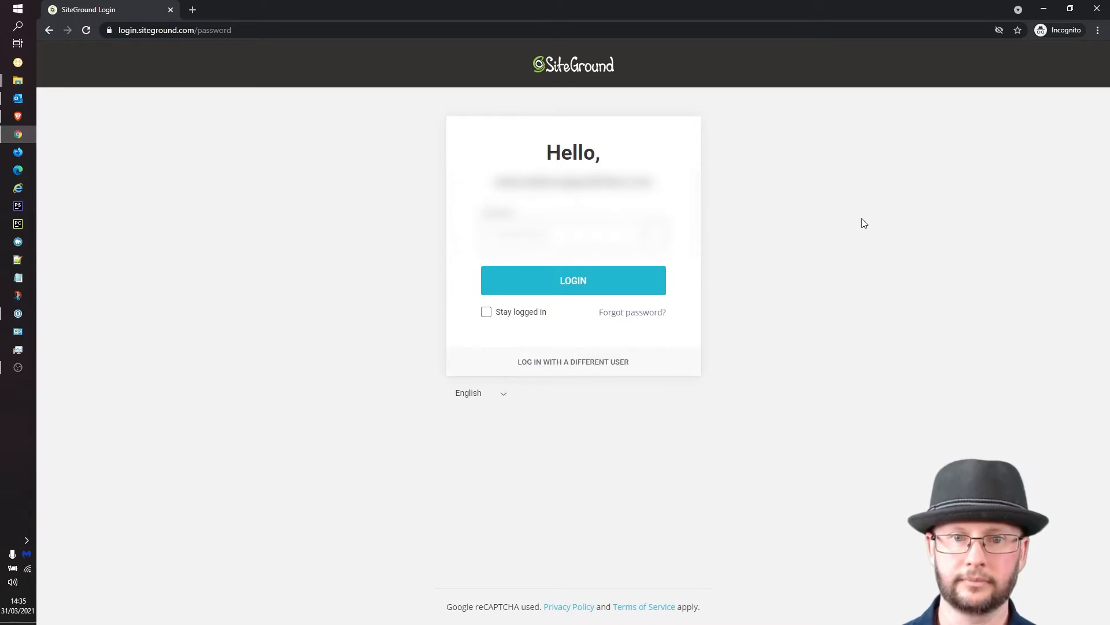
click(573, 280)
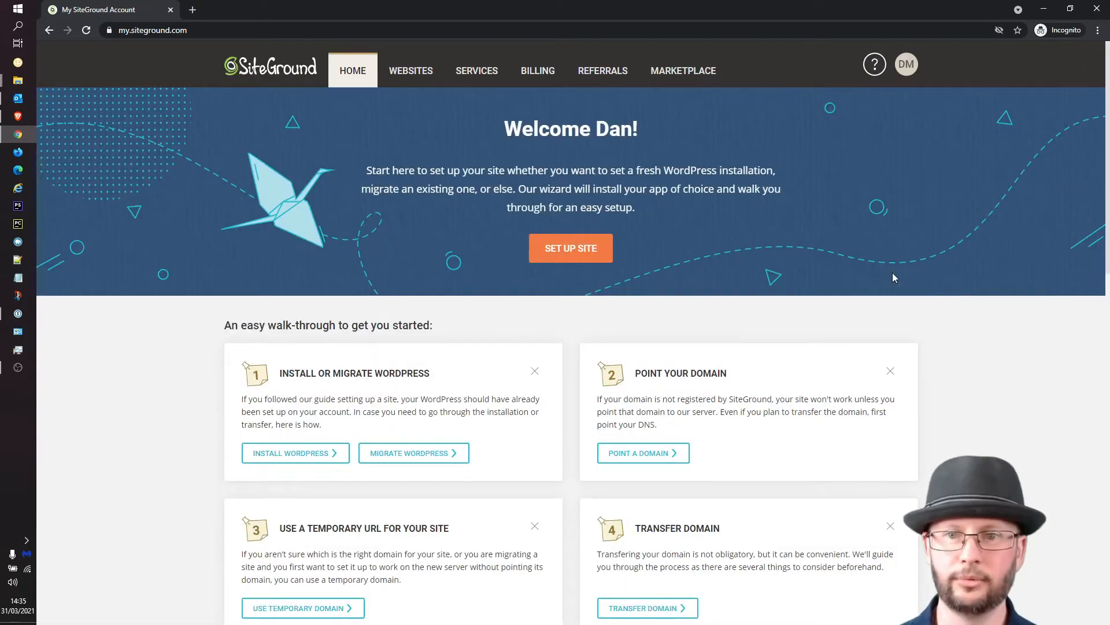
mouse_move(786, 214)
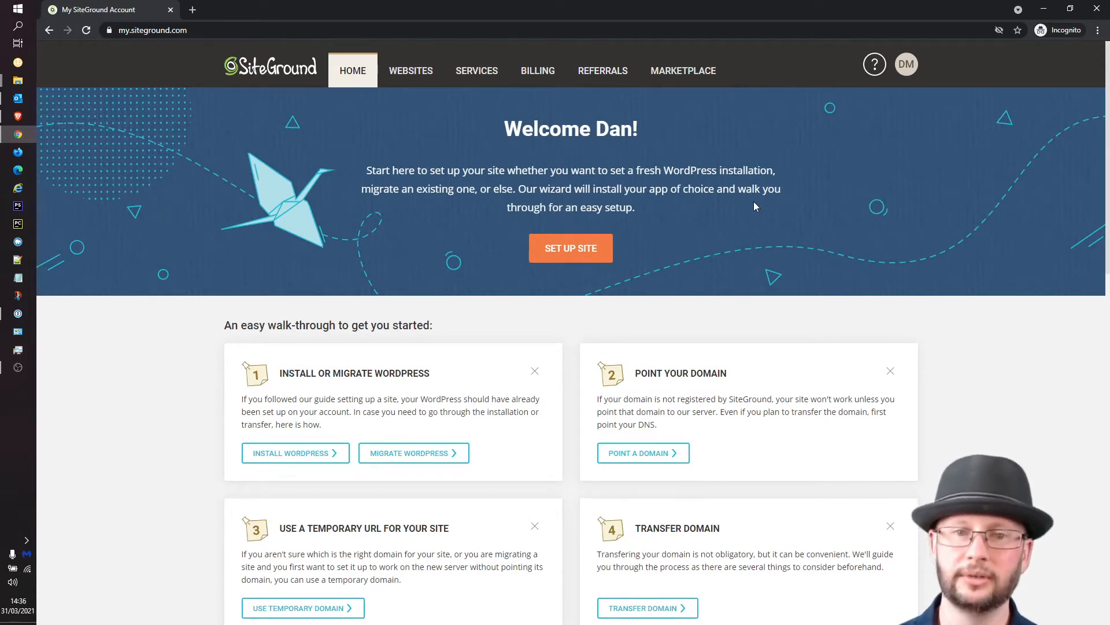
mouse_move(608, 258)
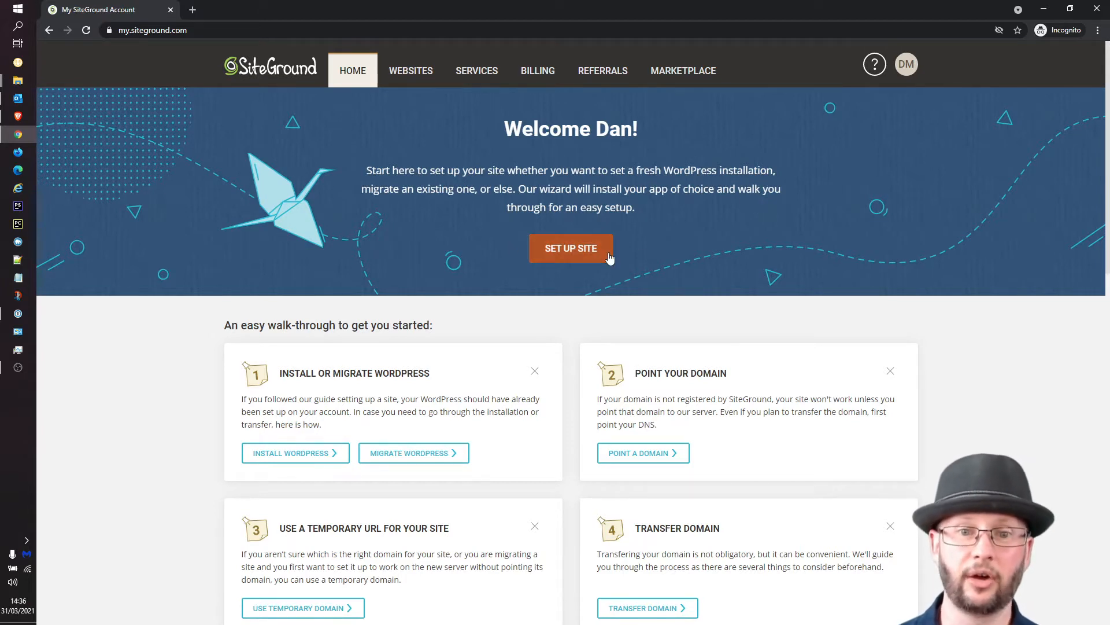
Step: Create betaserver.net as a new empty site with no application and no extras
click(571, 248)
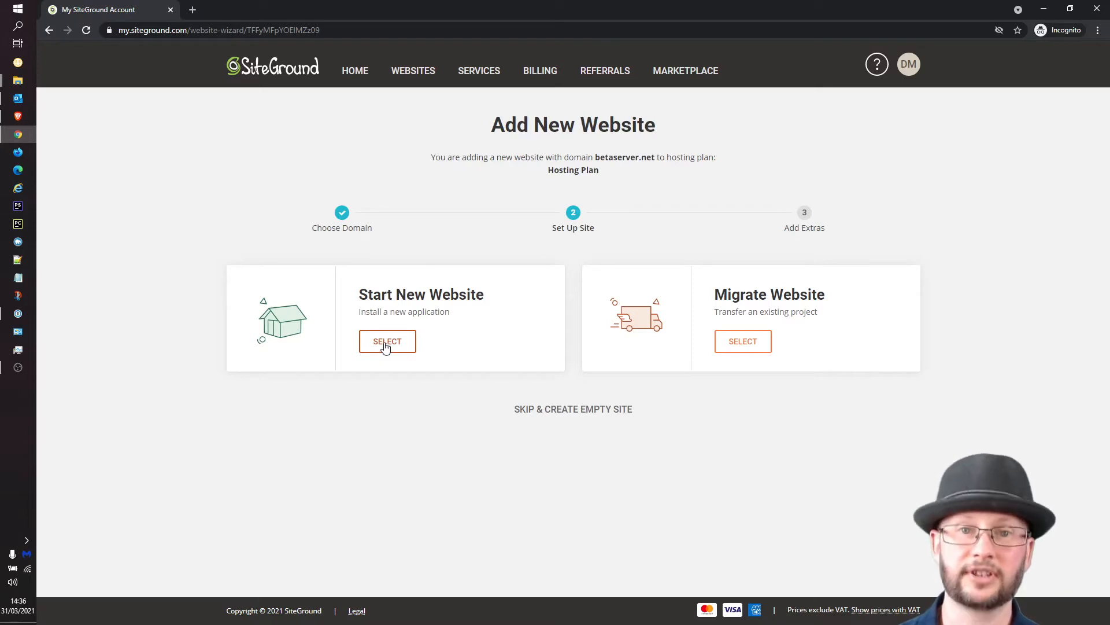
click(388, 341)
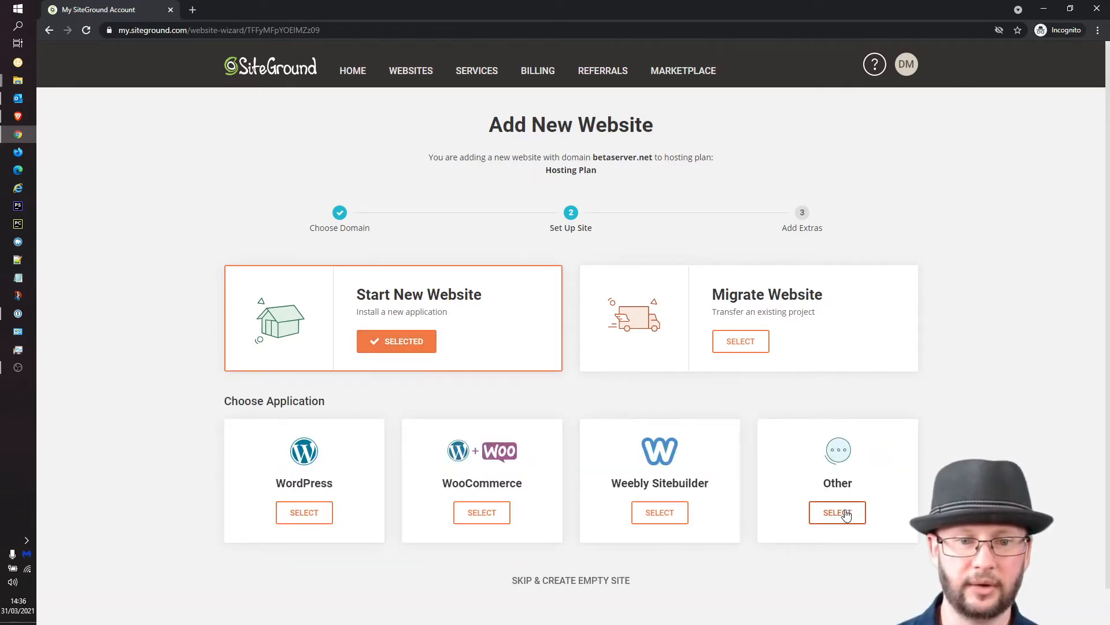
click(837, 513)
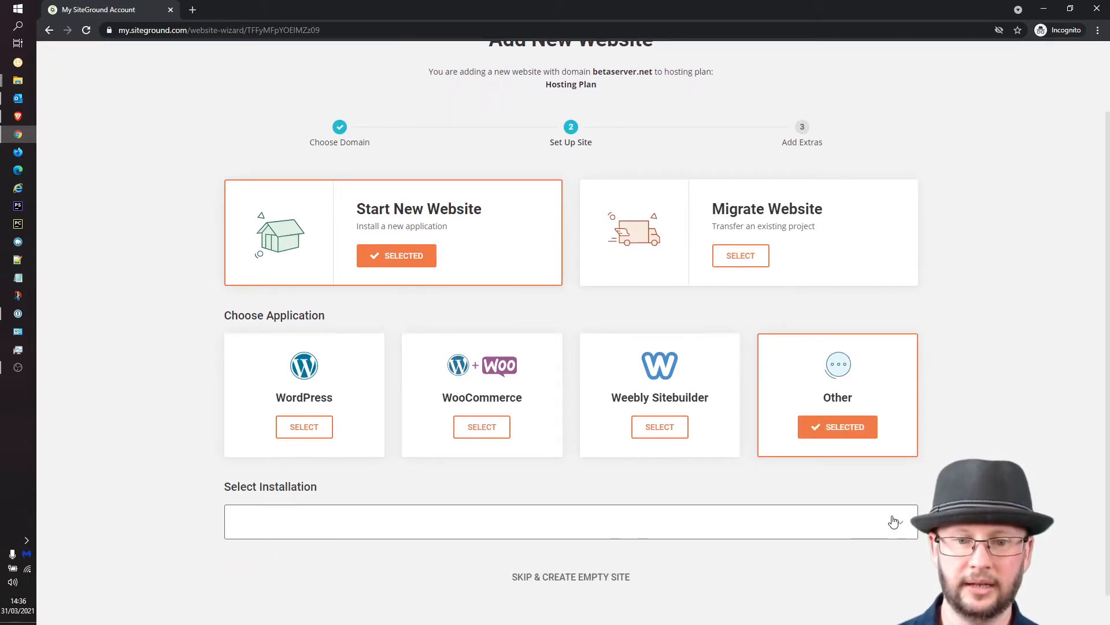
mouse_move(589, 582)
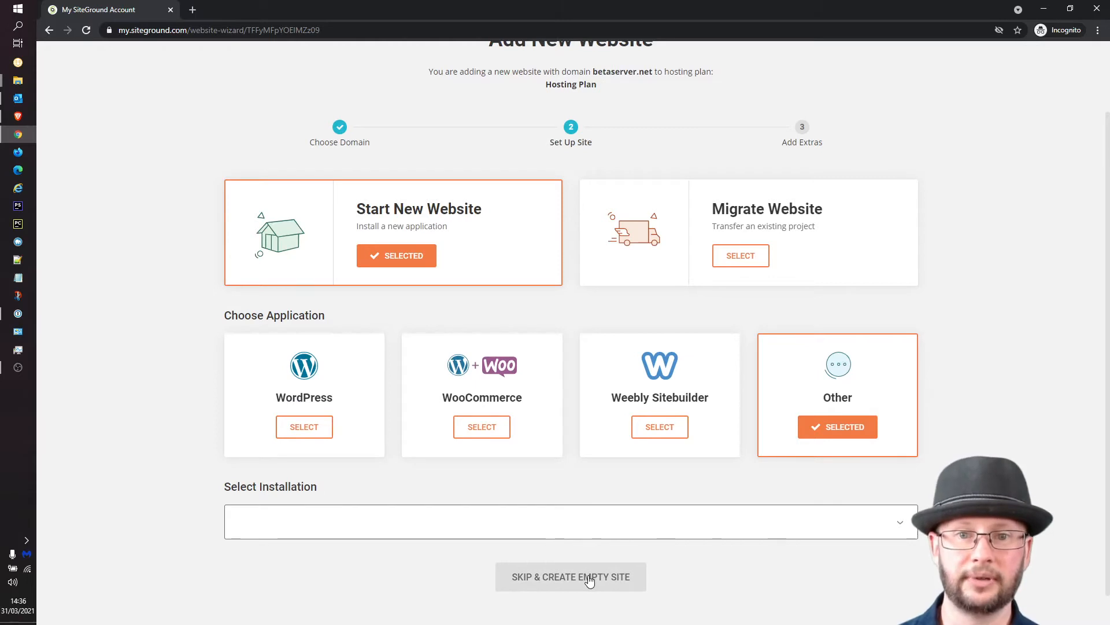
click(570, 577)
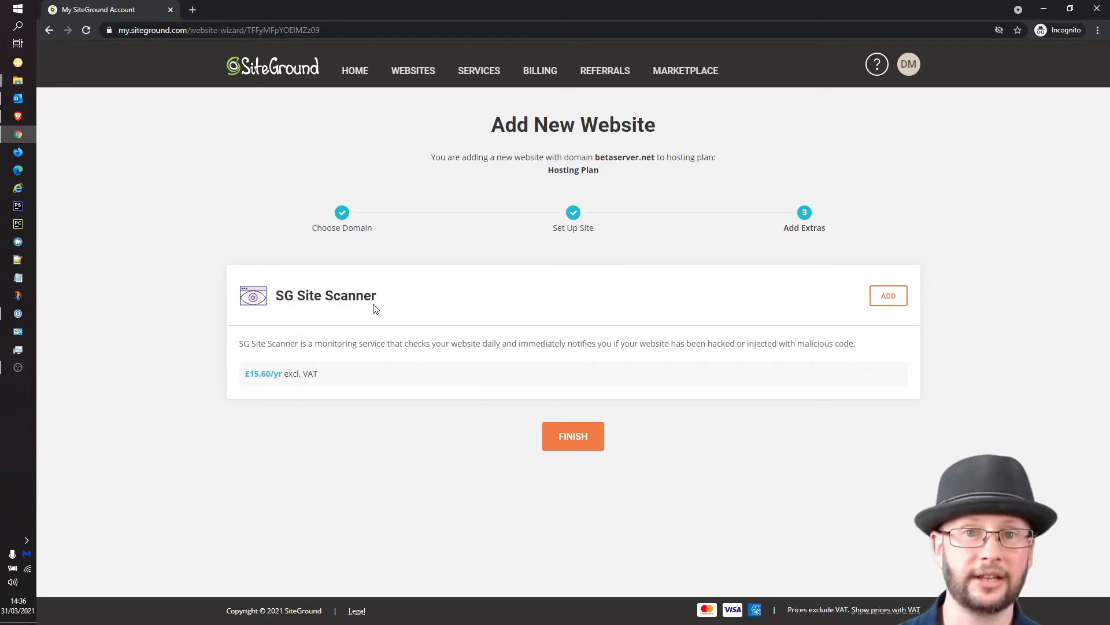
mouse_move(583, 444)
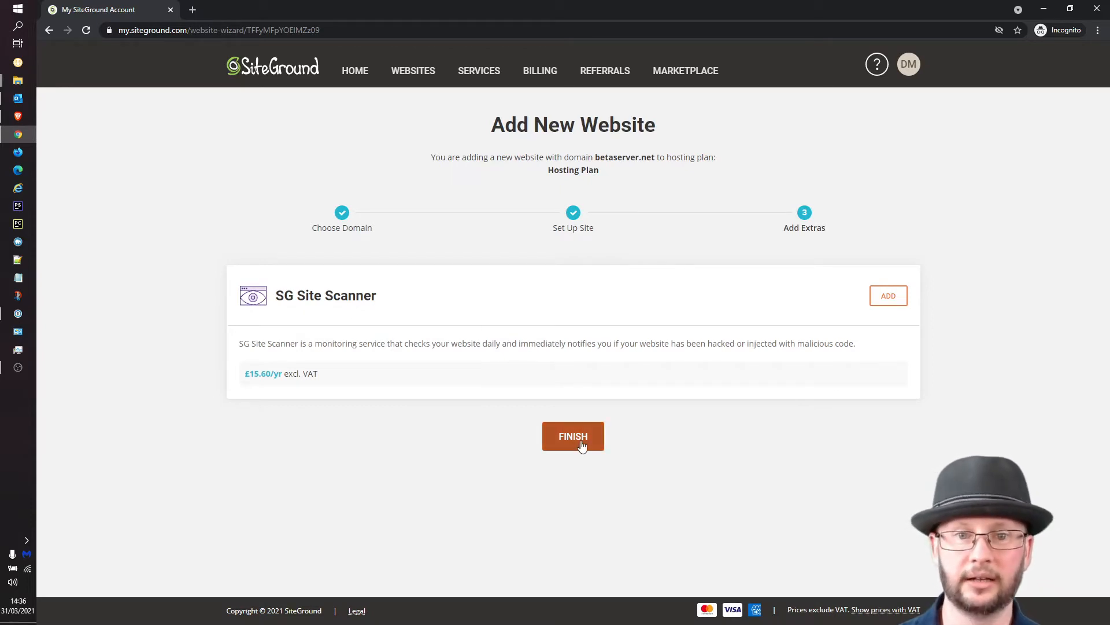
click(573, 436)
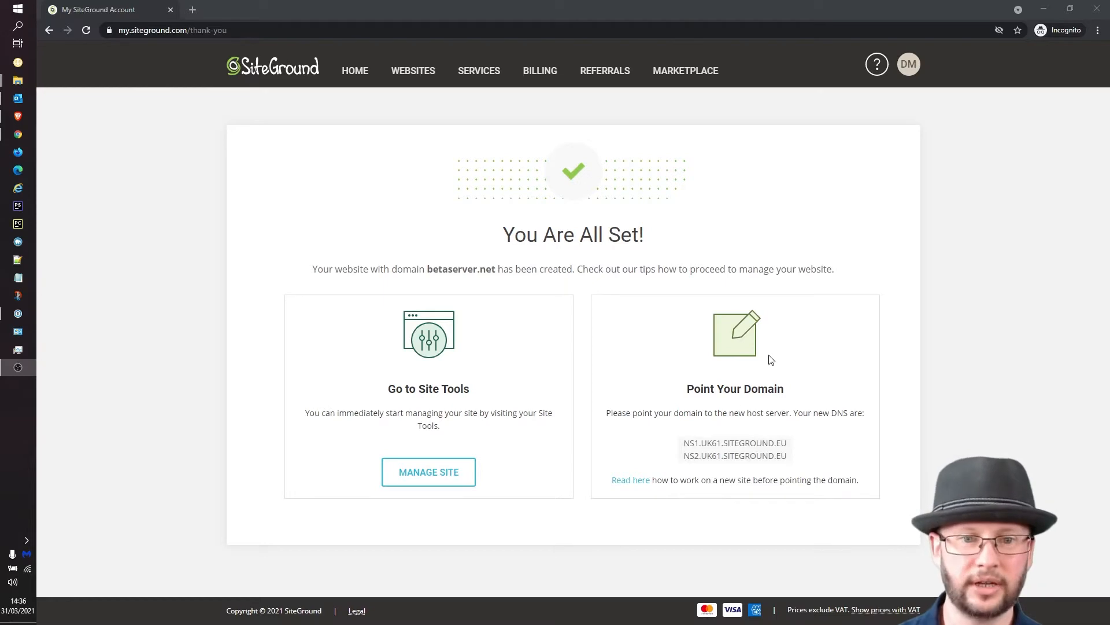
mouse_move(766, 442)
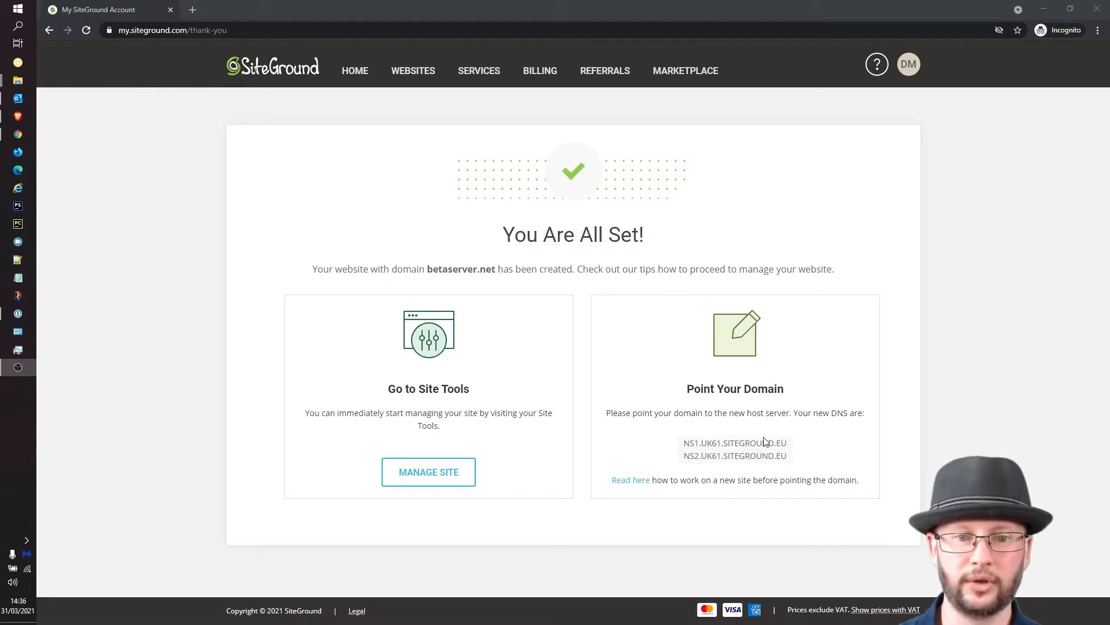
Step: Select and copy NS1.UK61.SITEGROUND.EU under Point Your Domain
click(18, 277)
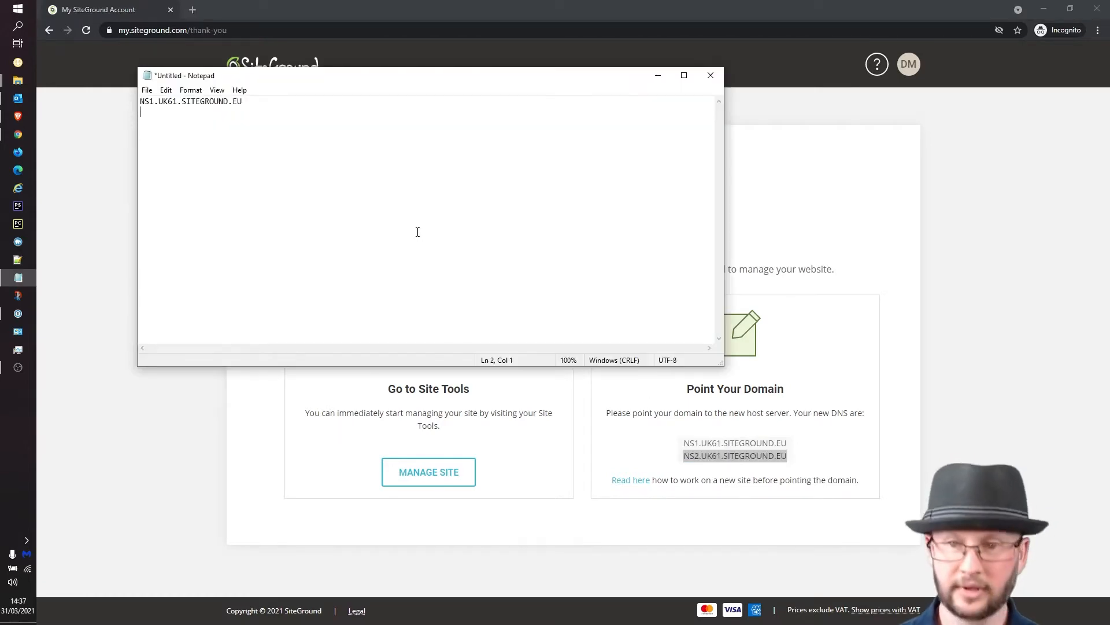
Step: Paste NS1.UK61.SITEGROUND.EU into a new Notepad note and return to the confirmation page
click(710, 75)
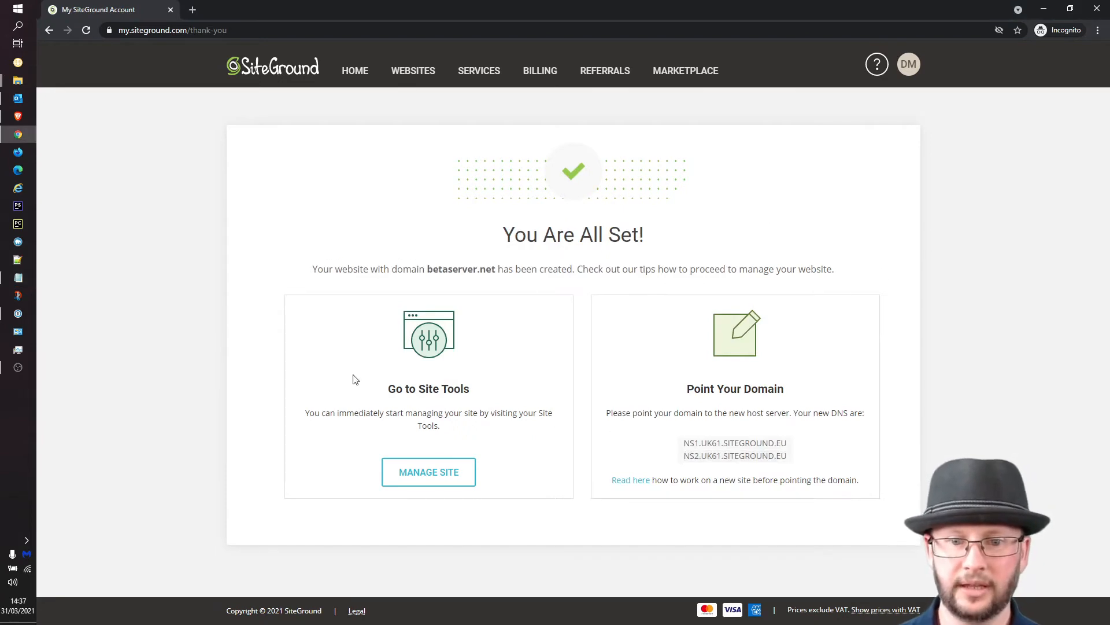
mouse_move(347, 470)
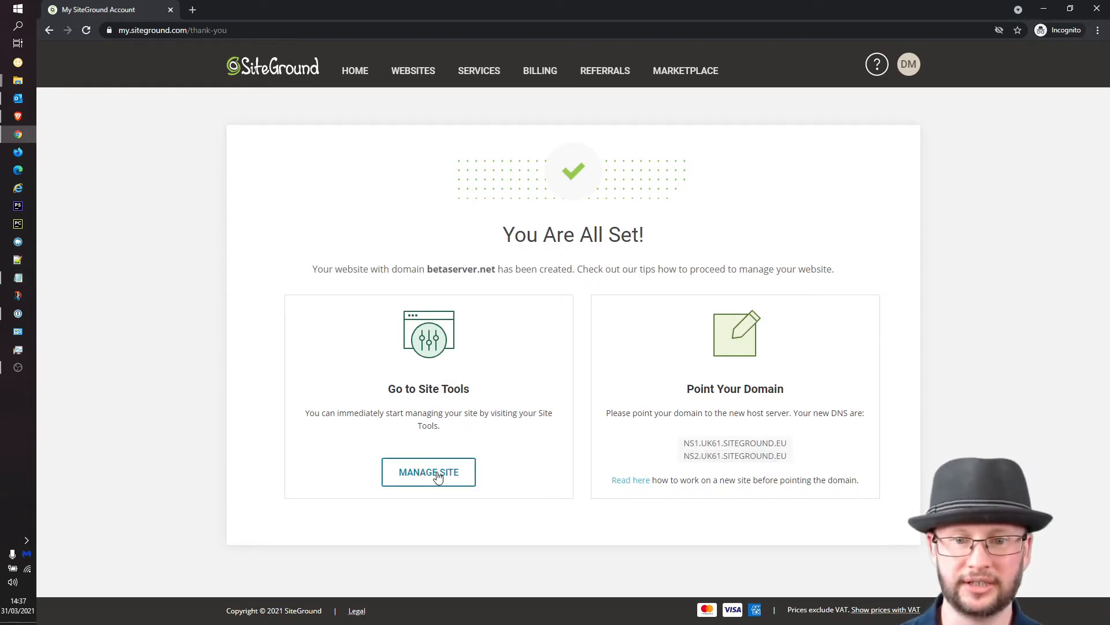
Step: Open Site Tools for betaserver.net through Manage Site
click(429, 472)
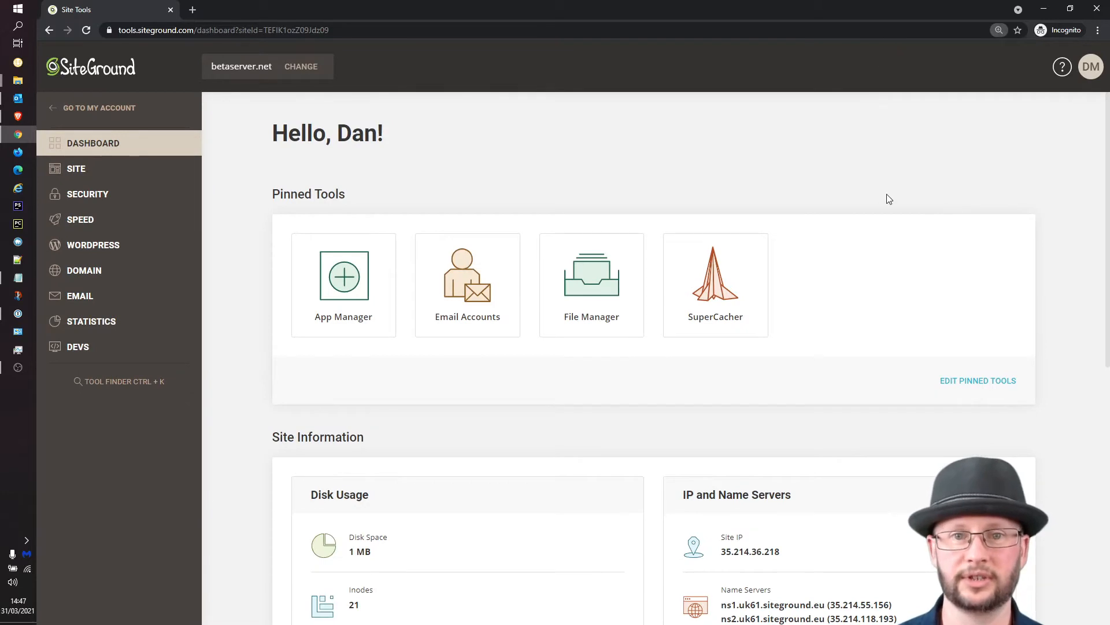
mouse_move(717, 210)
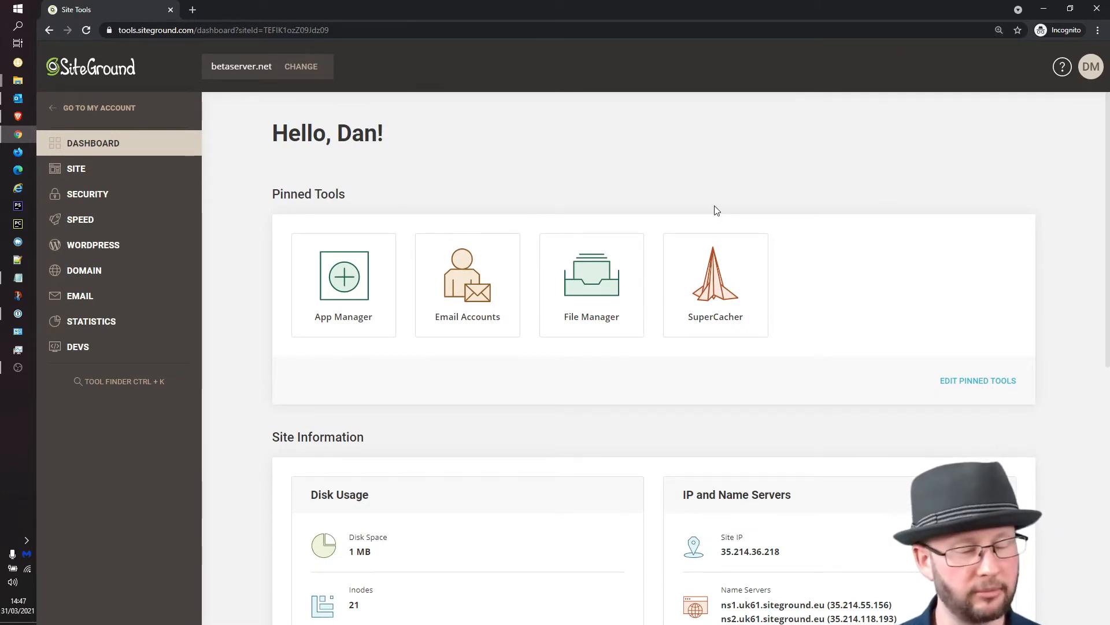
mouse_move(191, 9)
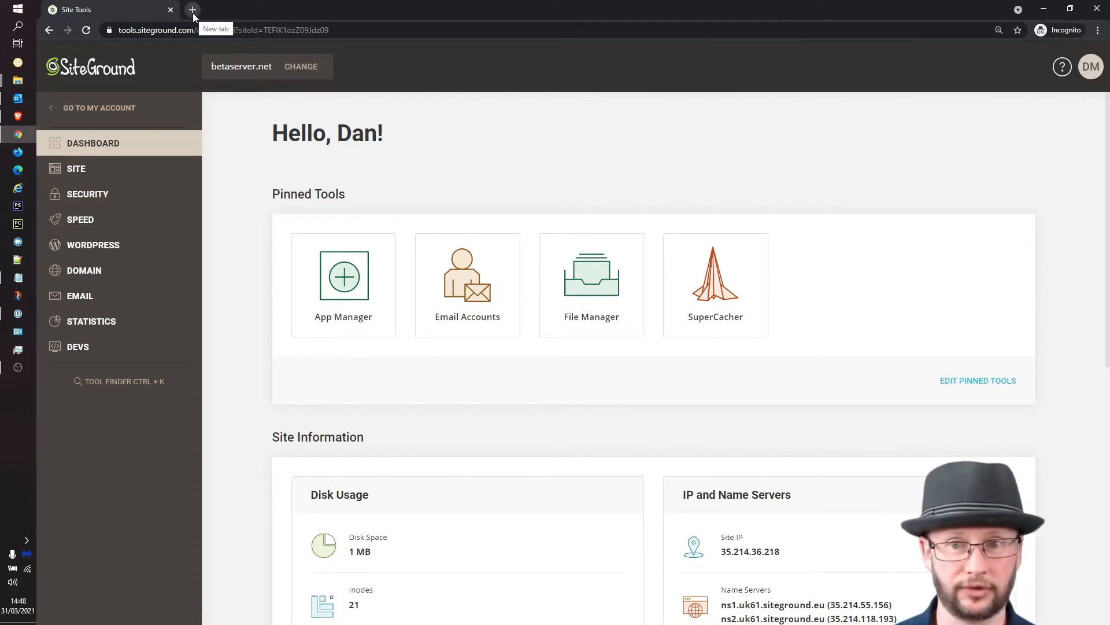
Step: Load cpanel.betaserver.net in a new tab, bypassing the expired-certificate warning
click(192, 10)
text(https://cpanel.)
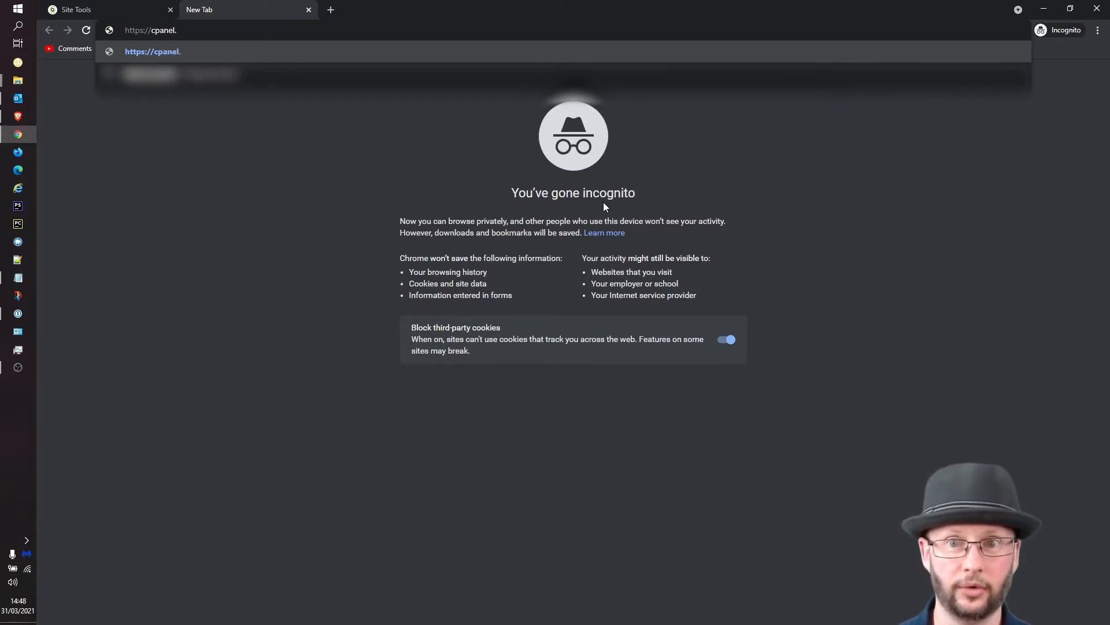
text(betaserve)
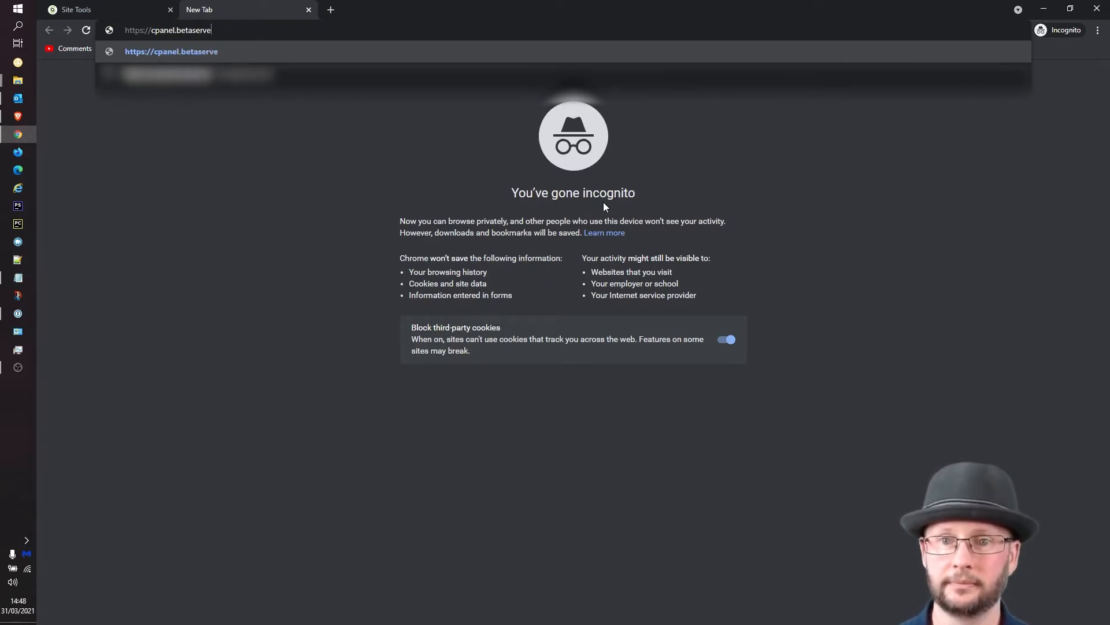
text(r.net)
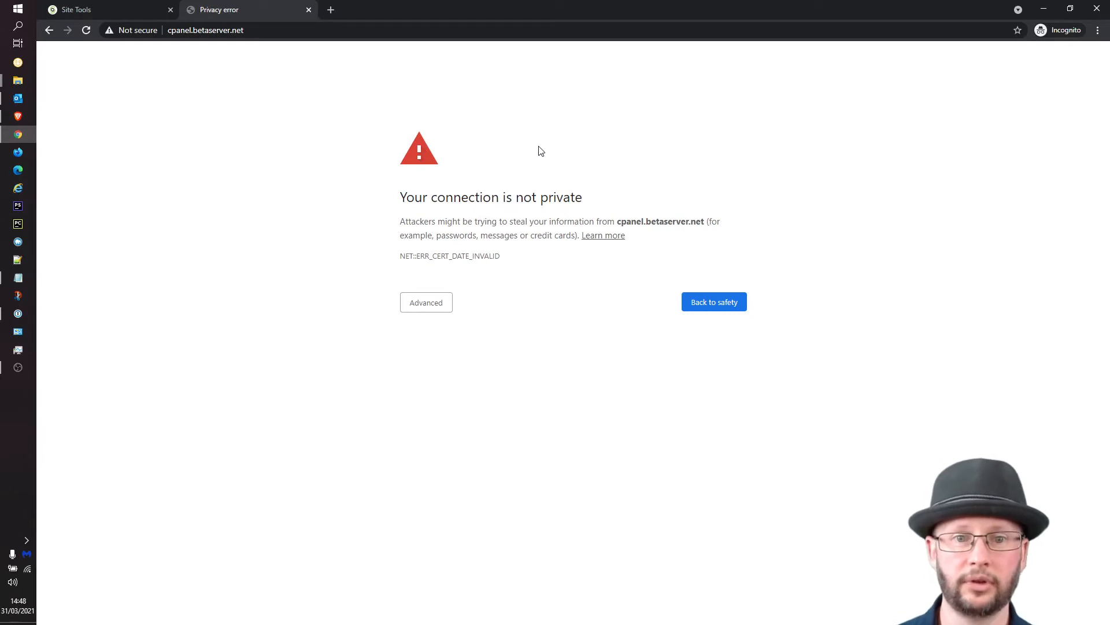
mouse_move(668, 252)
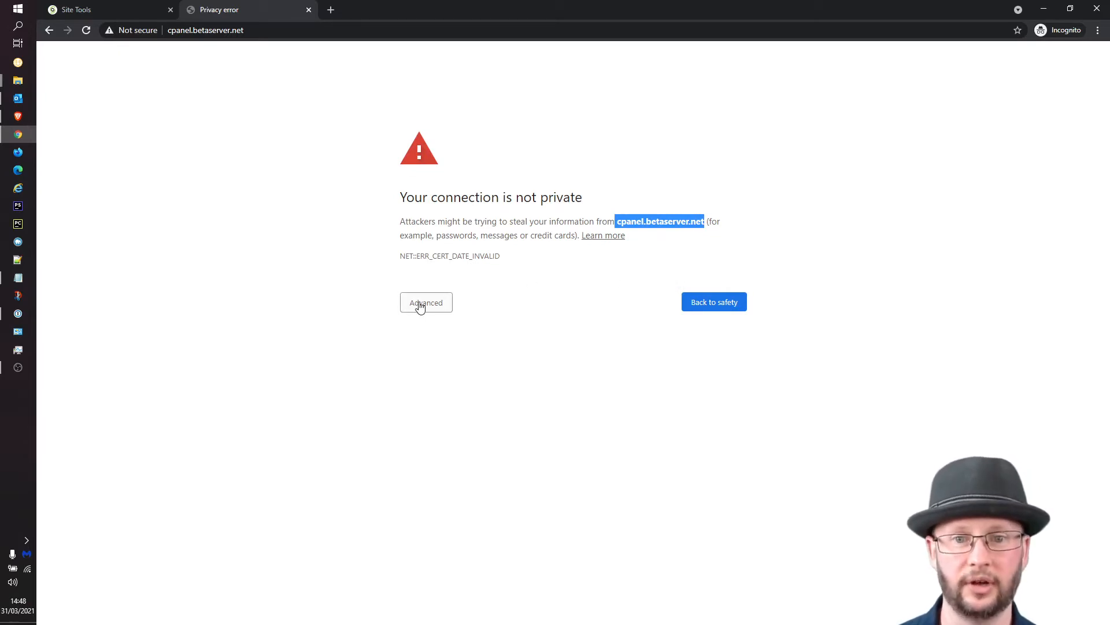
click(425, 303)
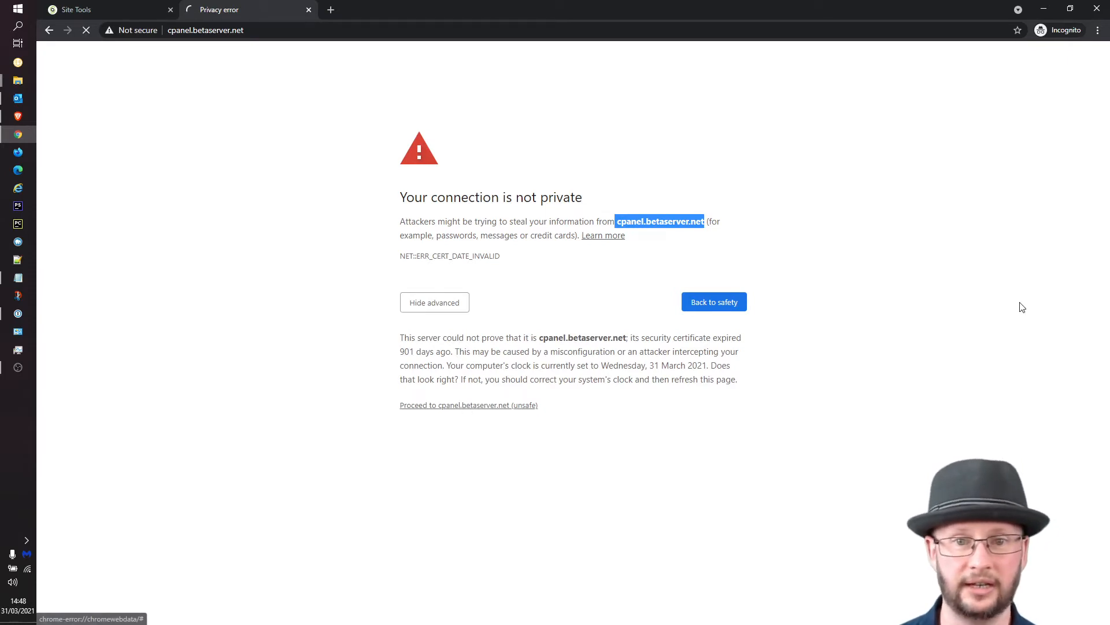
click(469, 404)
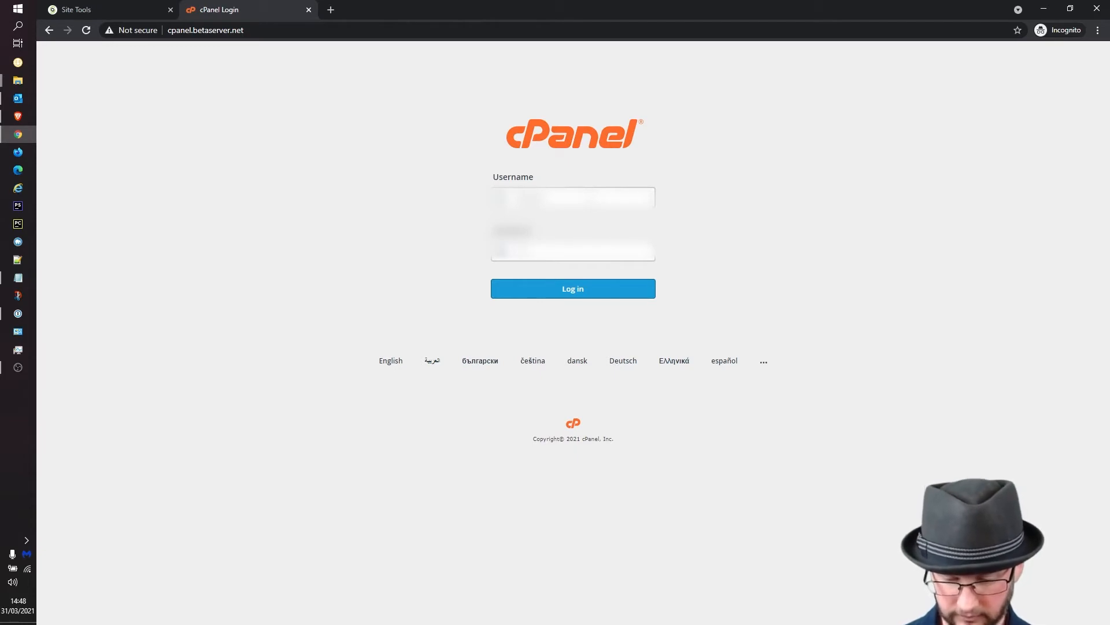
Step: Log in to cPanel and open File Manager for the betaserv home directory
click(574, 288)
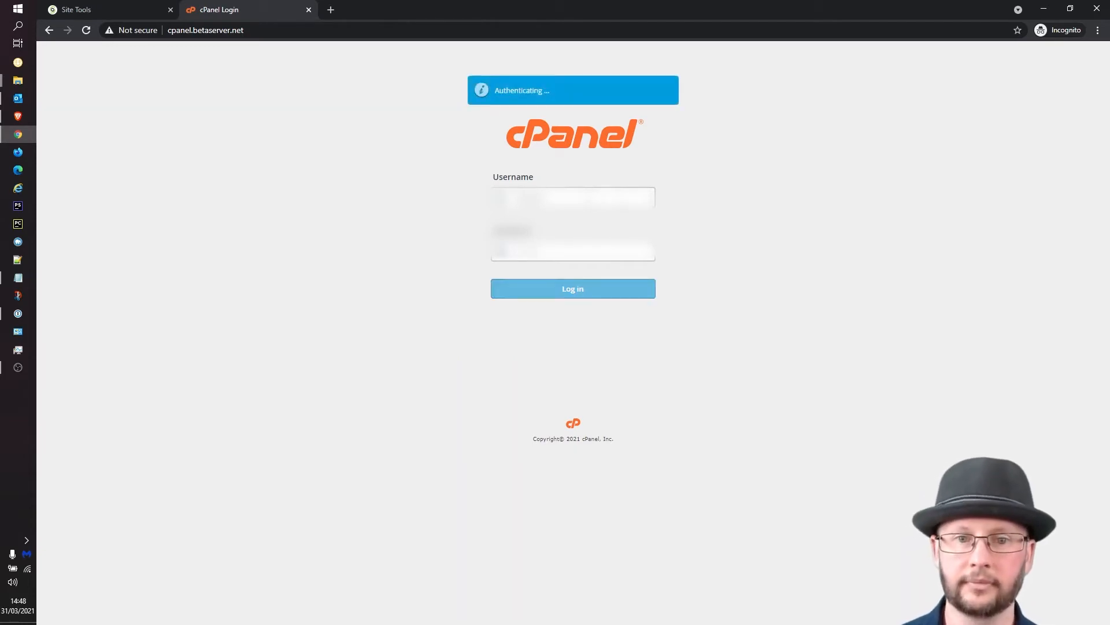
click(573, 288)
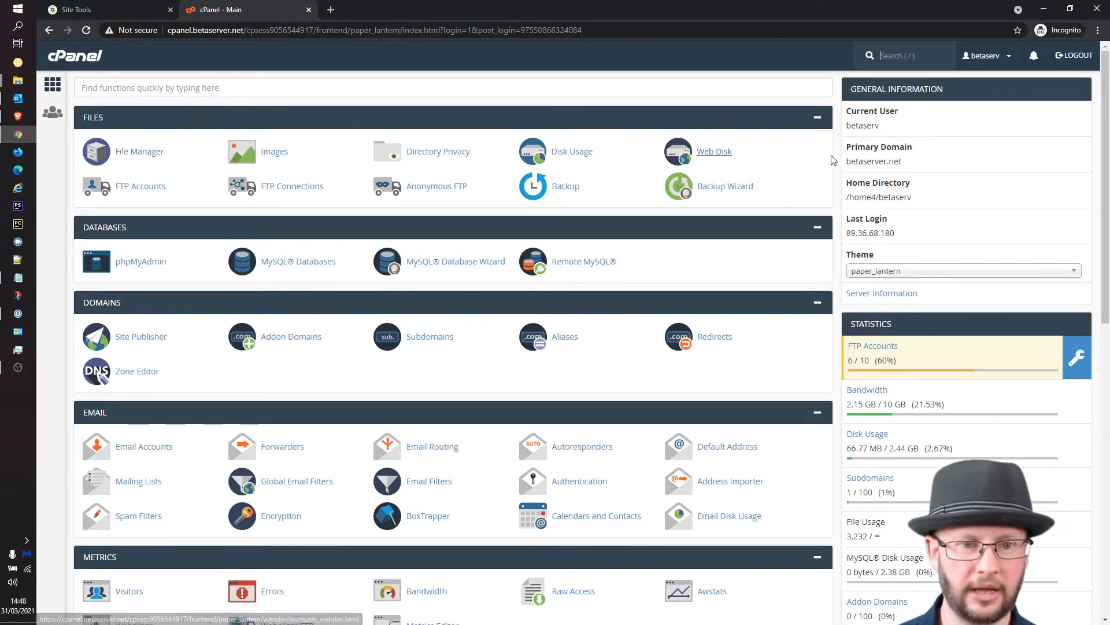
mouse_move(134, 158)
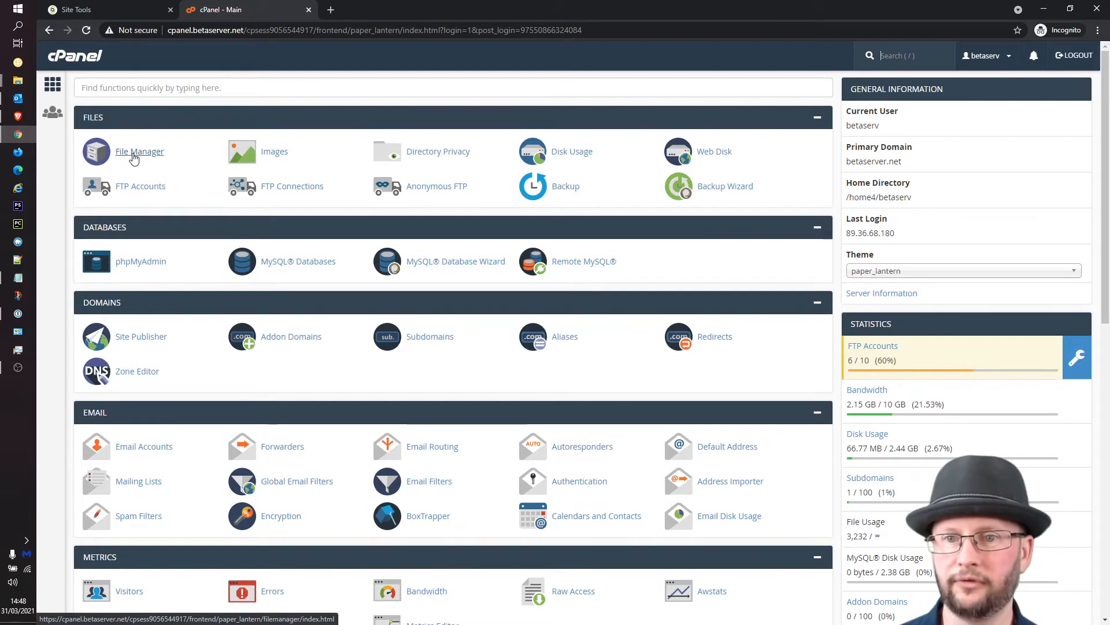
mouse_move(122, 149)
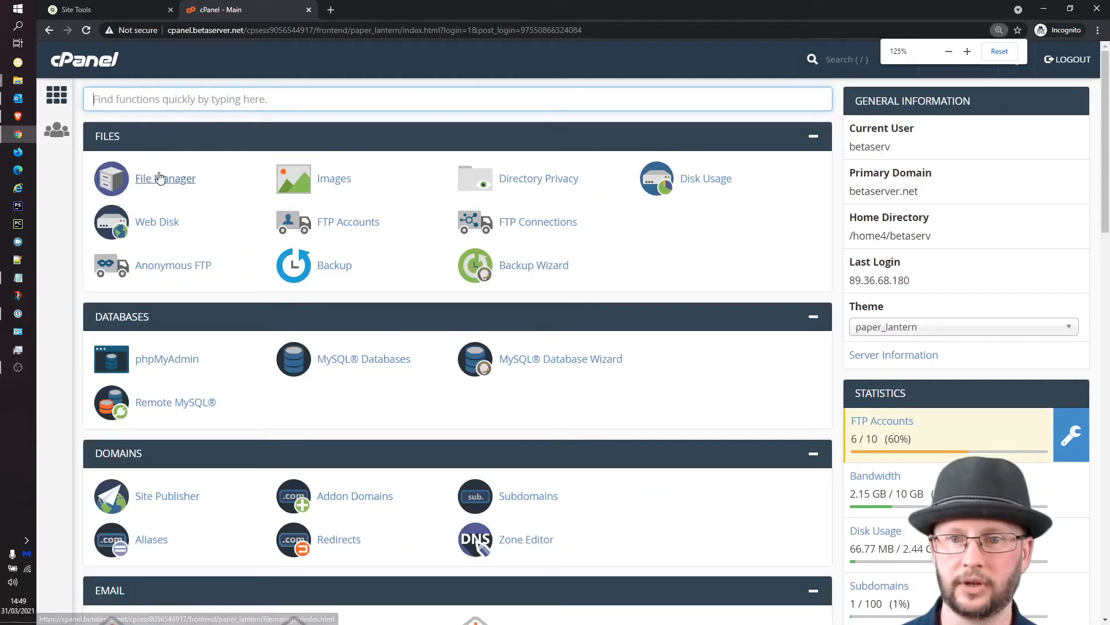
click(166, 179)
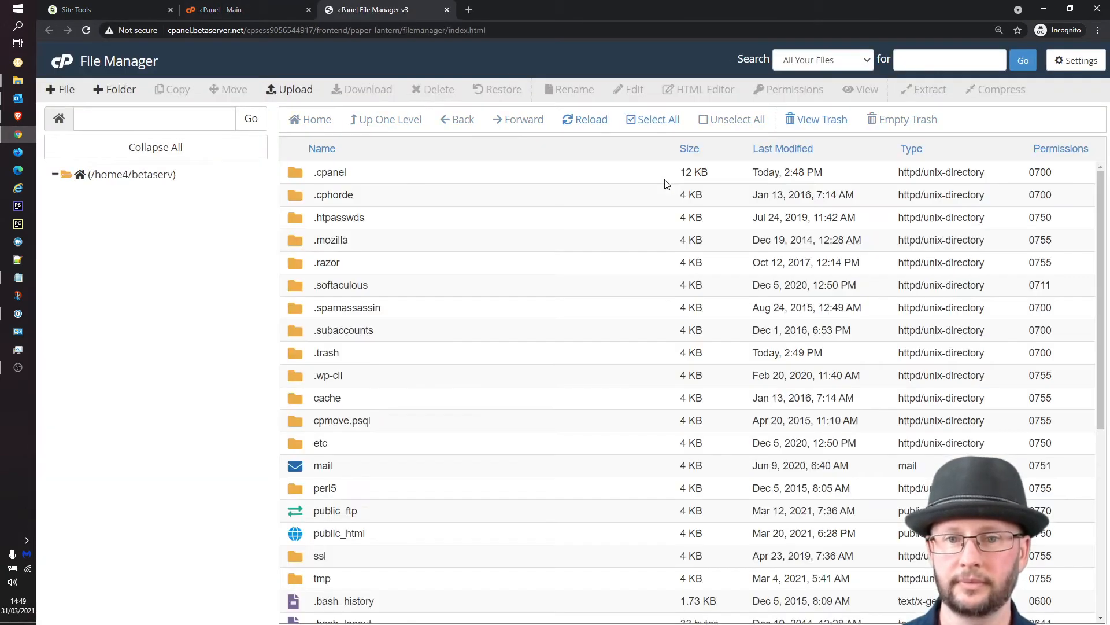
Step: Open public_html and select .htaccess, bg-lite.jpg, index.html, showinfo.php and Talky_Beat.mp3
click(55, 174)
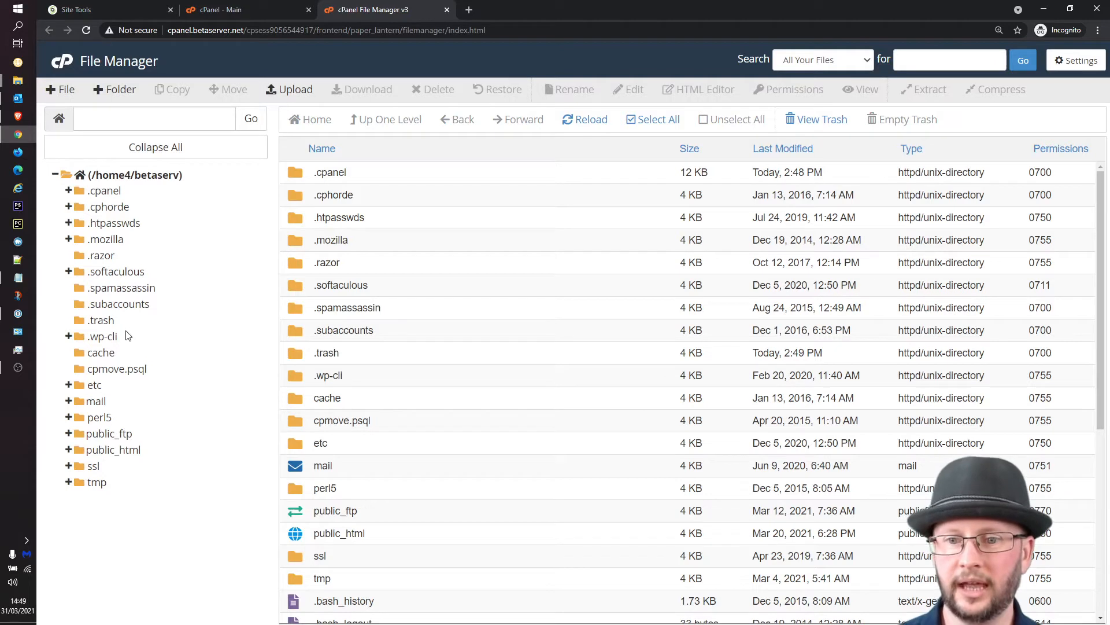
mouse_move(142, 332)
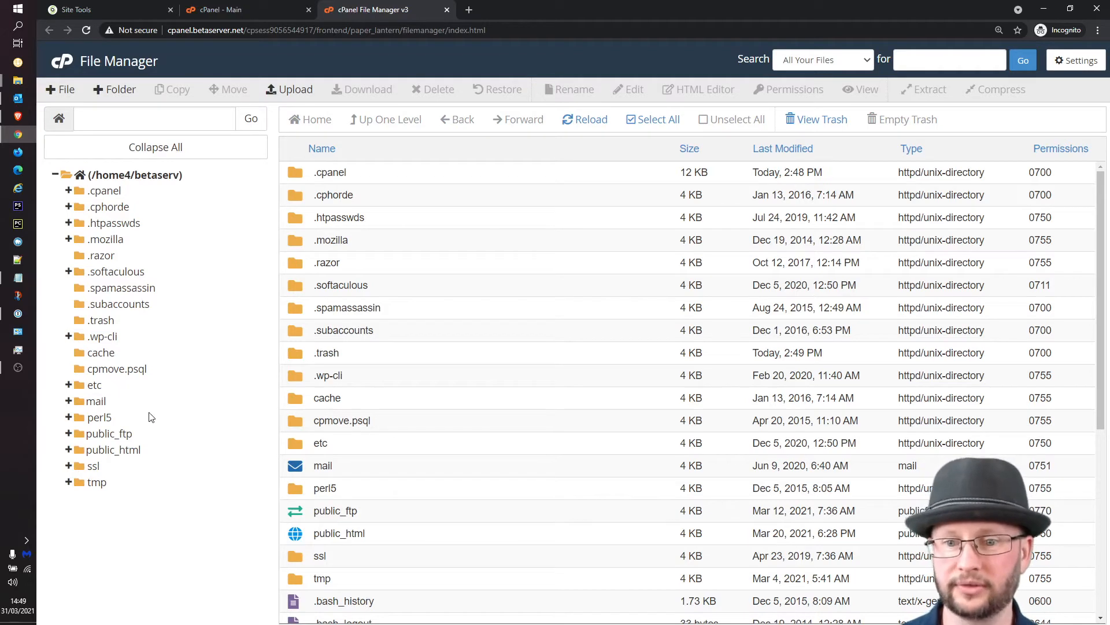
mouse_move(186, 450)
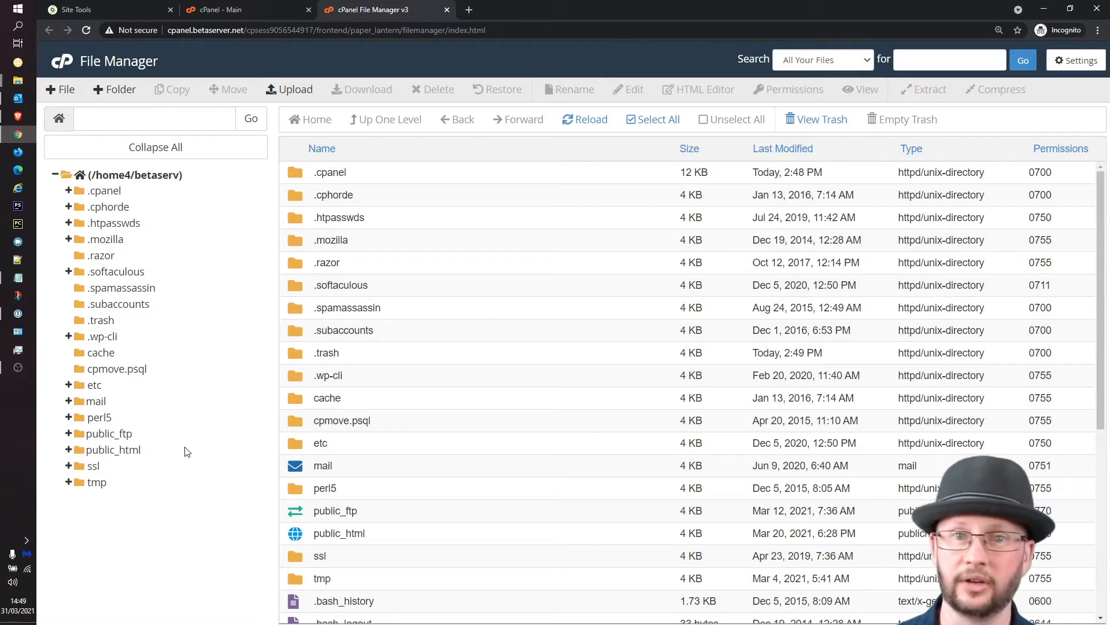
mouse_move(180, 471)
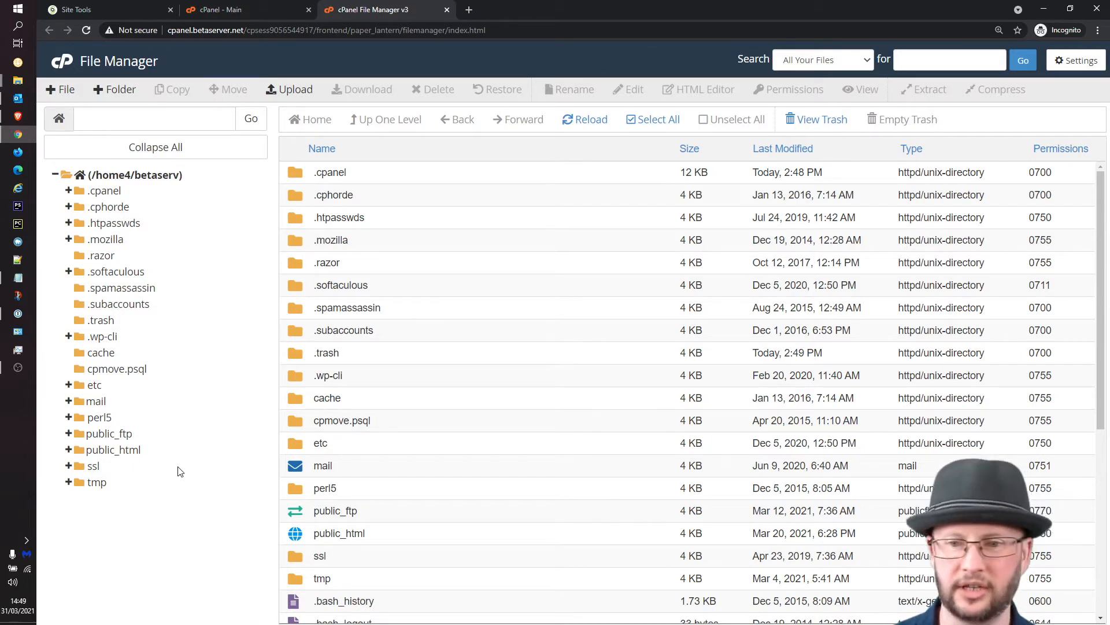
click(113, 450)
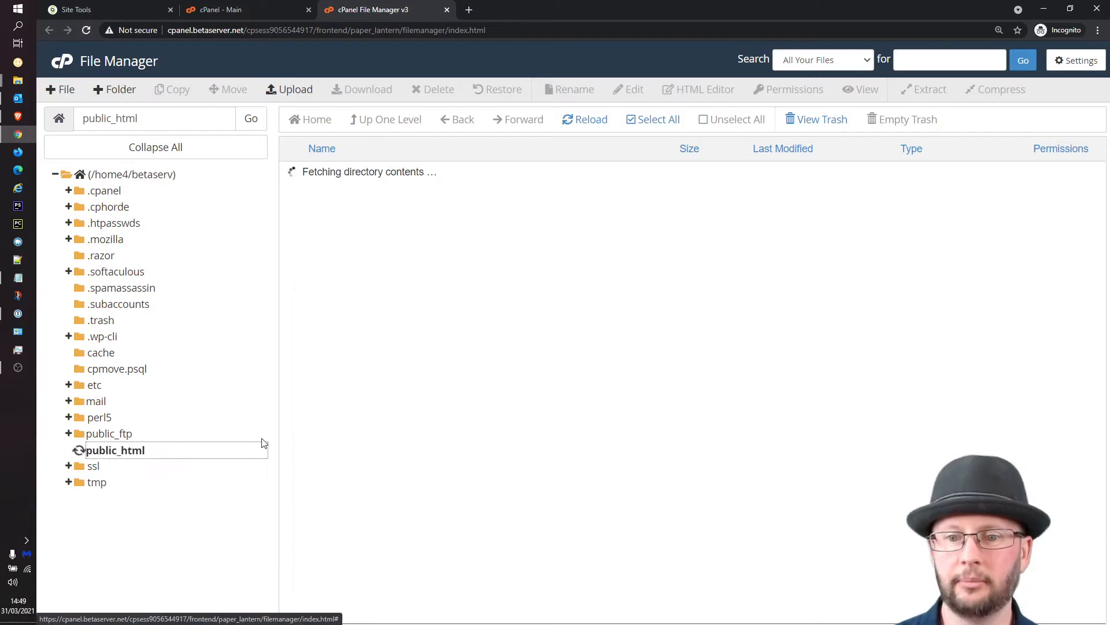
click(115, 450)
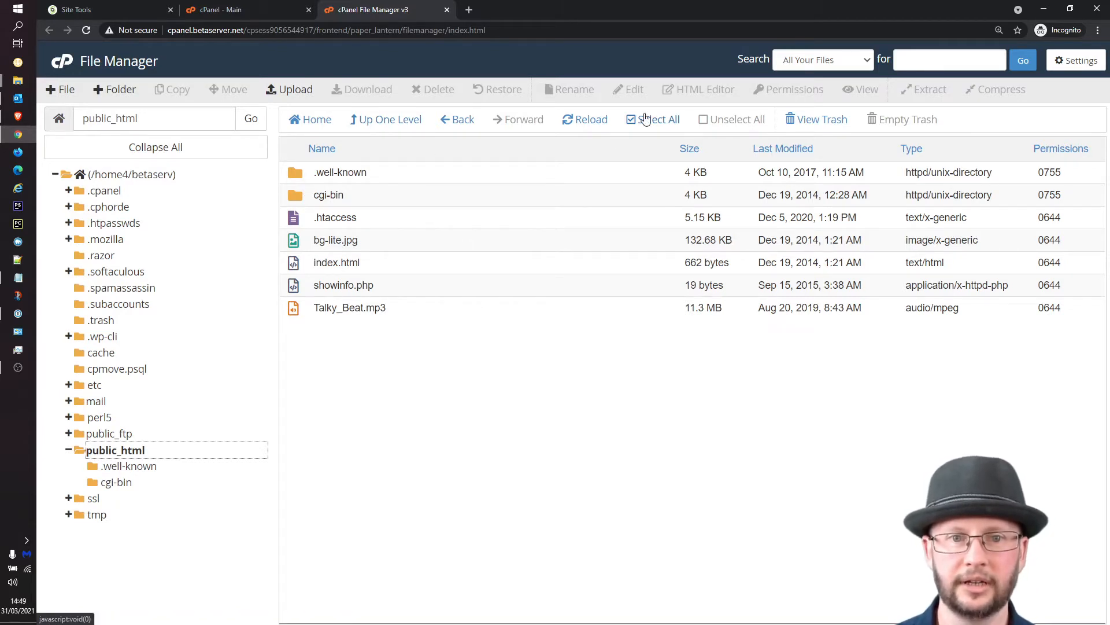
click(654, 120)
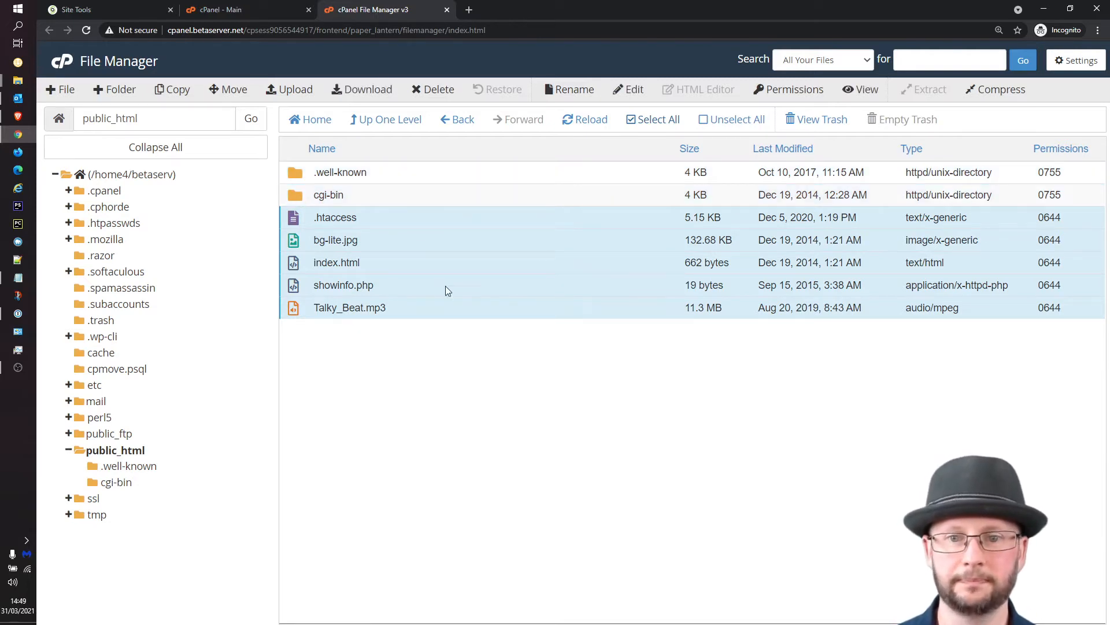
mouse_move(152, 109)
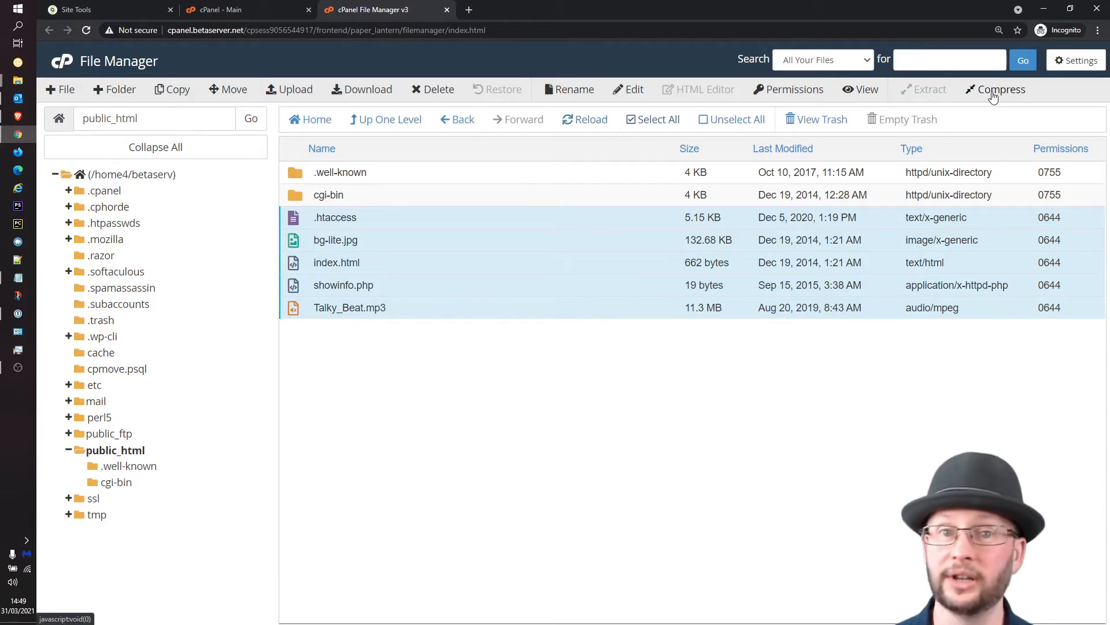
Step: Compress the selected files into a Zip archive named migration.zip
click(1001, 89)
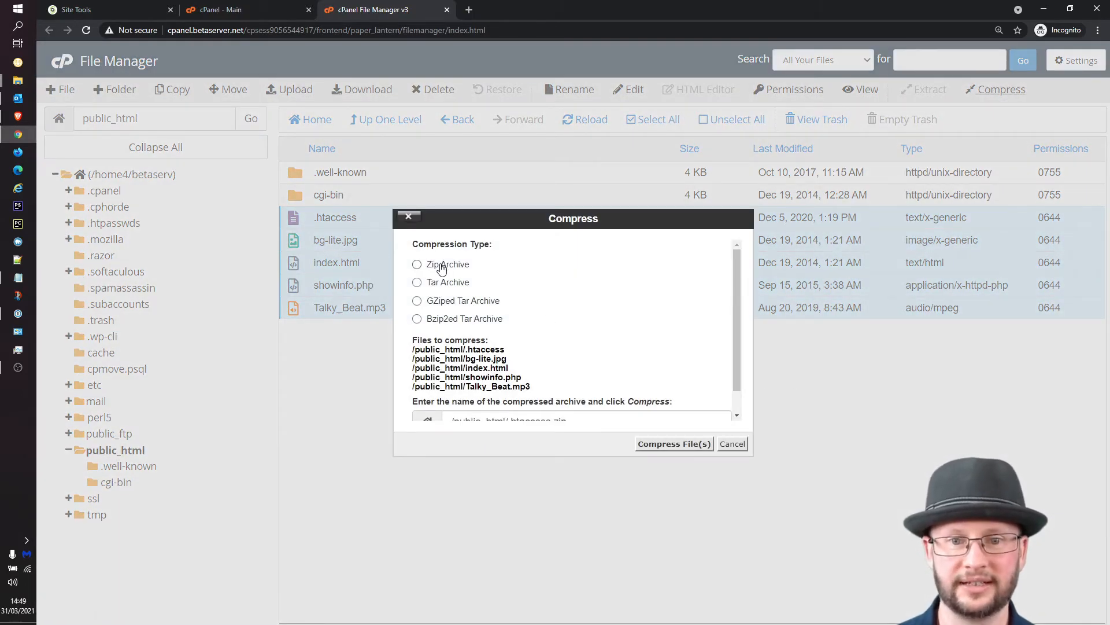
click(416, 264)
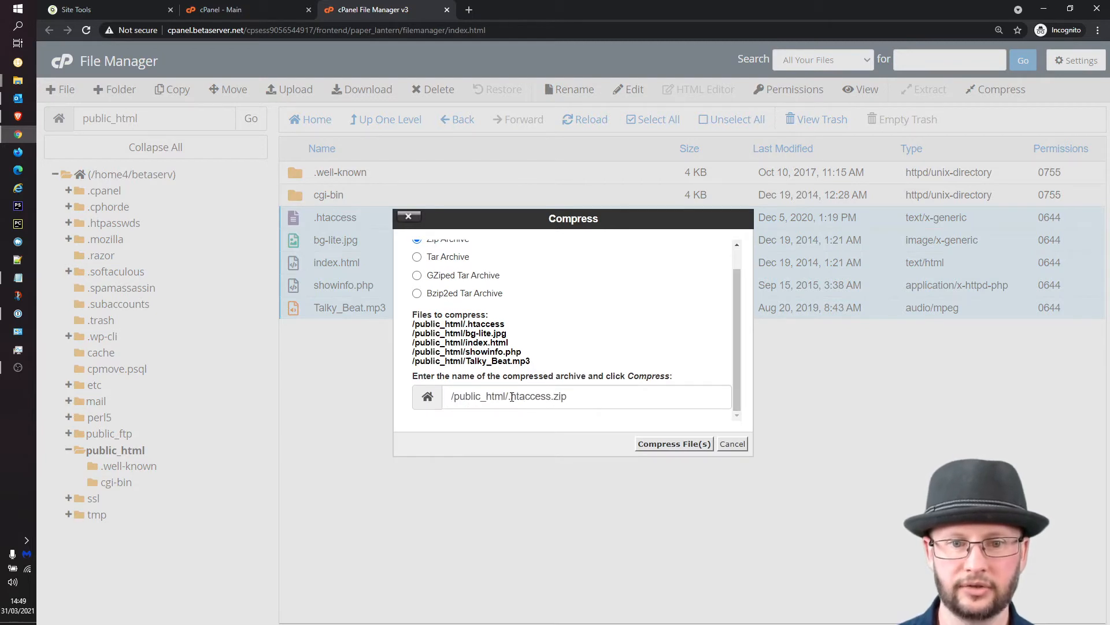
double_click(529, 396)
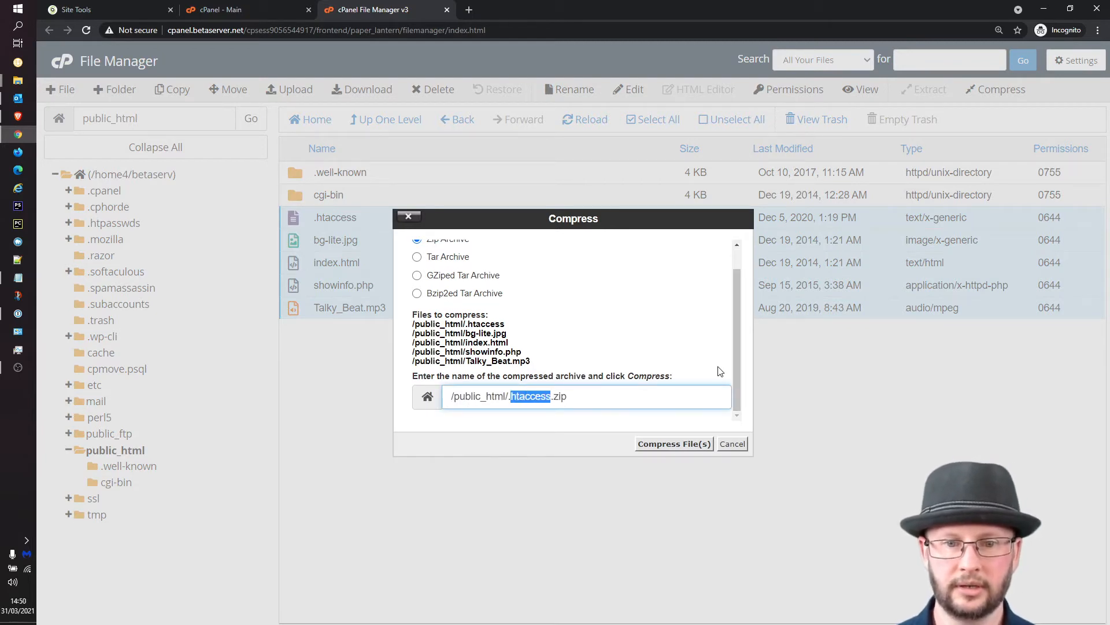
text(migration)
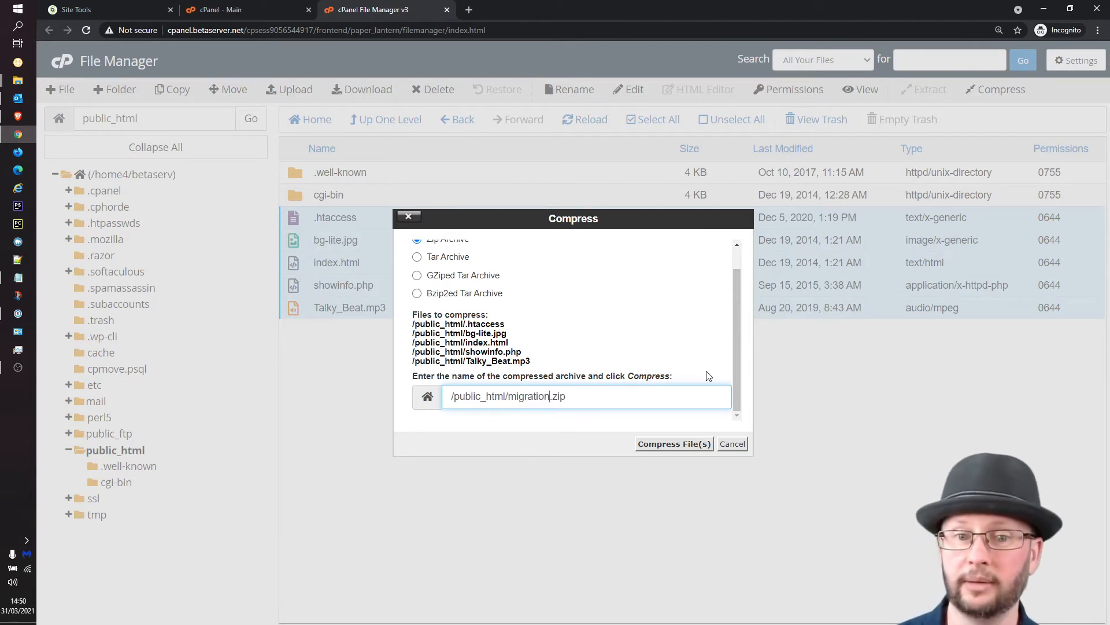
click(675, 443)
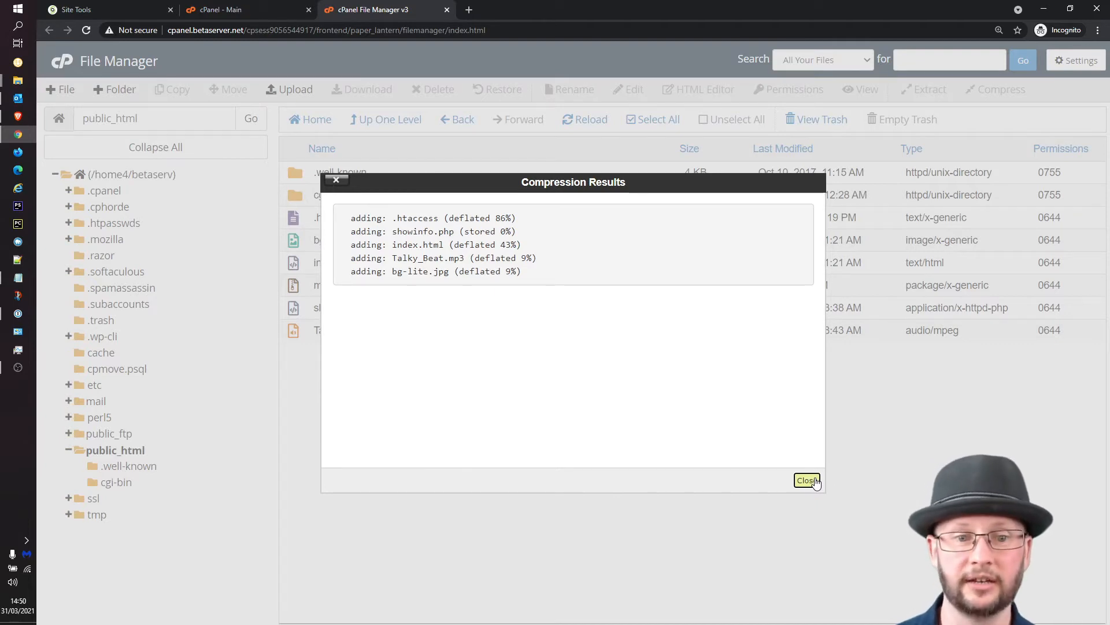
click(806, 480)
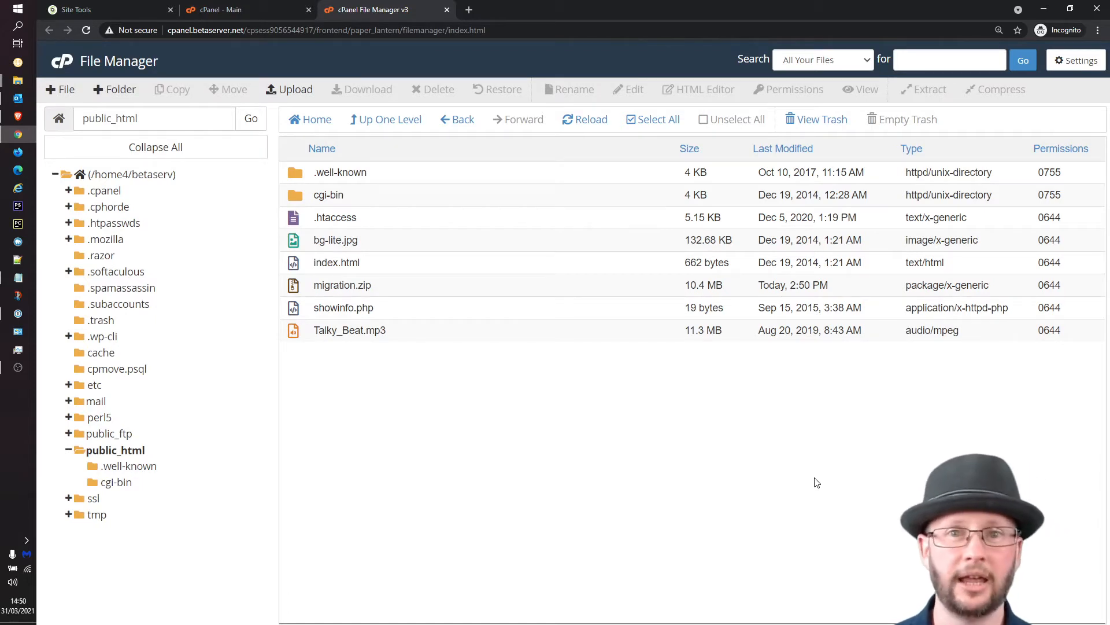
mouse_move(633, 460)
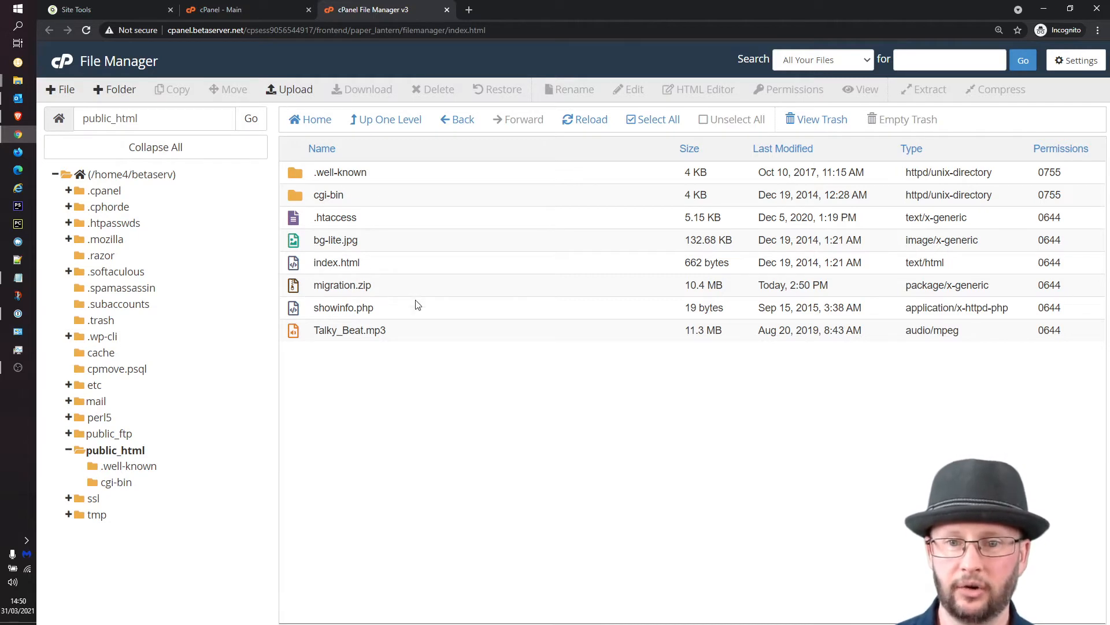
Step: Download migration.zip, then delete it from public_html to the trash
click(342, 285)
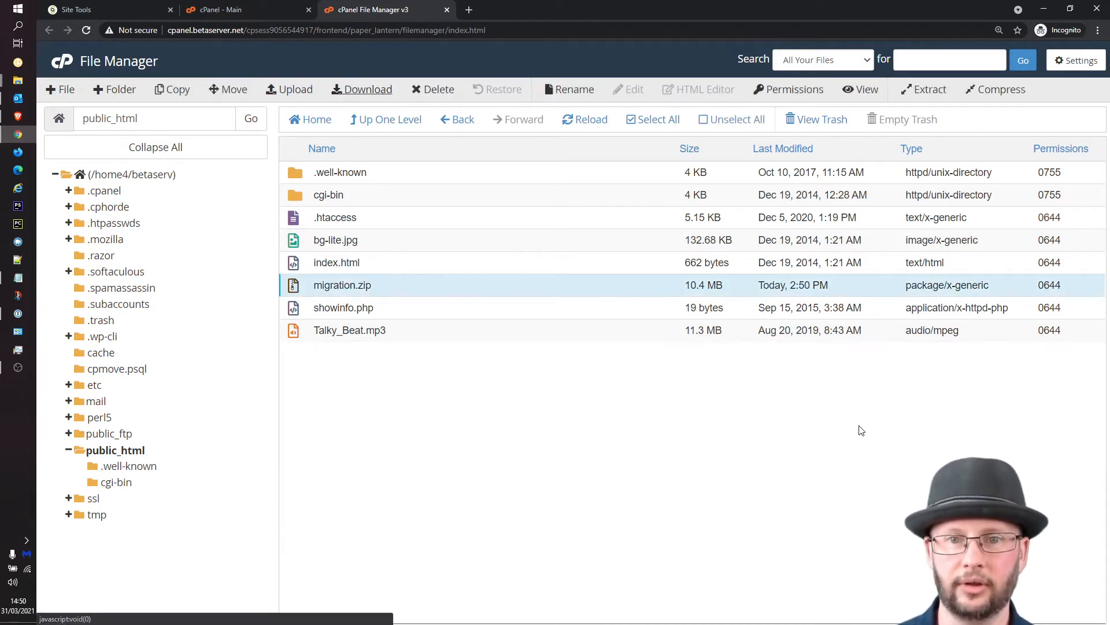
click(361, 89)
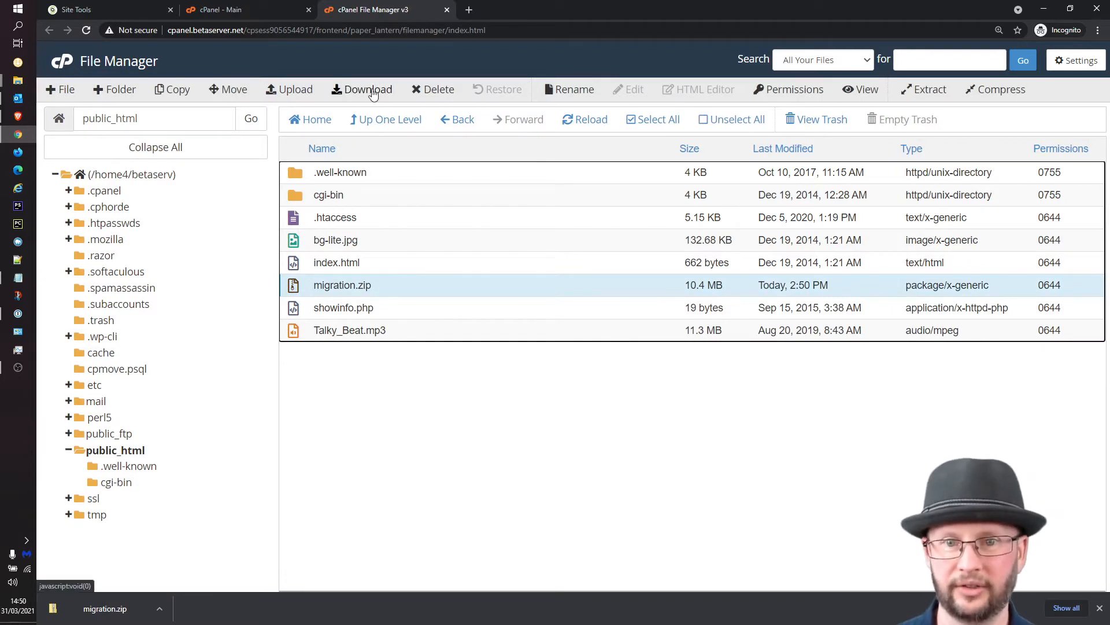
click(439, 89)
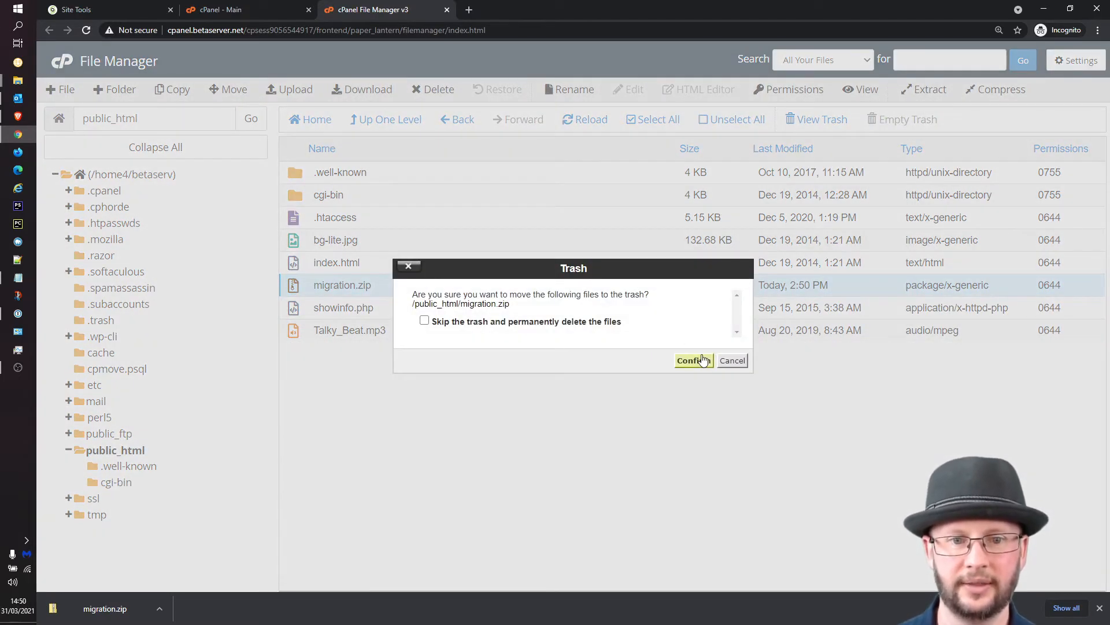
click(694, 360)
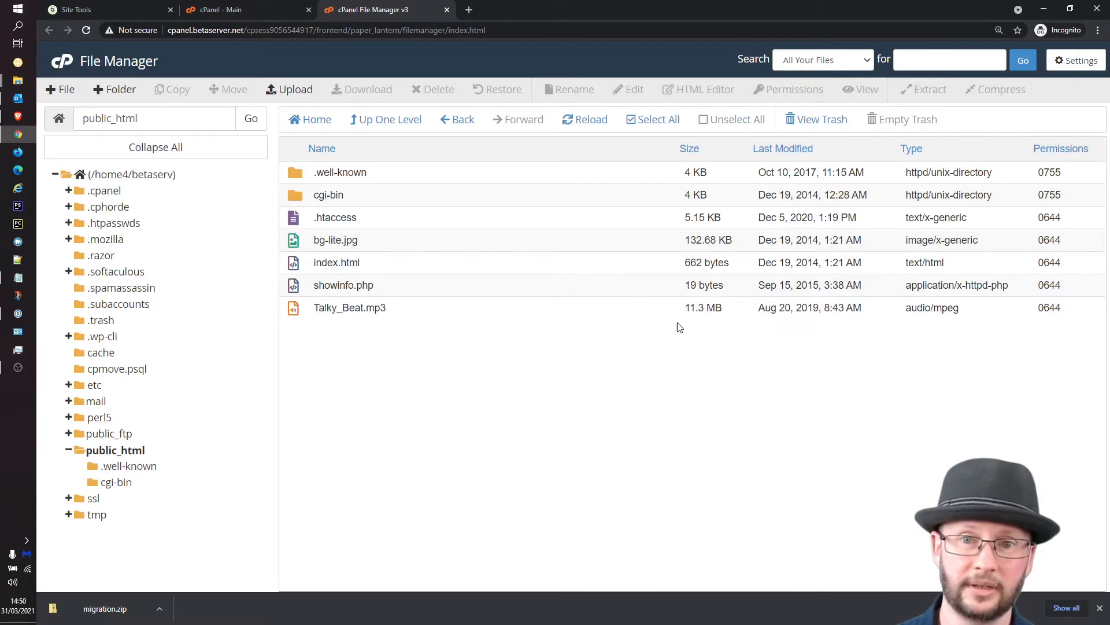
click(242, 9)
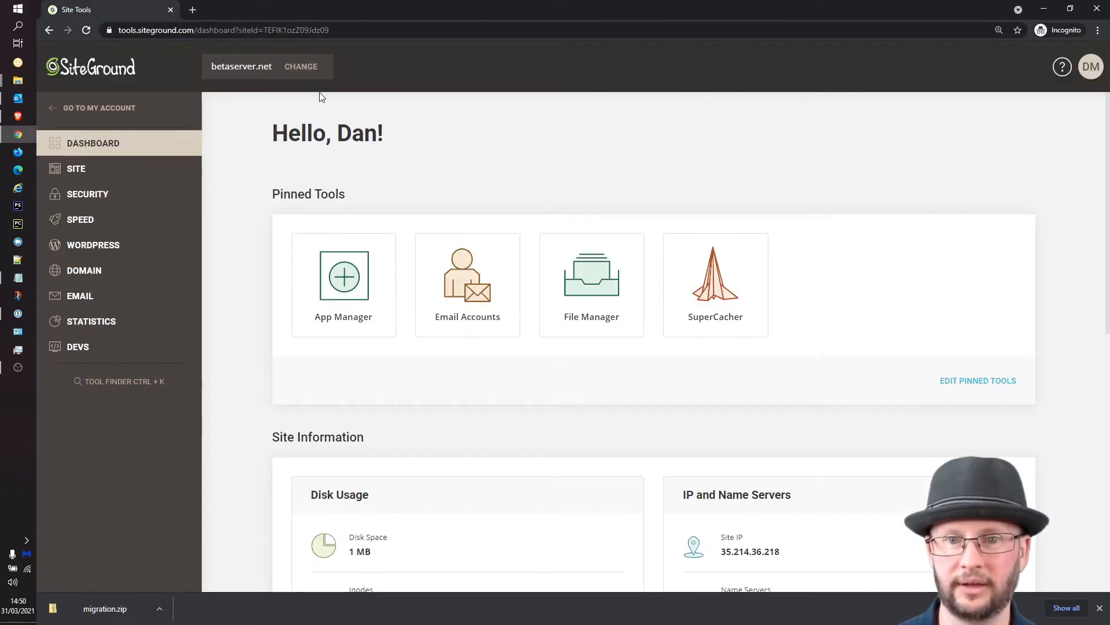
mouse_move(535, 178)
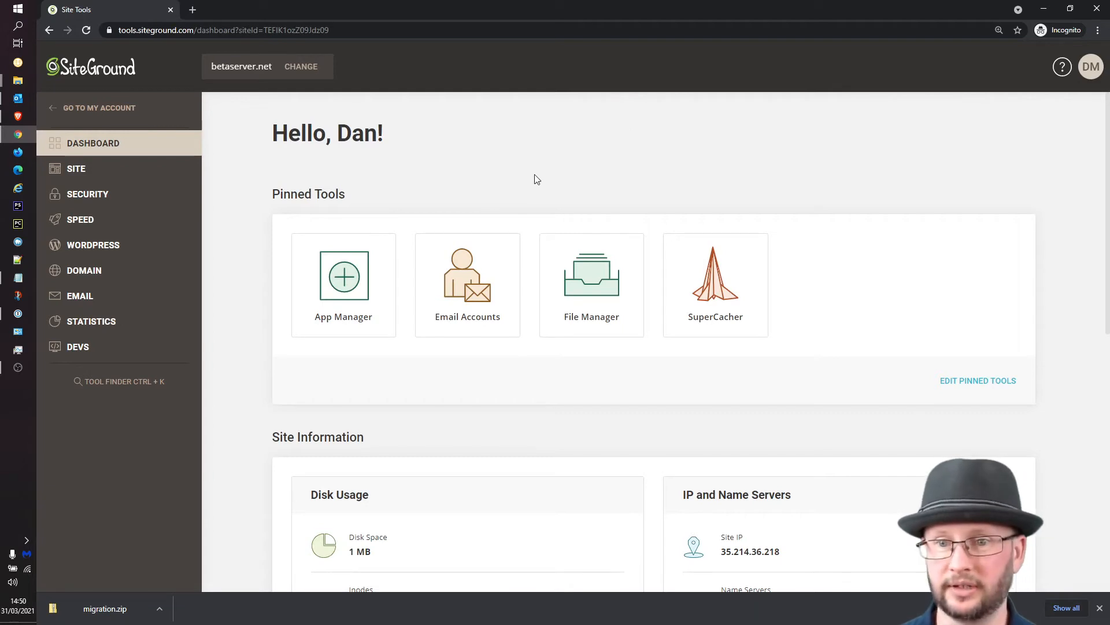
Step: Zoom in on Site Tools and open File Manager under SITE for betaserver.net
key(ctrl++)
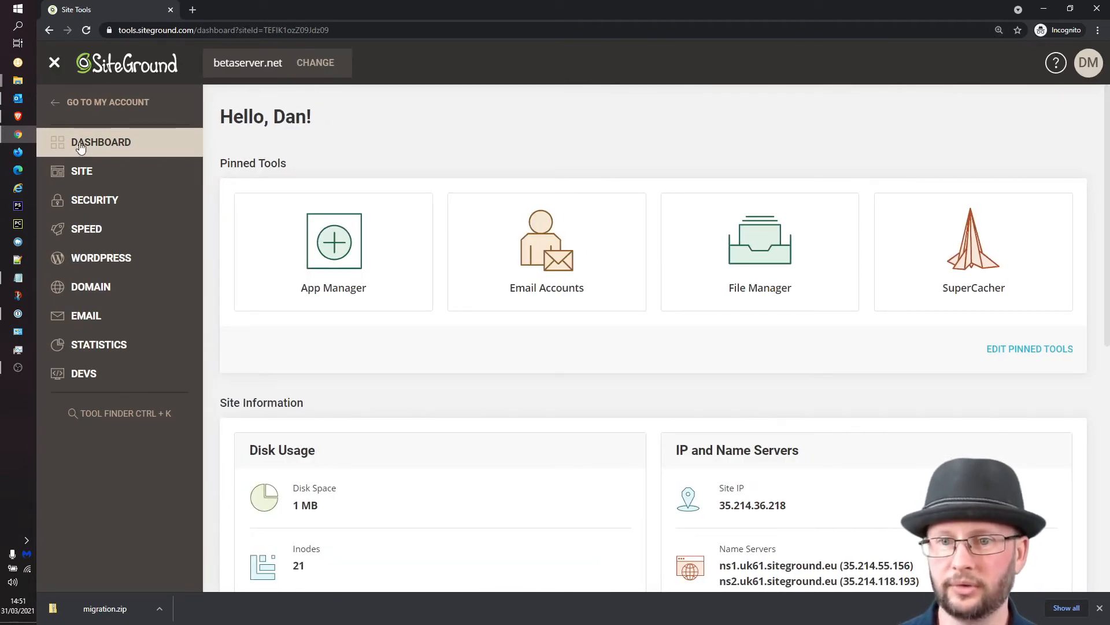
mouse_move(83, 178)
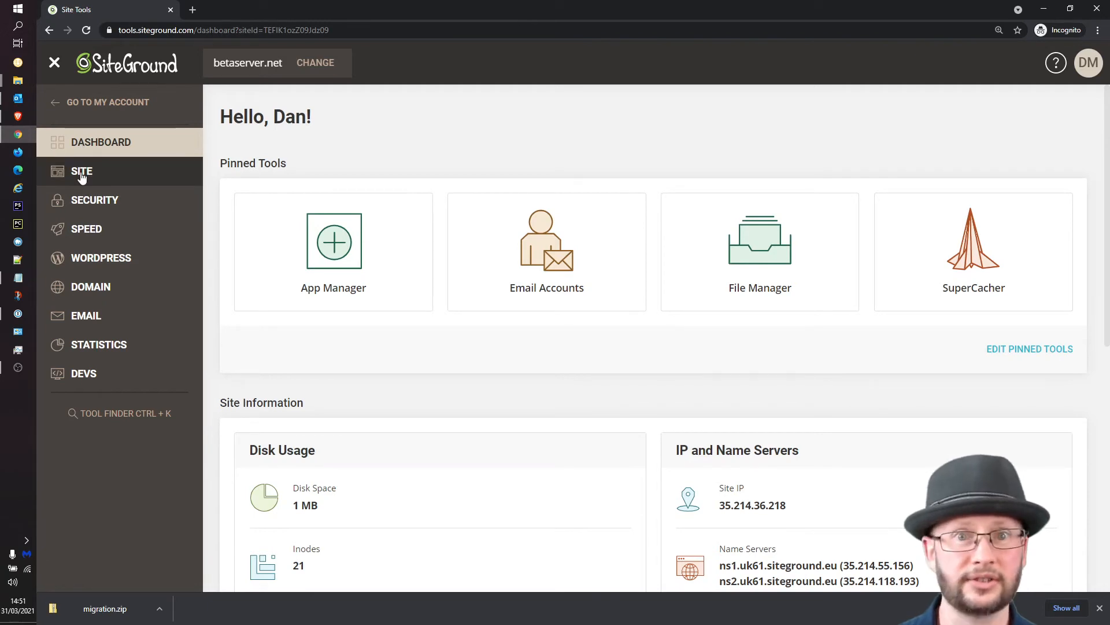
click(81, 172)
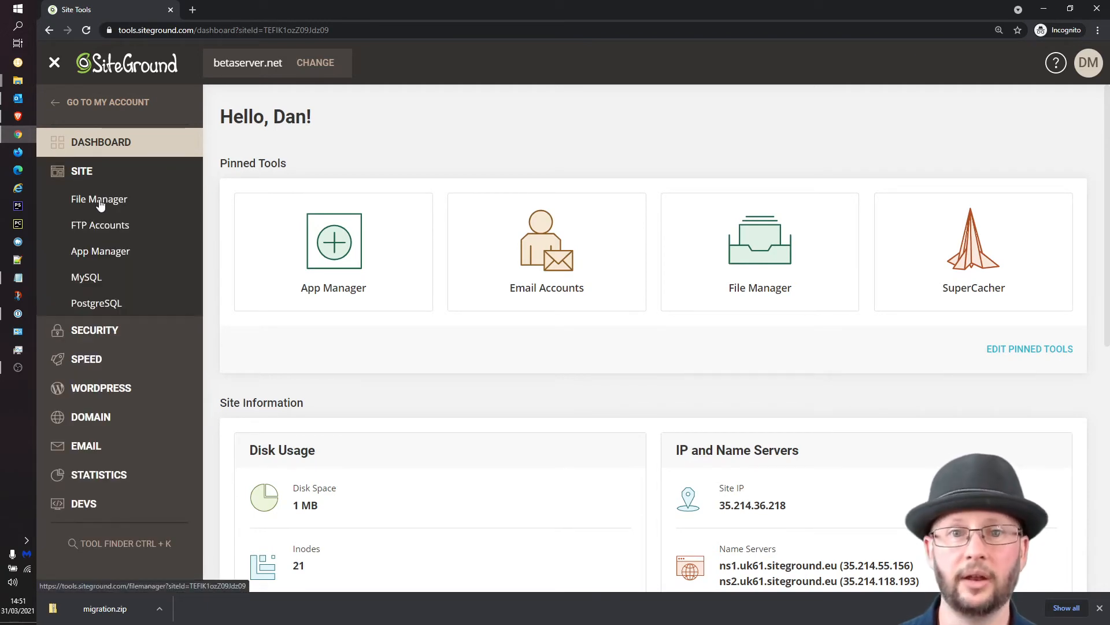
click(98, 199)
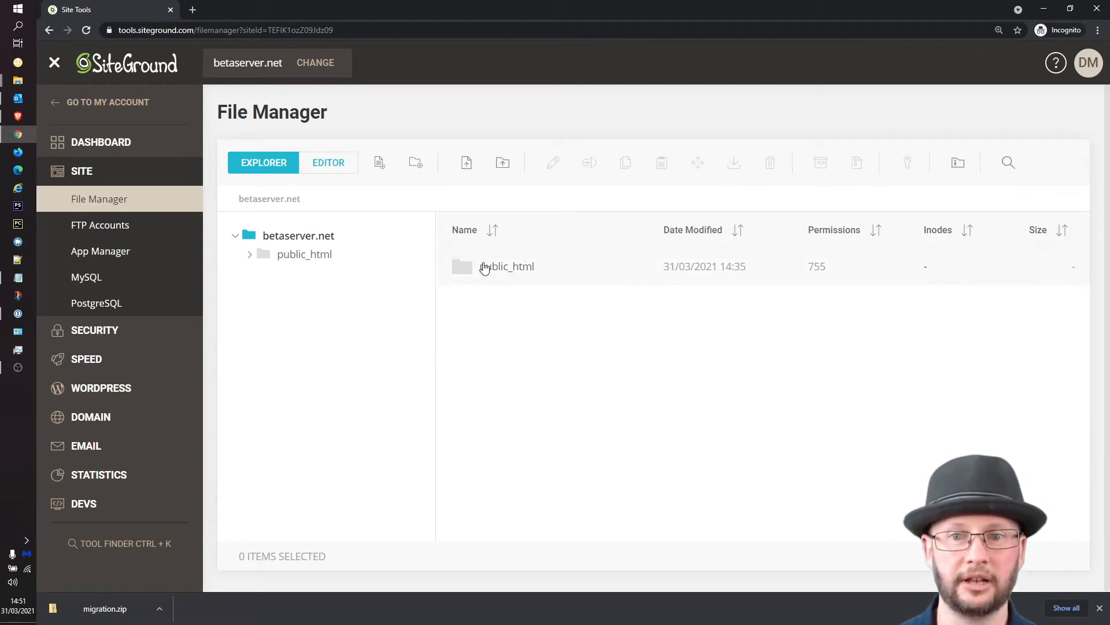
mouse_move(471, 273)
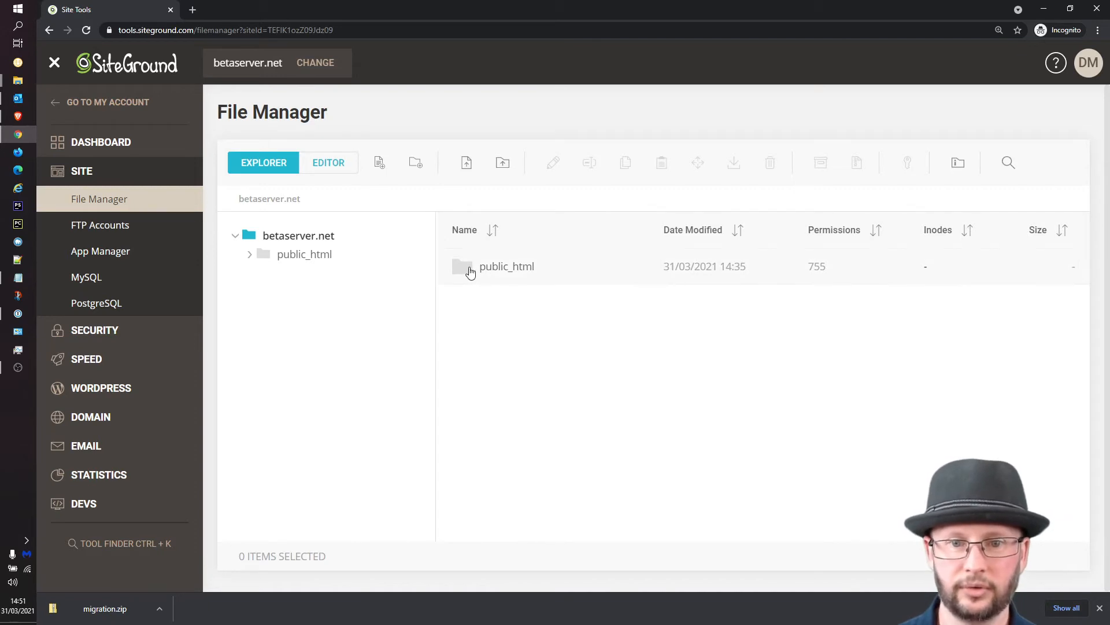
Step: Open public_html and permanently delete Default.html
double_click(506, 267)
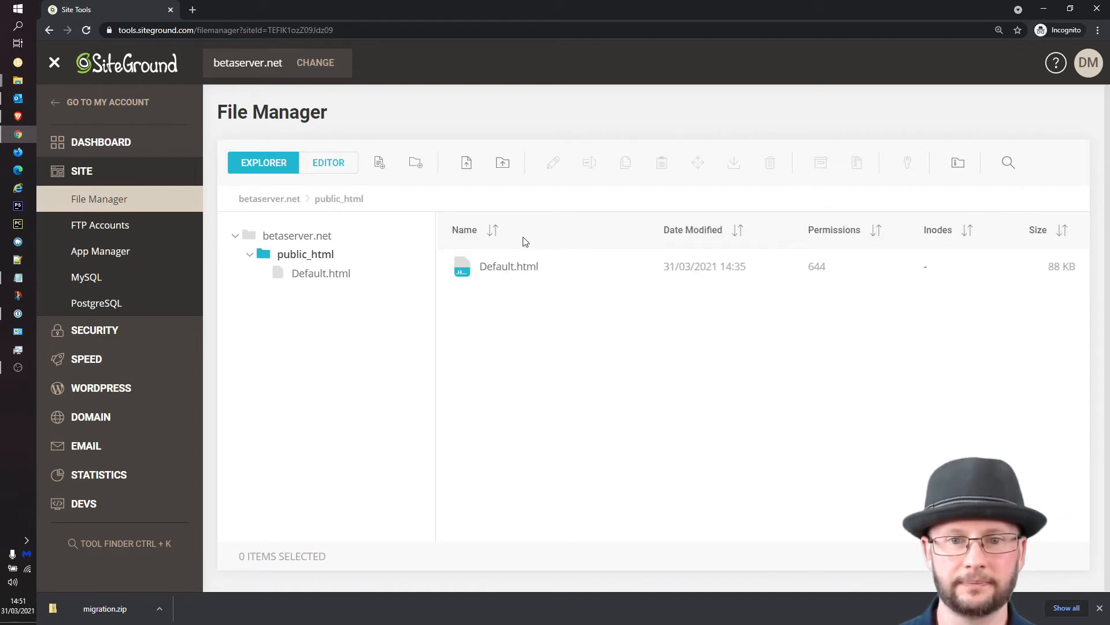
click(508, 266)
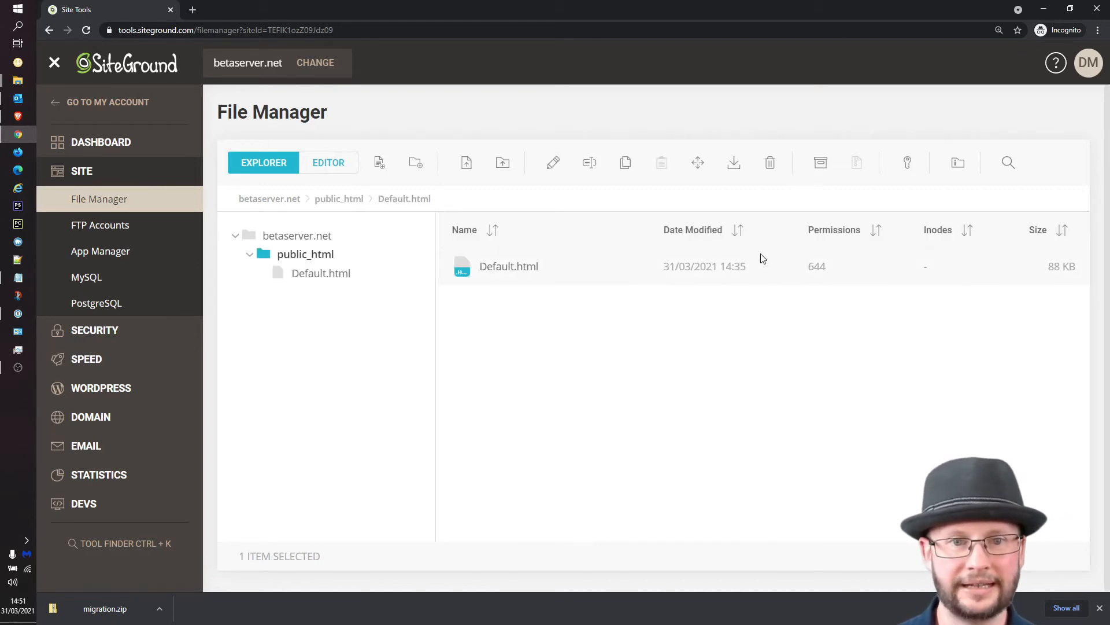
click(769, 163)
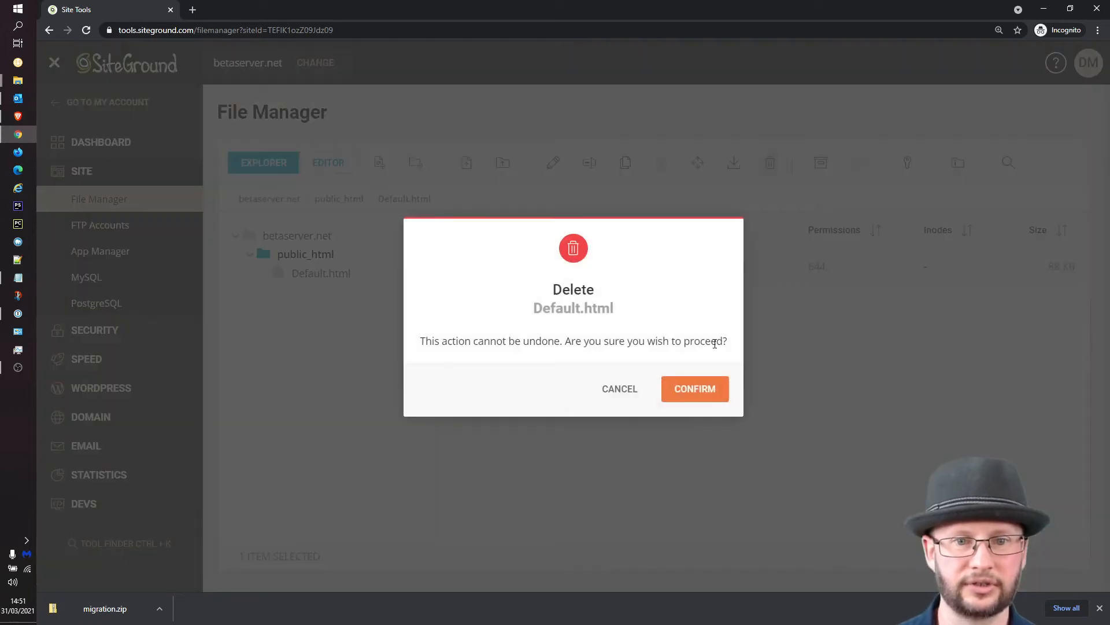
click(694, 389)
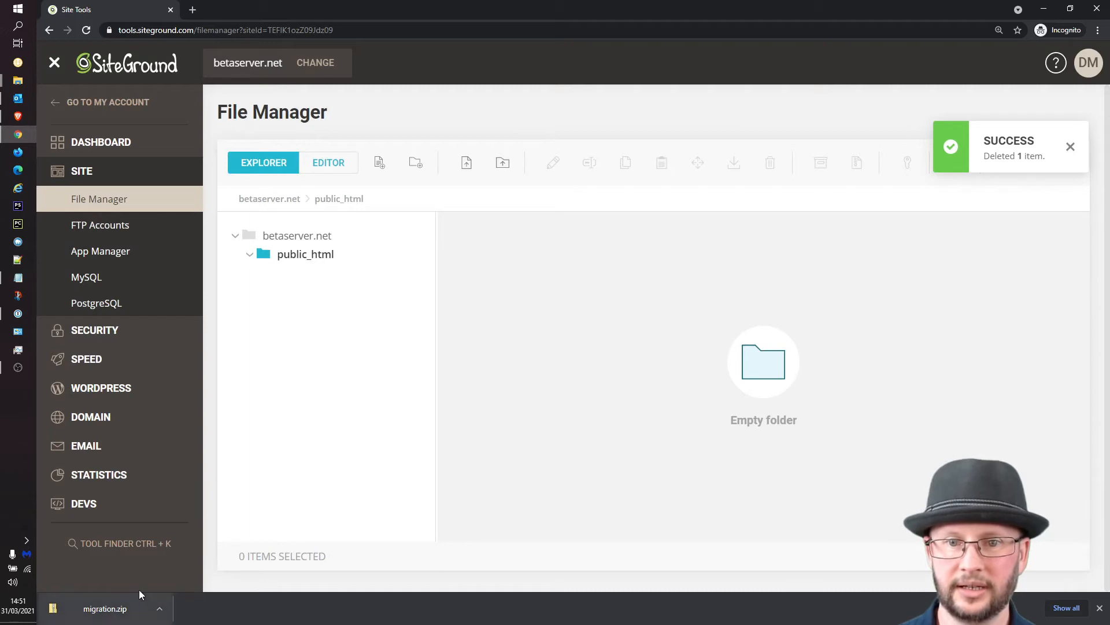
Step: Drag migration.zip from the downloads bar into public_html to upload it
drag(104, 608, 670, 400)
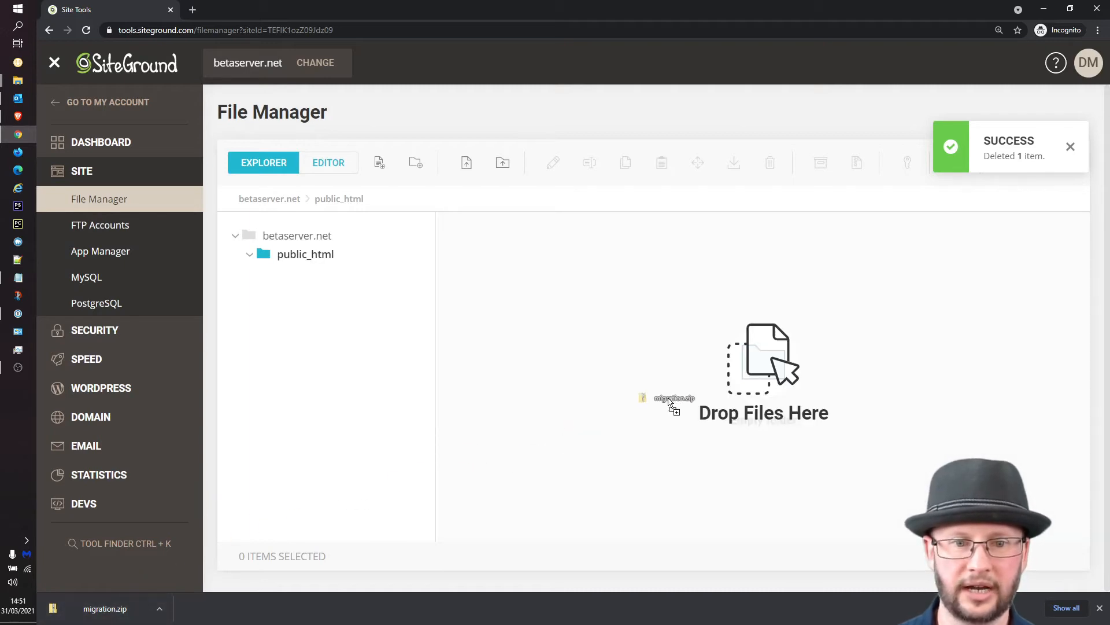
drag(669, 397, 763, 368)
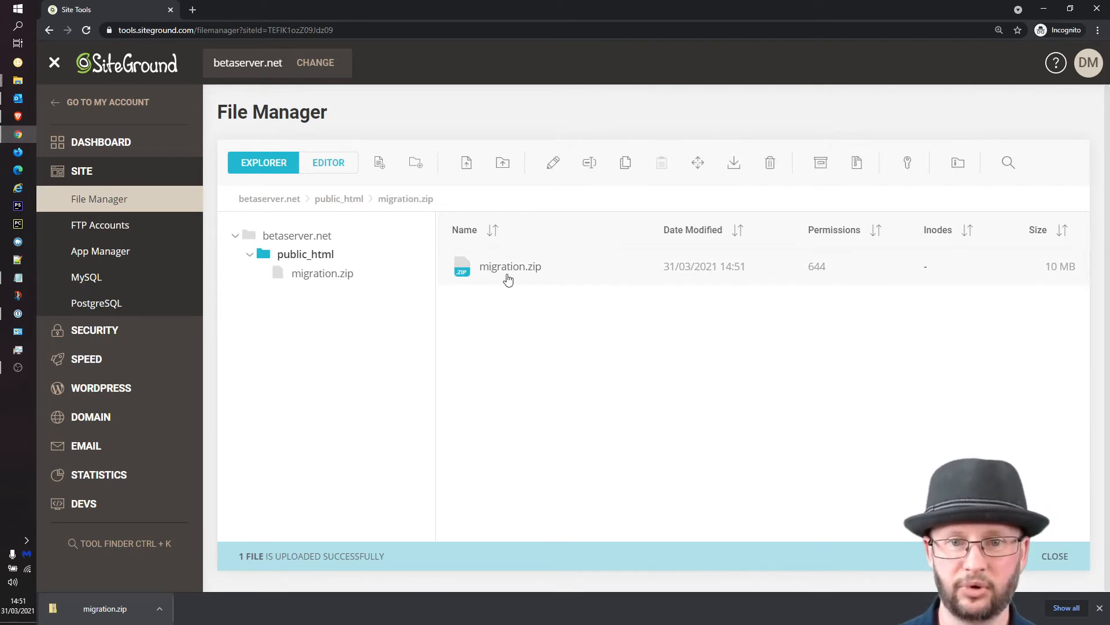
Step: Extract migration.zip from its right-click menu into a migration folder
right_click(510, 268)
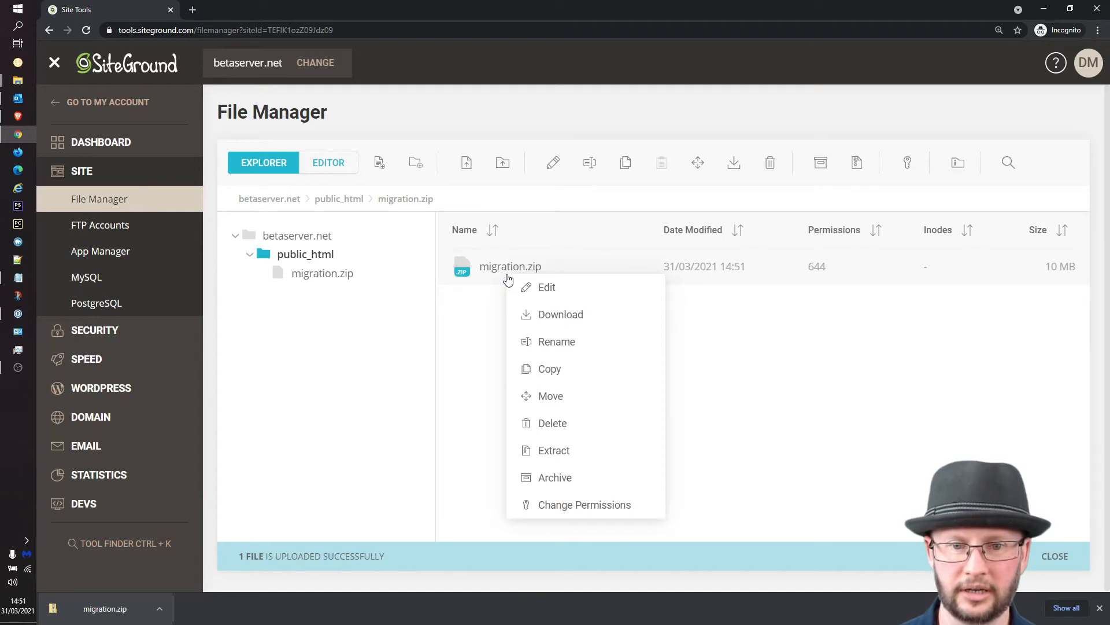
mouse_move(577, 454)
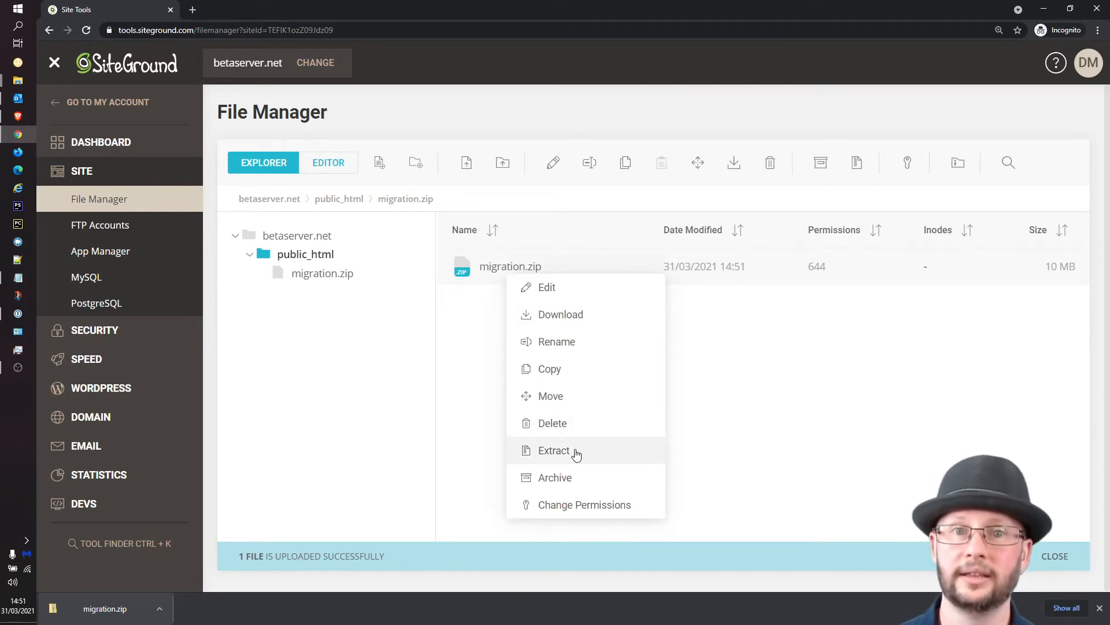
click(553, 450)
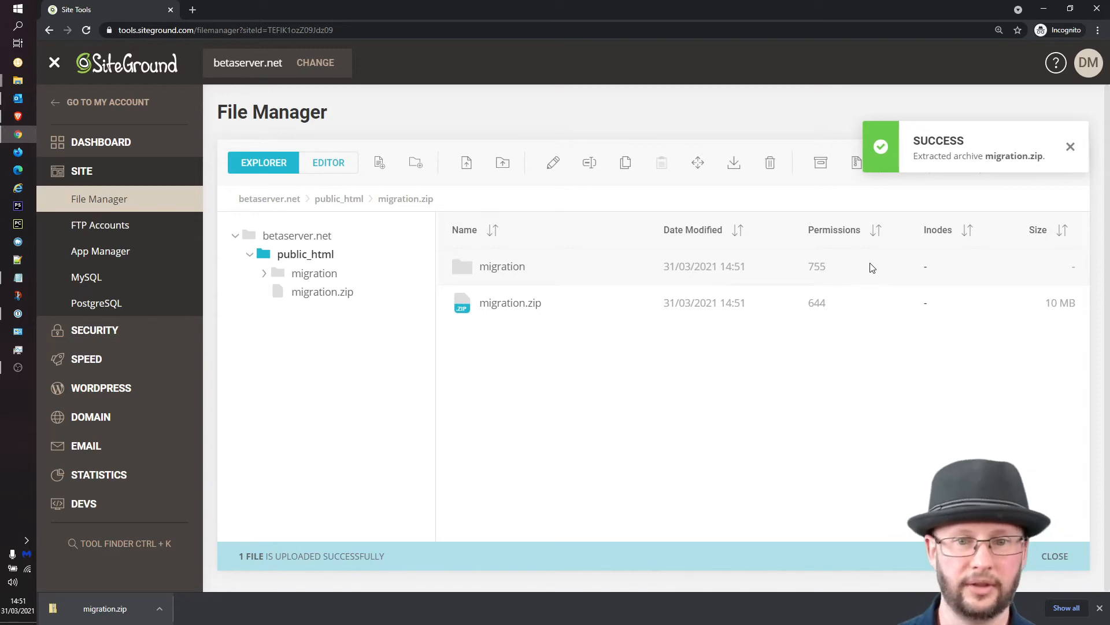
mouse_move(539, 283)
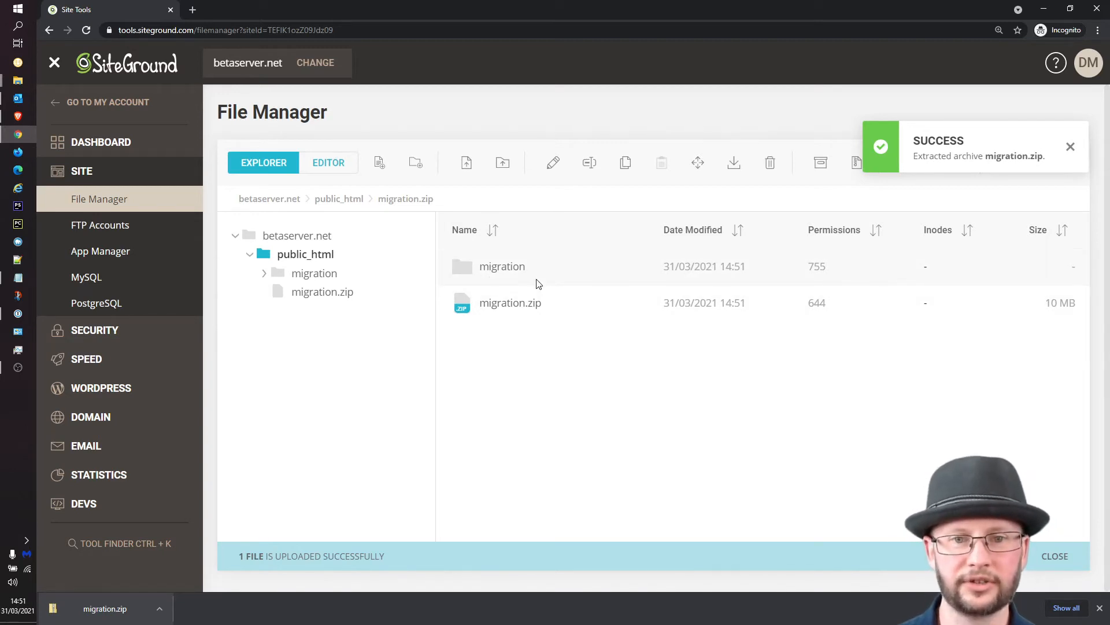
mouse_move(342, 286)
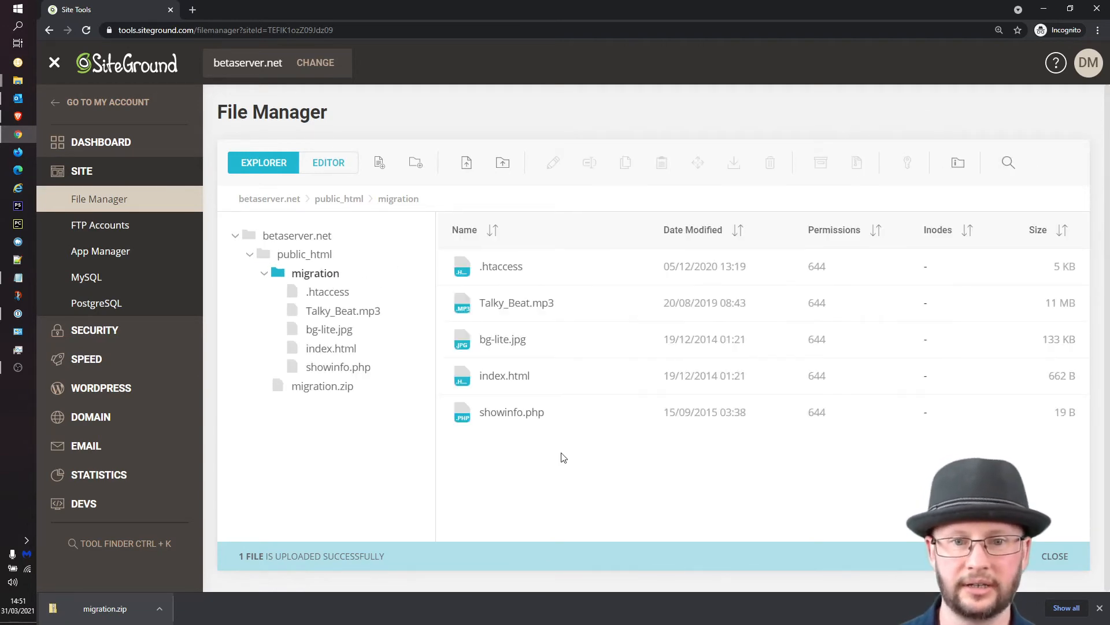
mouse_move(572, 452)
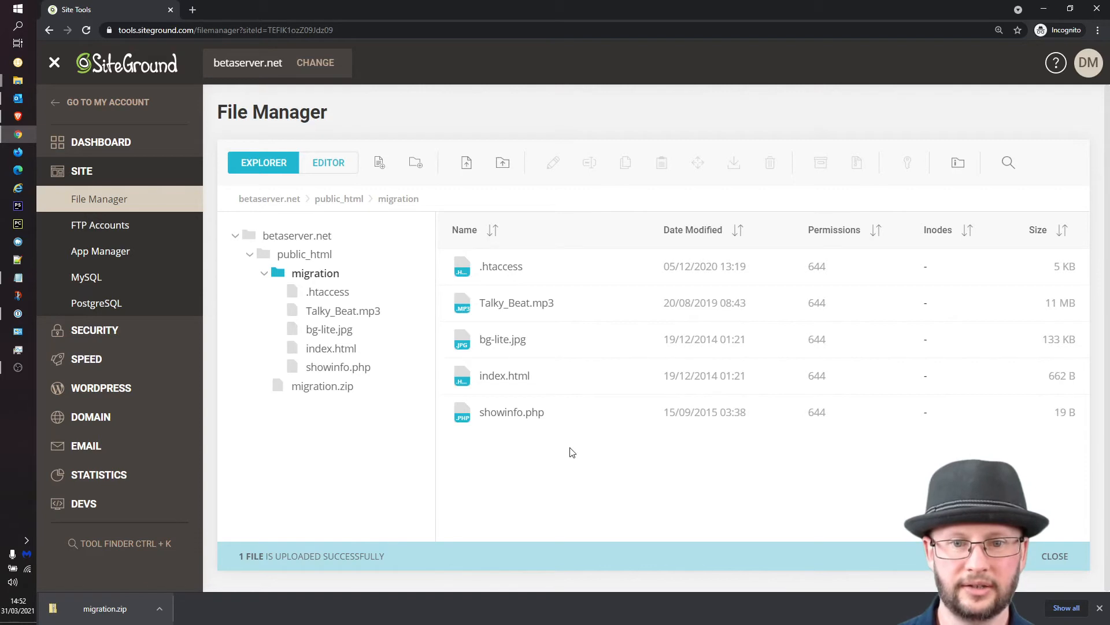
Step: Move all extracted files from migration to /public_html and open public_html
click(501, 266)
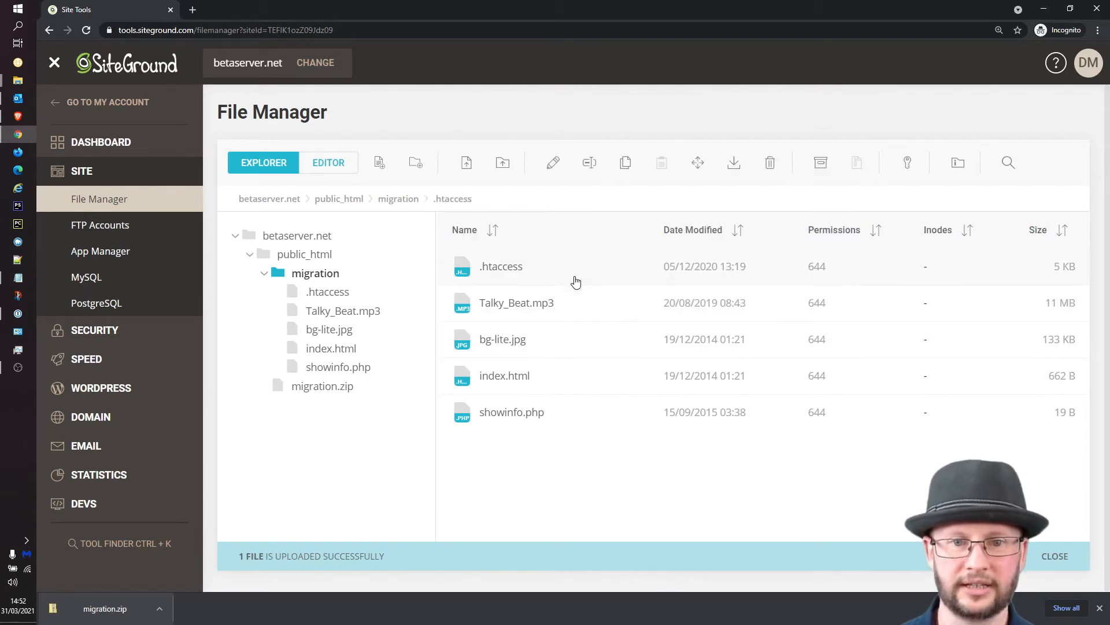
mouse_move(600, 424)
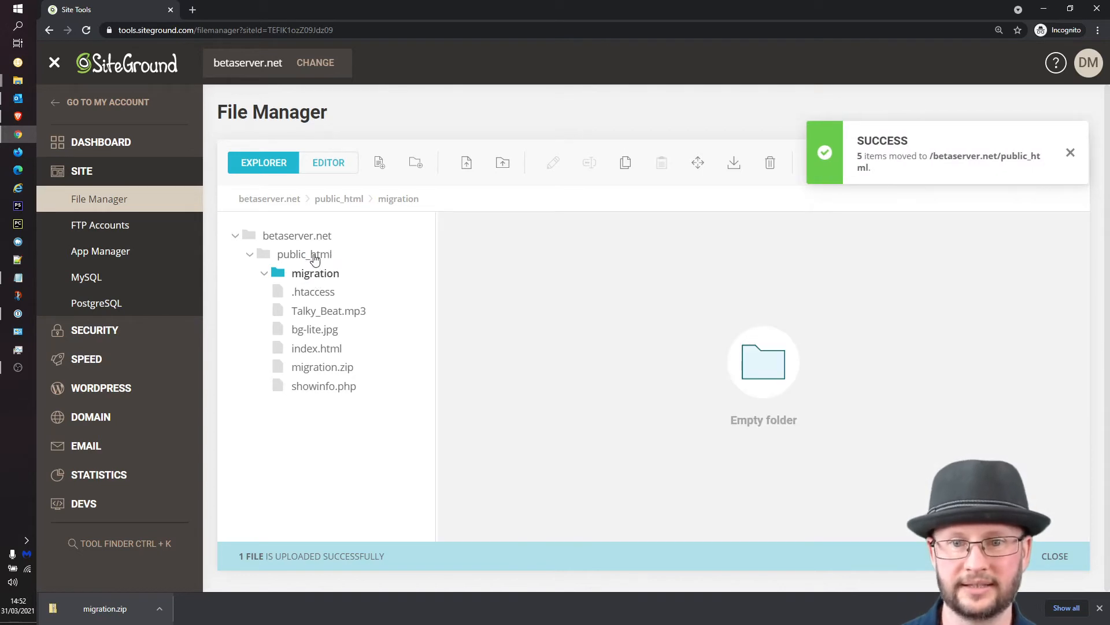
click(303, 254)
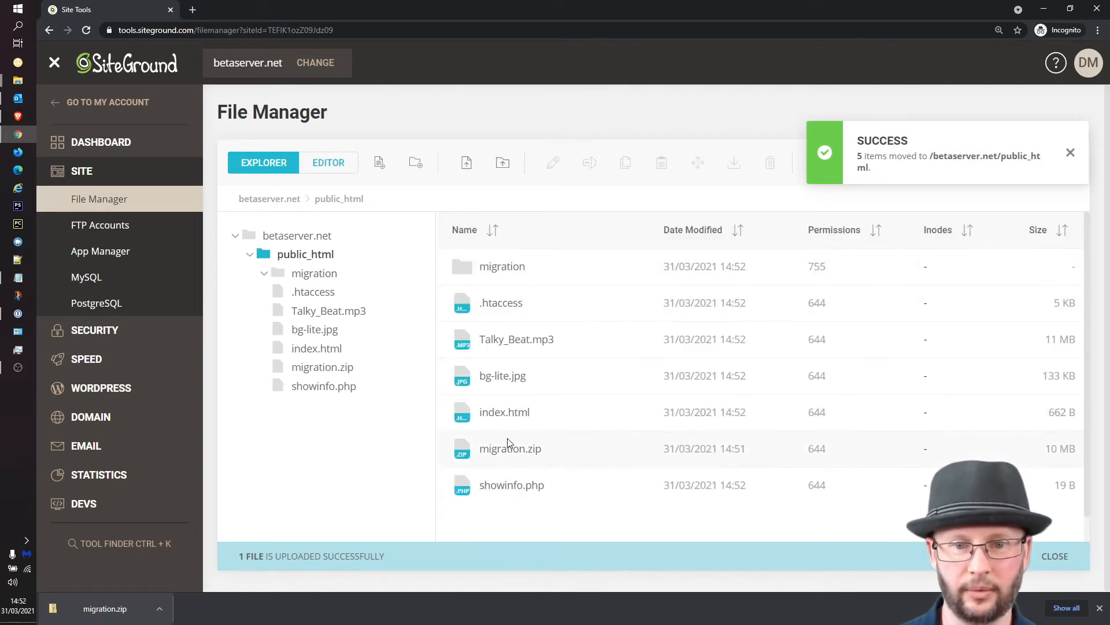
mouse_move(565, 316)
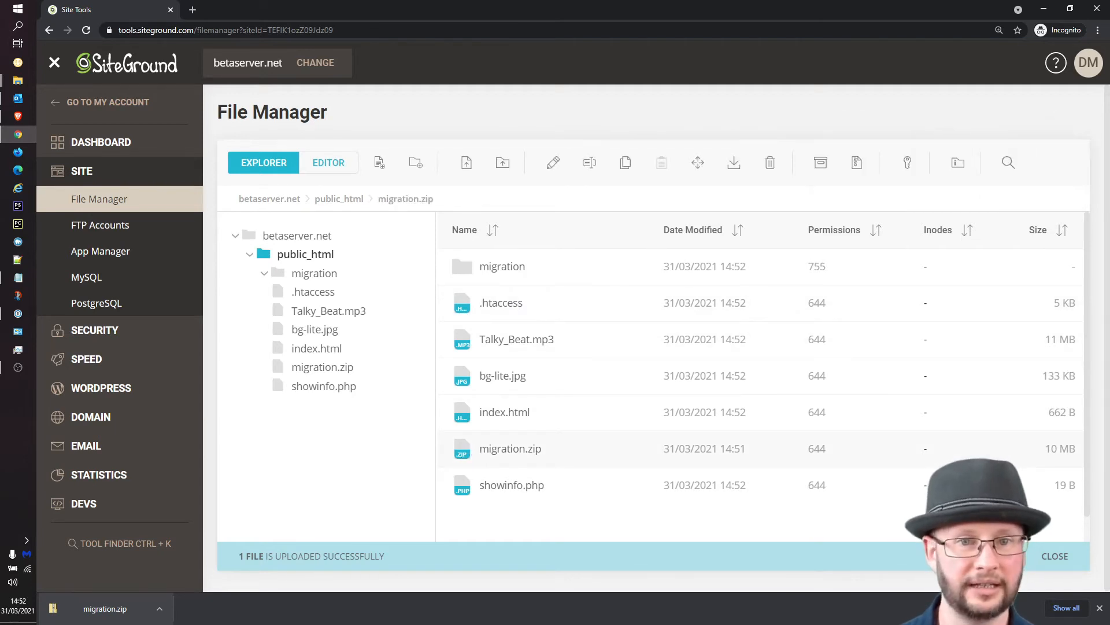
mouse_move(770, 168)
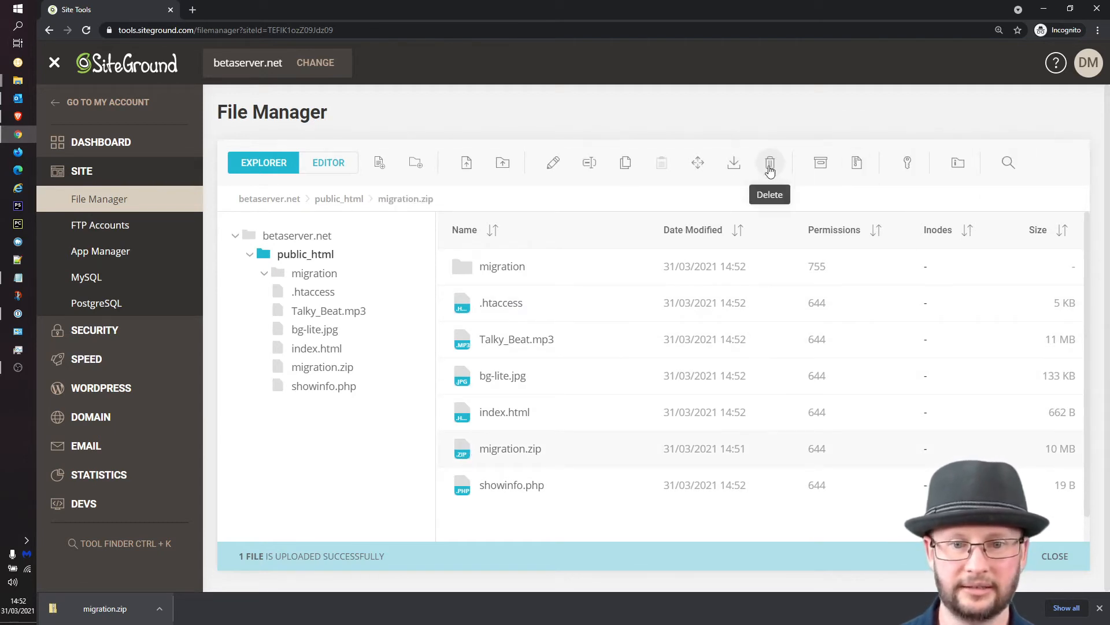
Step: Delete migration.zip and the empty migration folder, then dismiss the notice
click(770, 162)
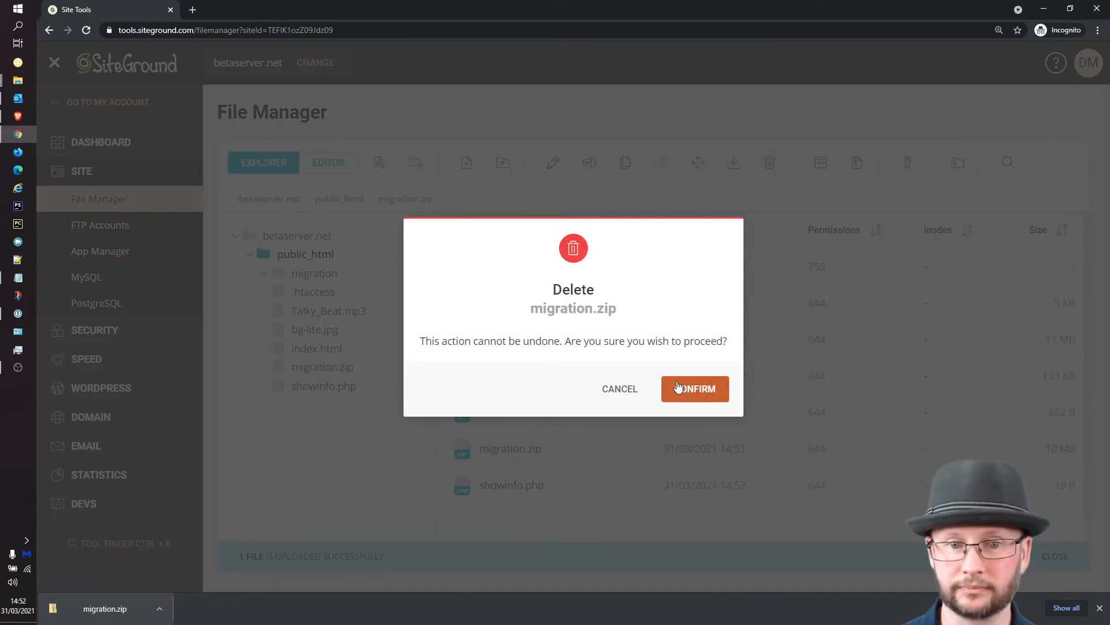
click(696, 389)
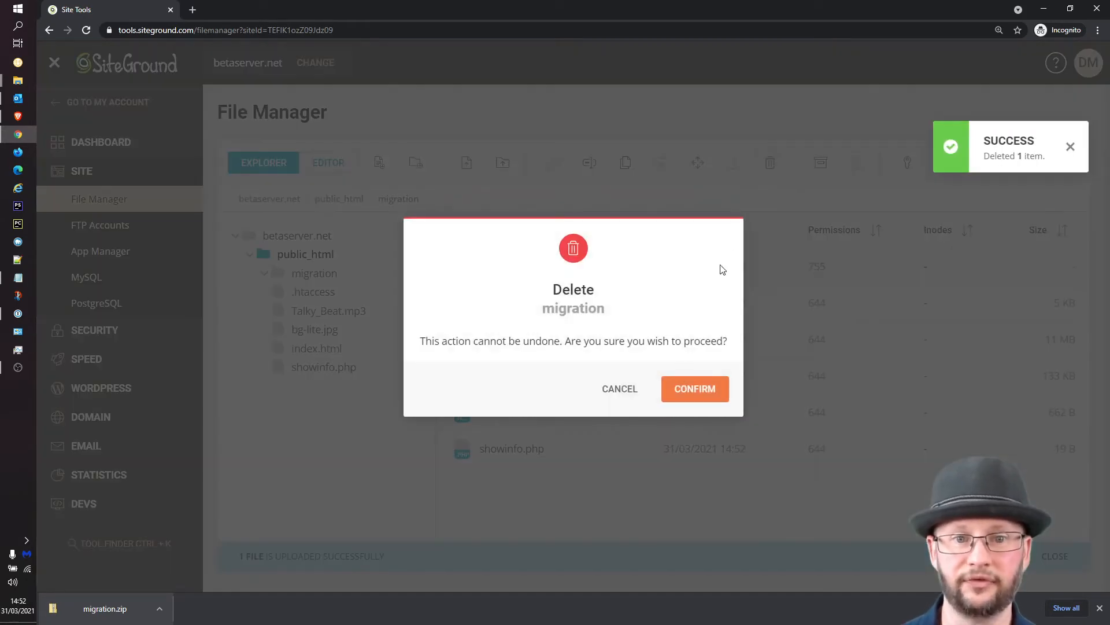
click(695, 389)
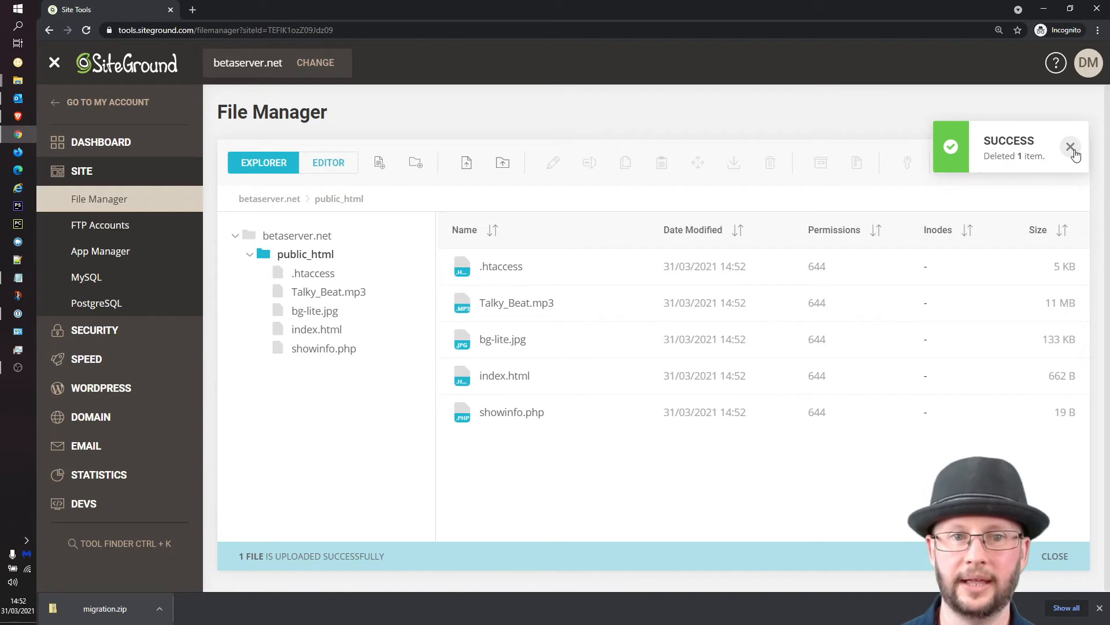
click(1070, 147)
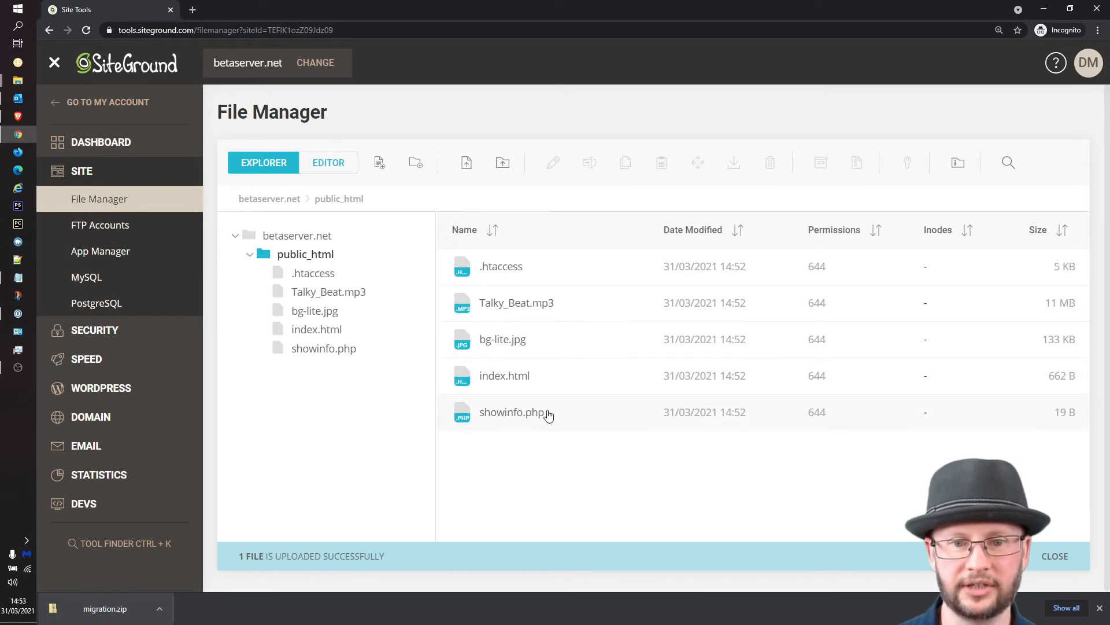
click(512, 412)
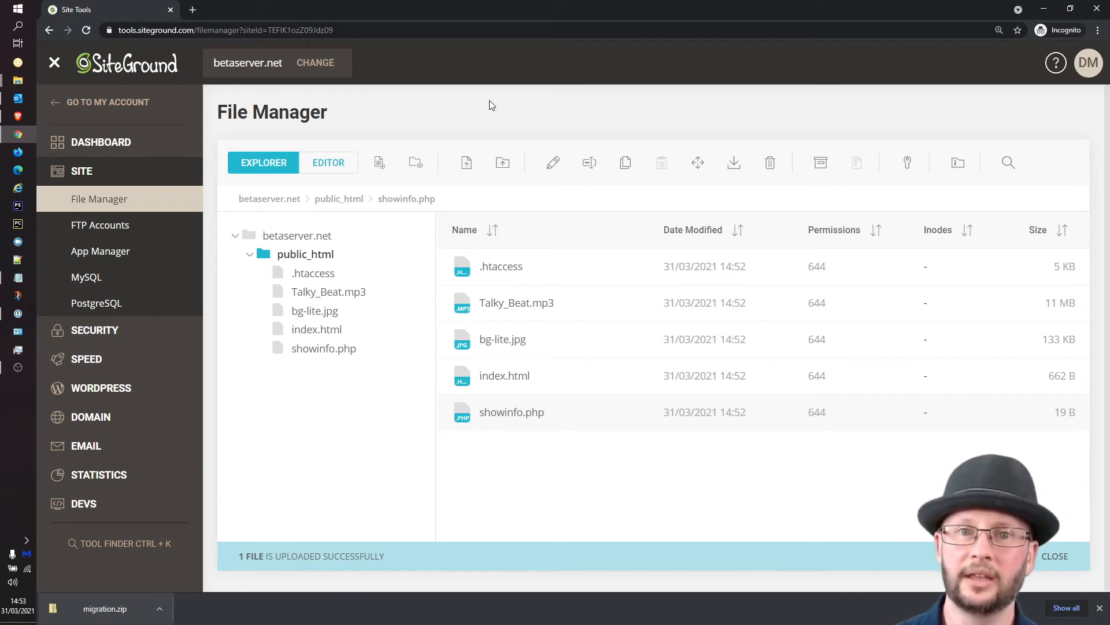
mouse_move(192, 9)
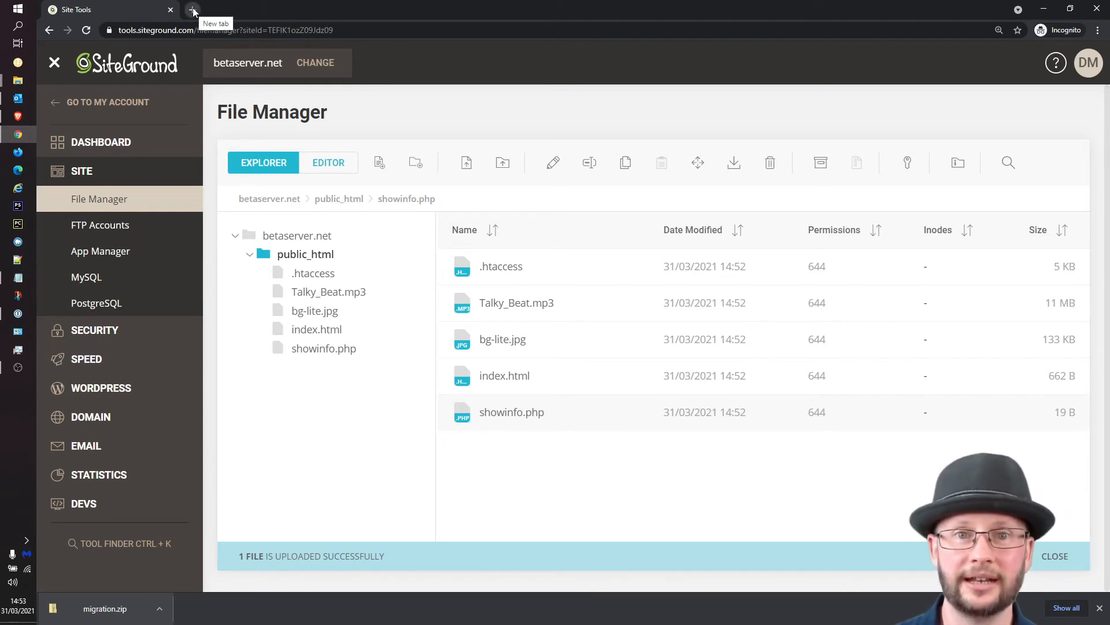
Step: Load tppwholesale.com.au in a new browser tab
click(193, 10)
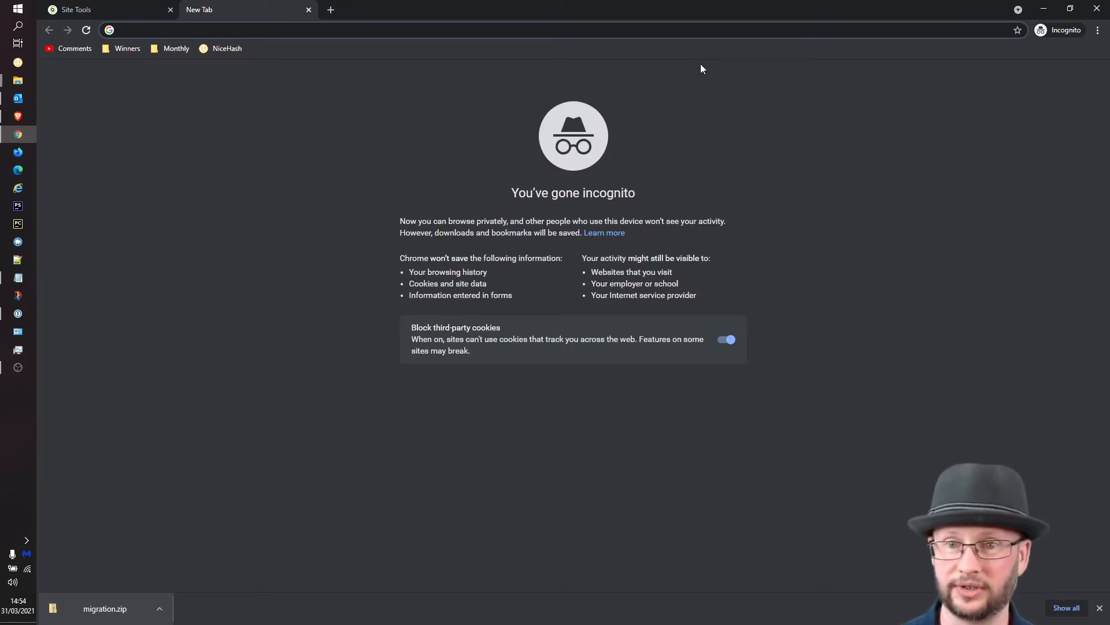
text(tppwholesale.com.au)
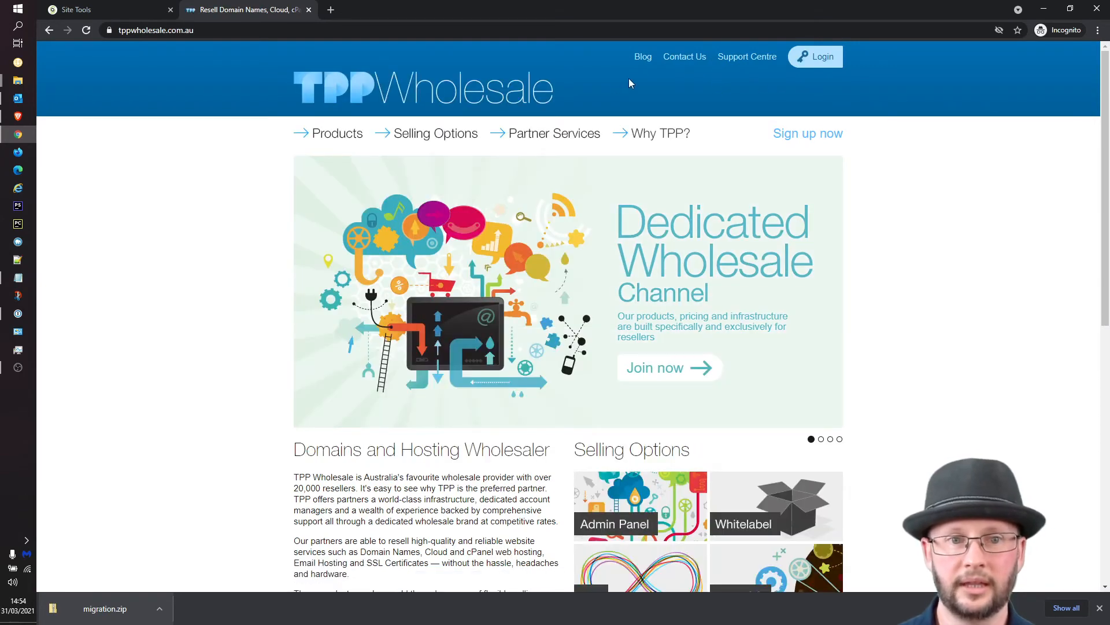
Step: Log in to the TPP Wholesale reseller console through Reseller Login
click(816, 56)
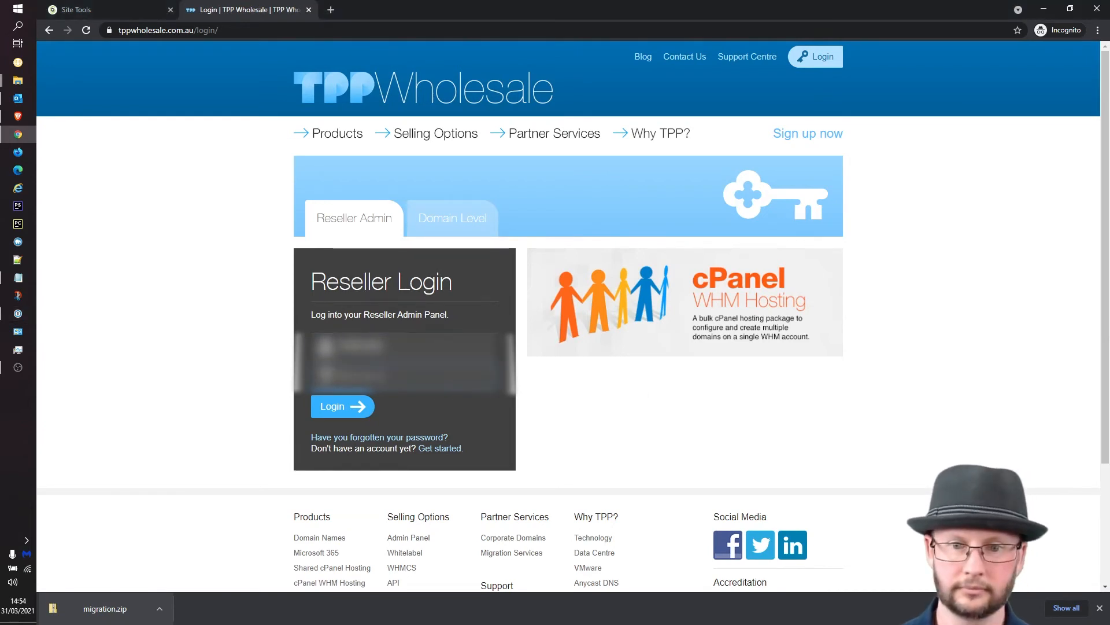
click(342, 406)
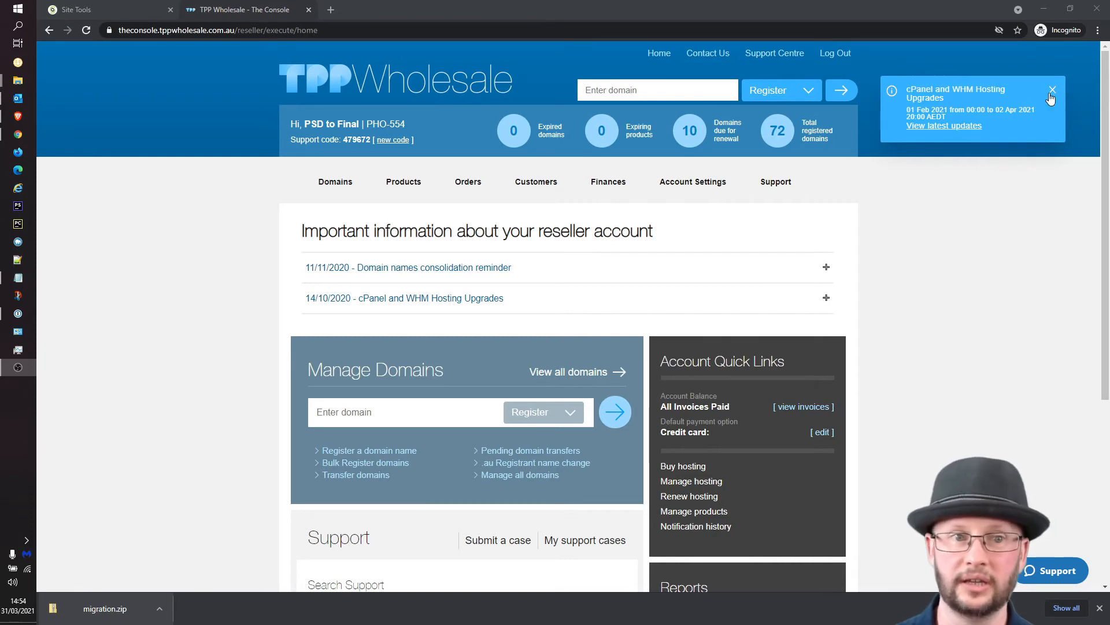
Step: Dismiss the hosting upgrades notice and enter betaserver.net in the domain lookup box
click(1052, 89)
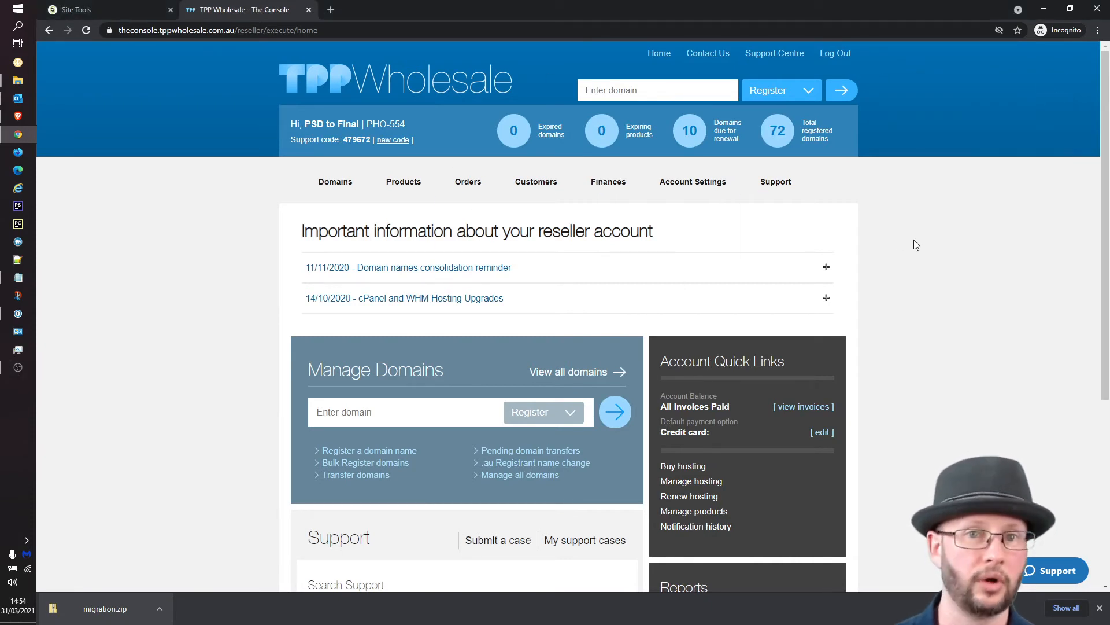
click(657, 89)
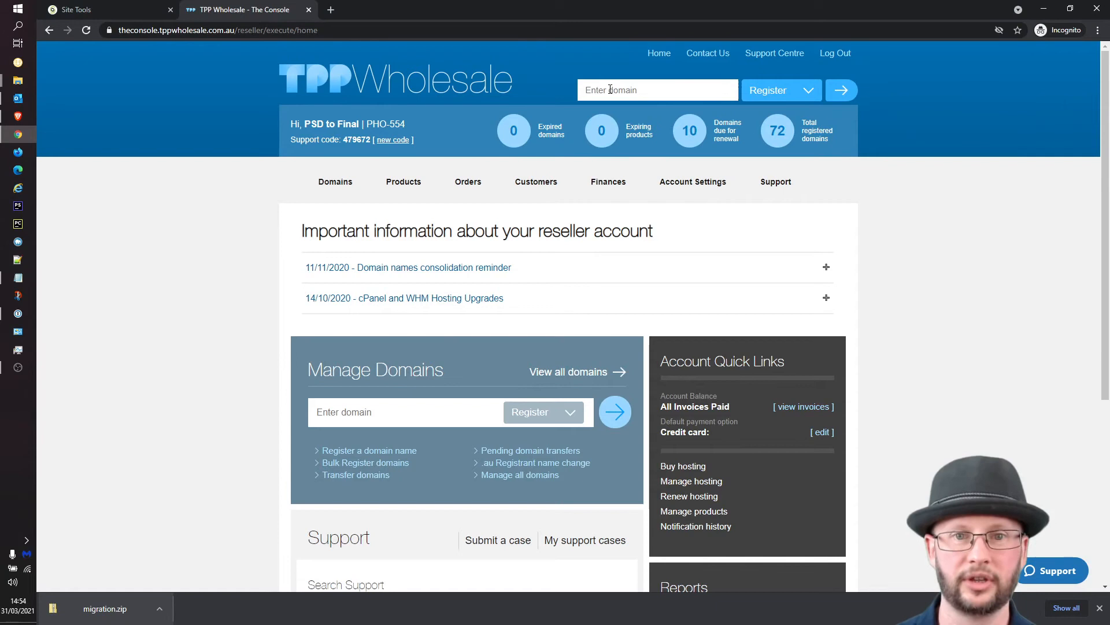
click(658, 89)
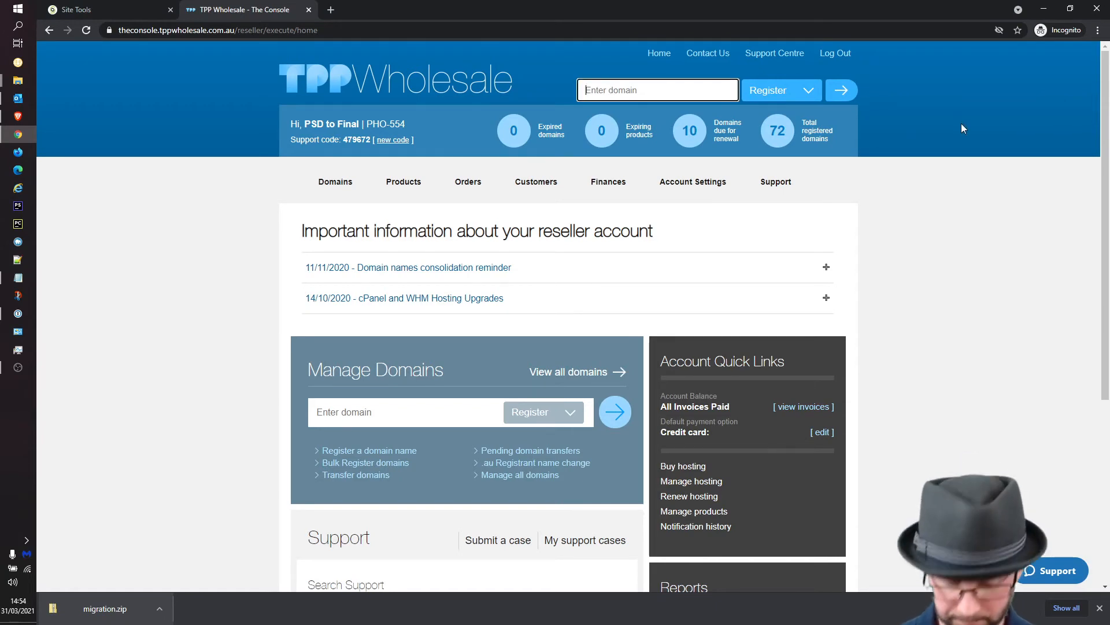
text(bet)
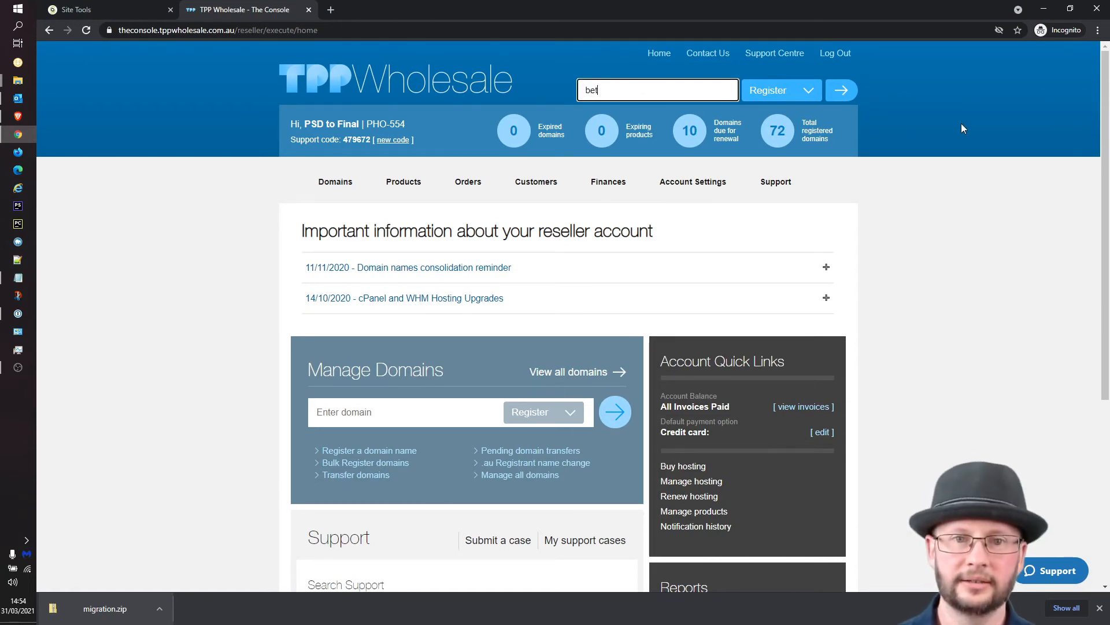
text(a)
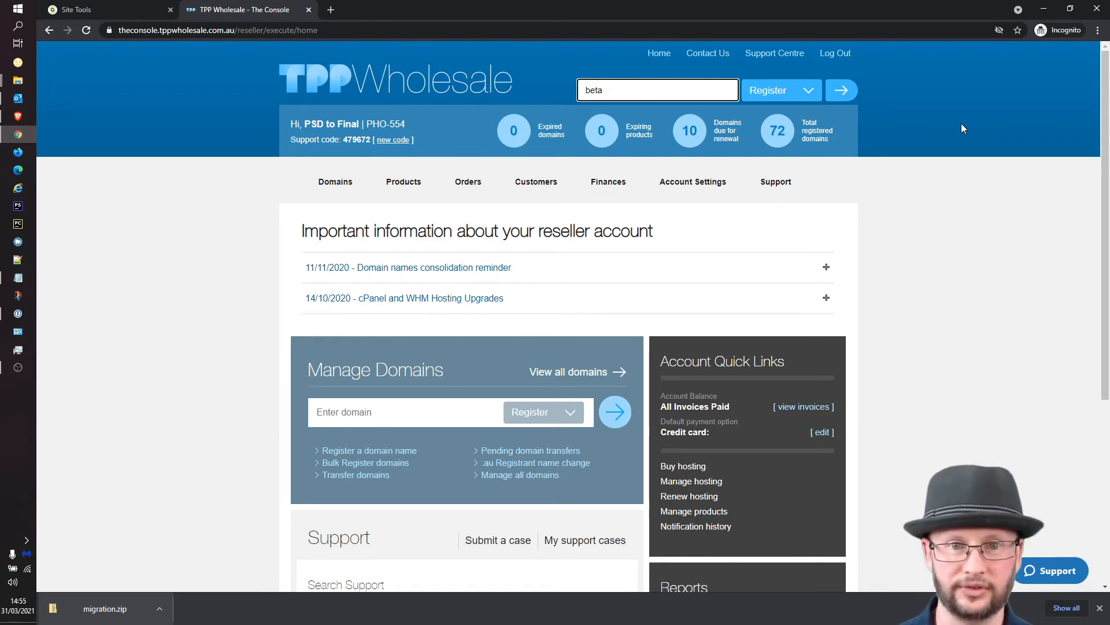
text(server.net)
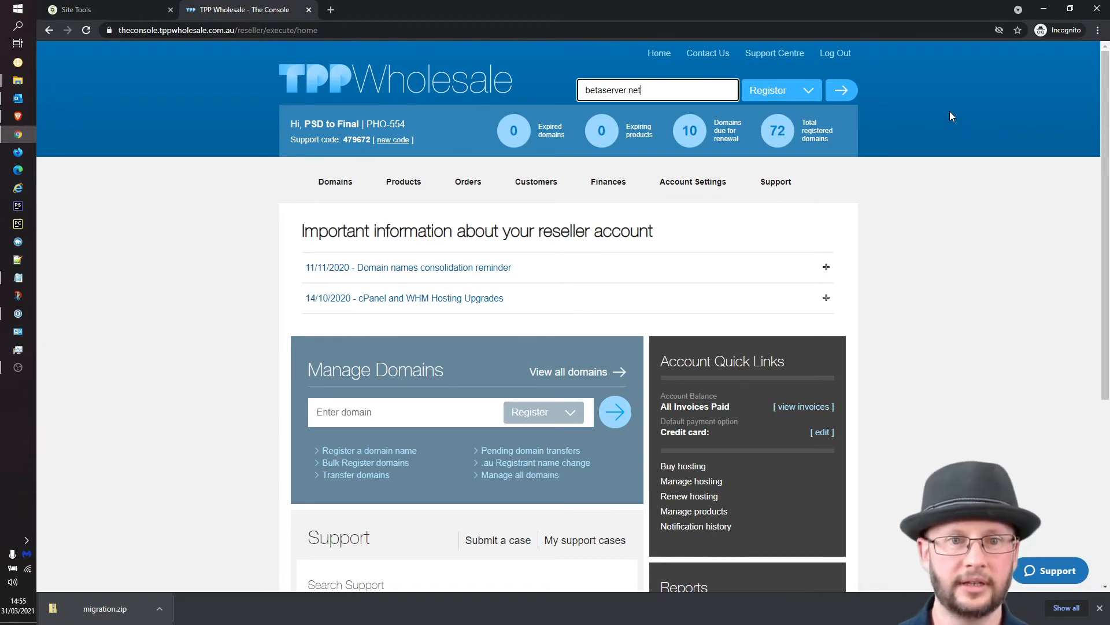
Step: Switch the lookup to Administer and search managed domains for betaserver.net
click(841, 90)
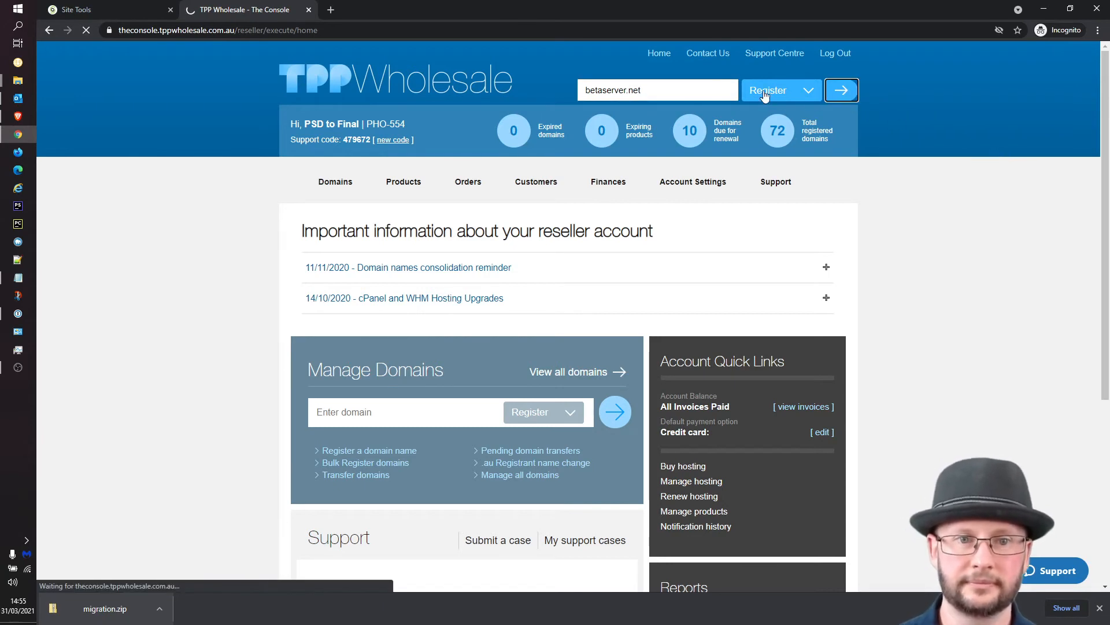
click(841, 90)
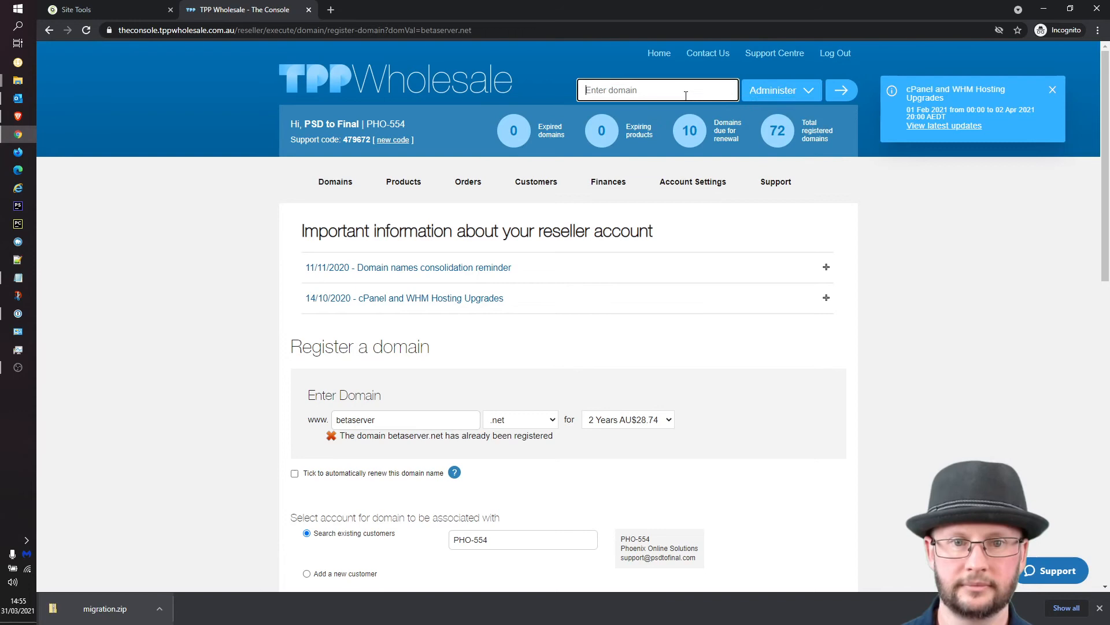
text(betaserver.net)
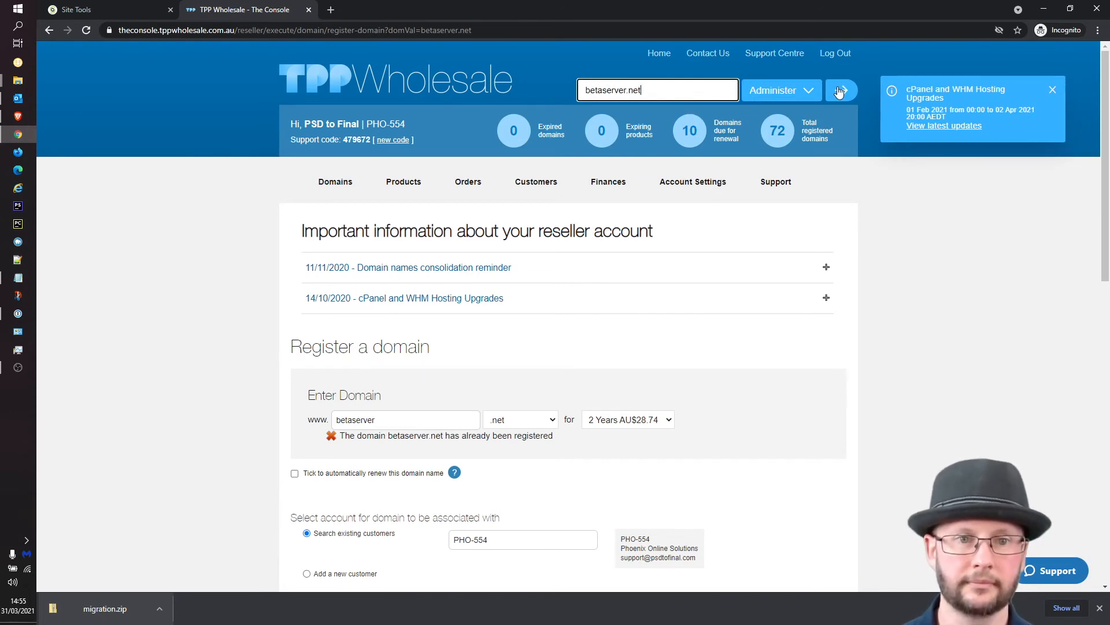
click(841, 90)
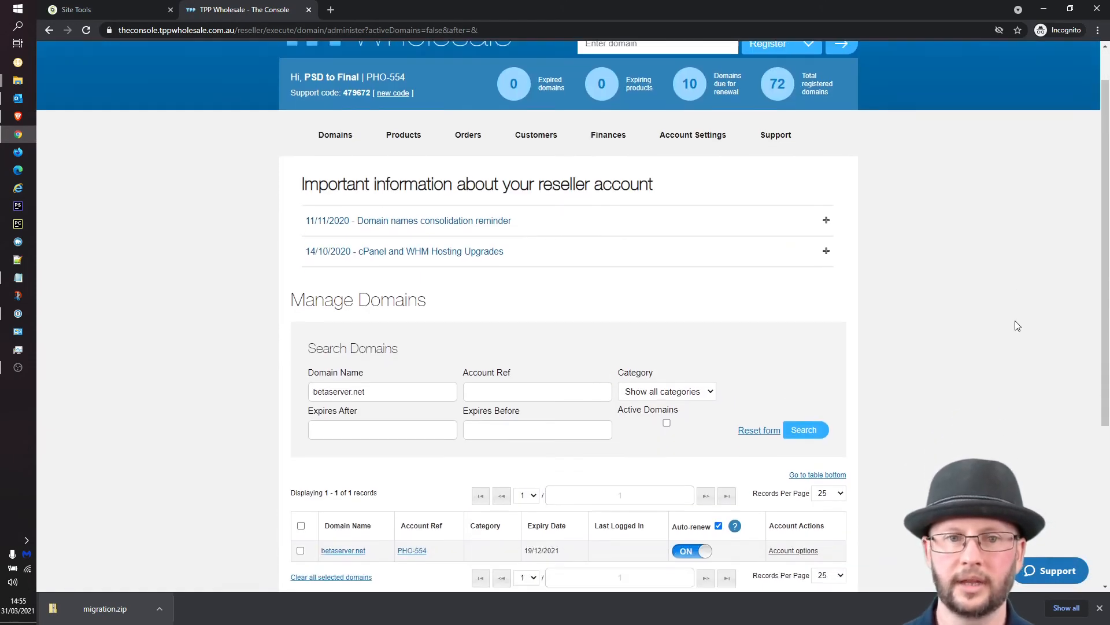
Step: Tick the betaserver.net record and bring up its Update Nameservers form
scroll(down, 3)
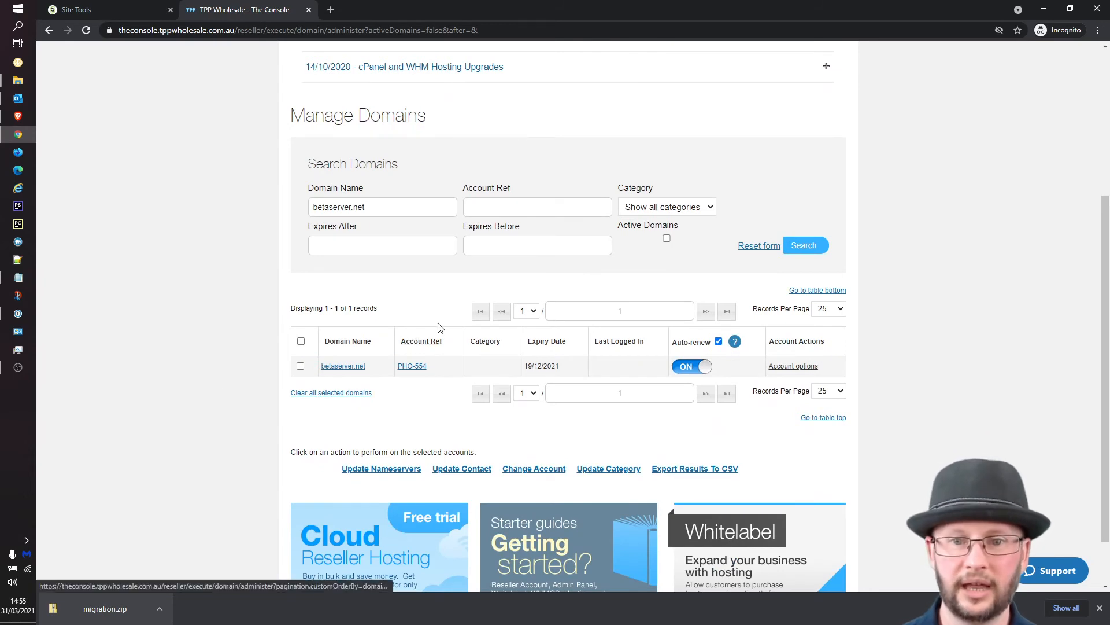
mouse_move(515, 402)
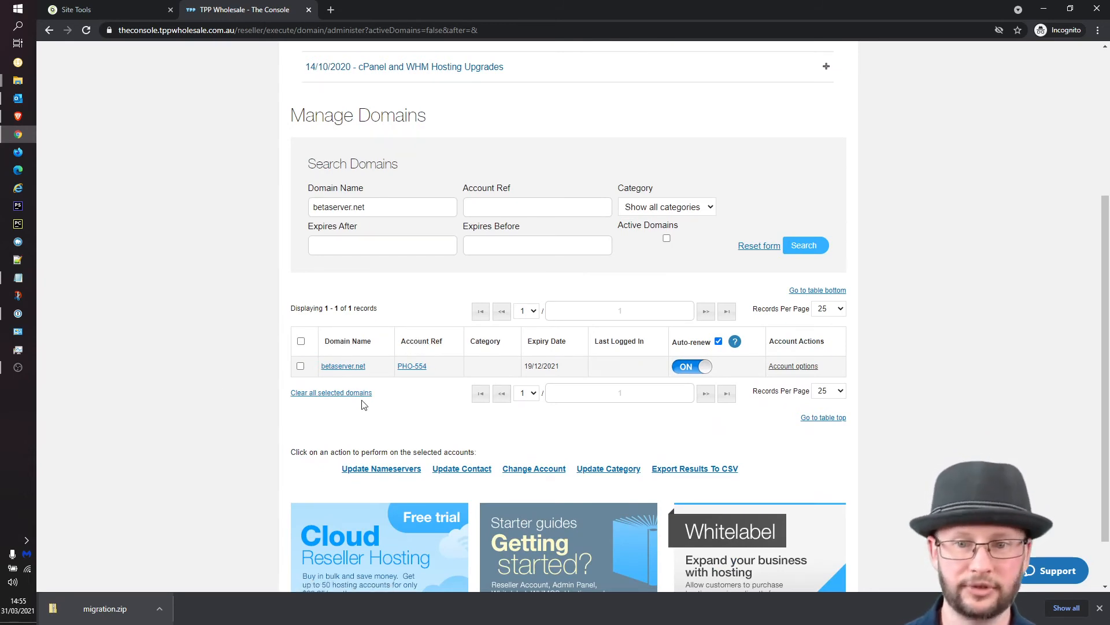
click(300, 366)
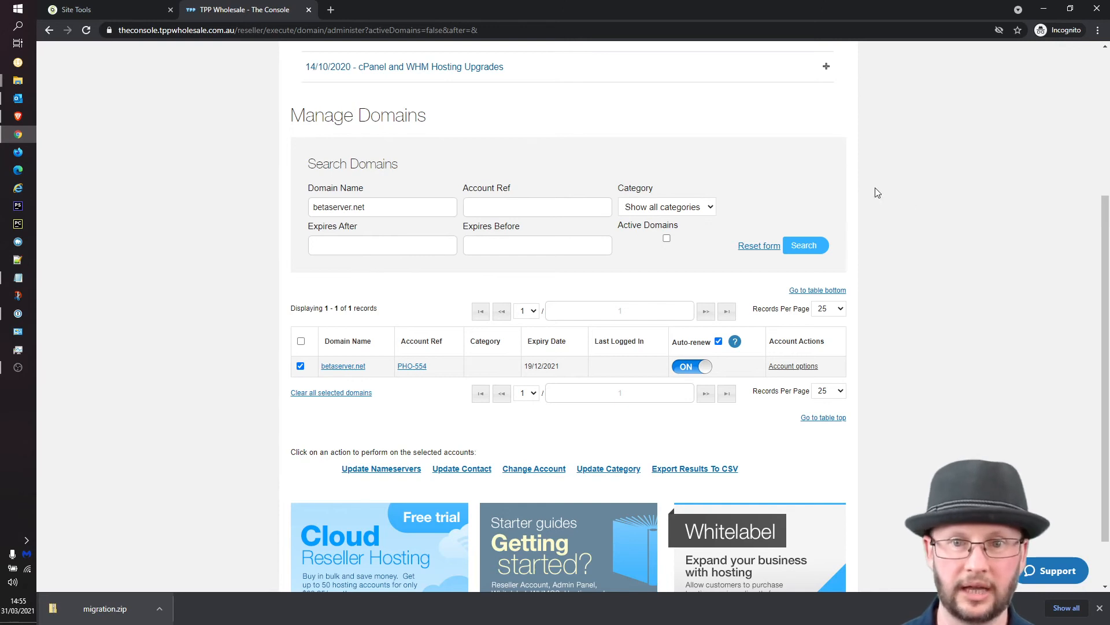
mouse_move(916, 224)
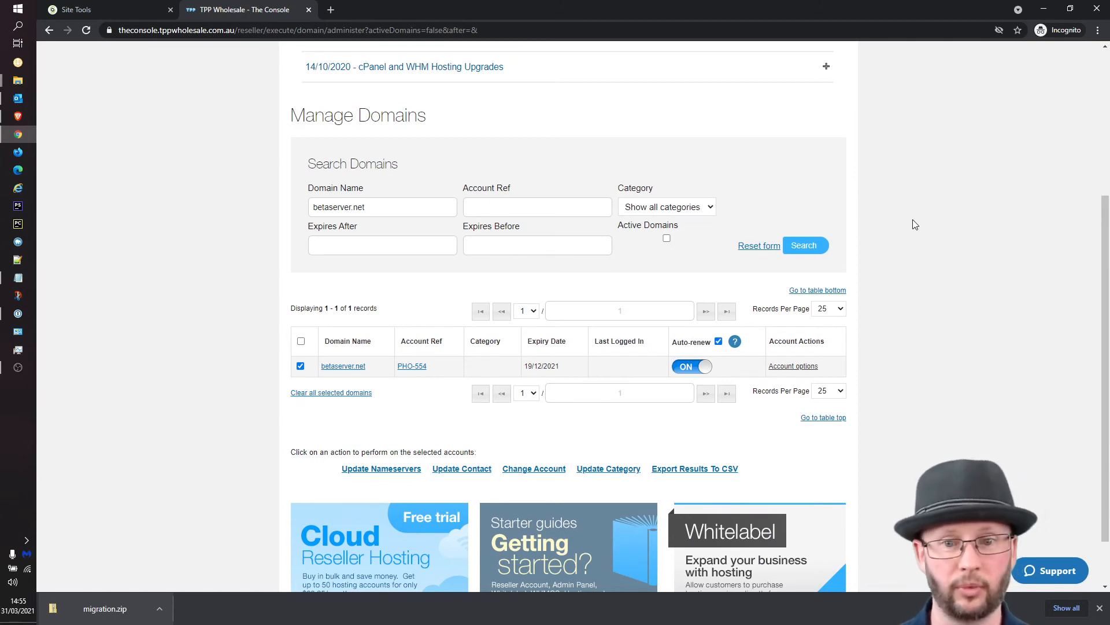
mouse_move(367, 474)
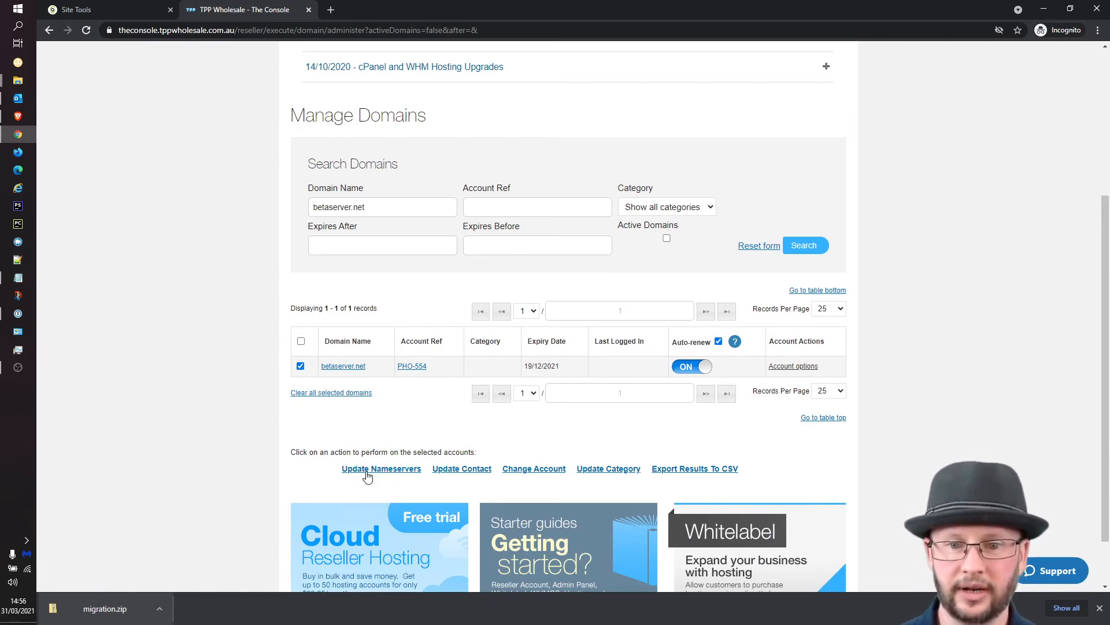
click(381, 468)
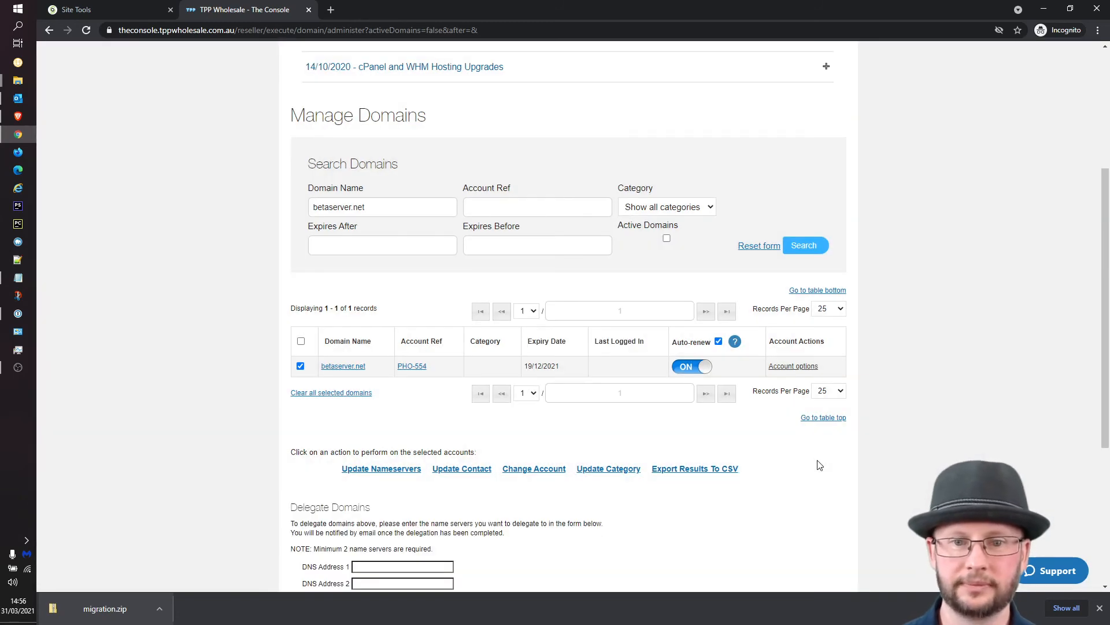
Step: Delegate betaserver.net to NS1.UK61.SITEGROUND.EU and NS2.UK61.SITEGROUND.EU
scroll(down, 3)
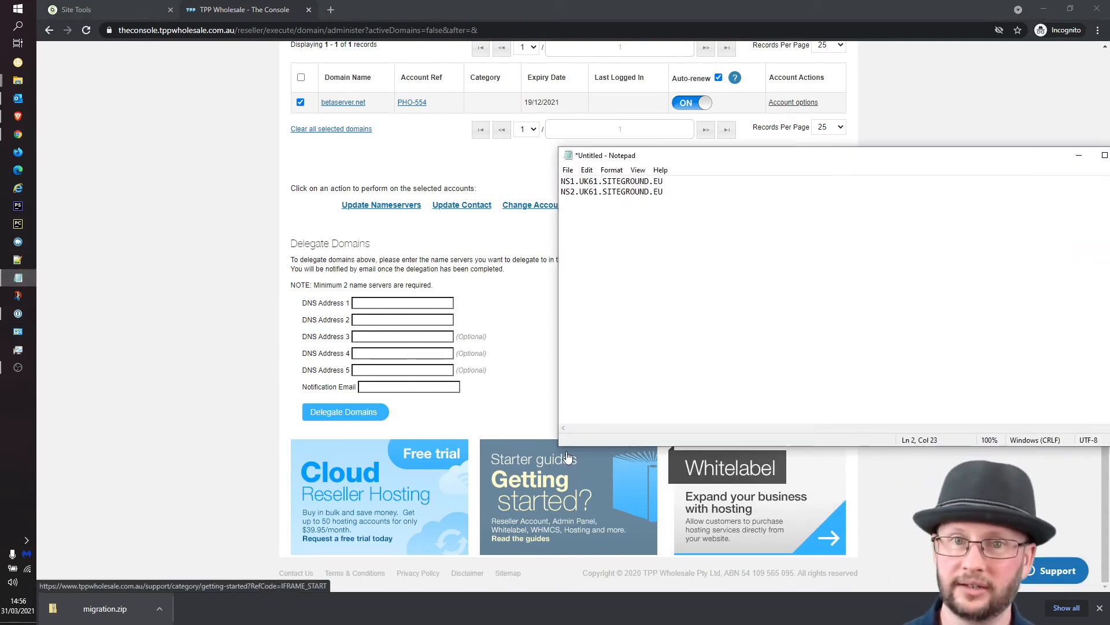
double_click(612, 181)
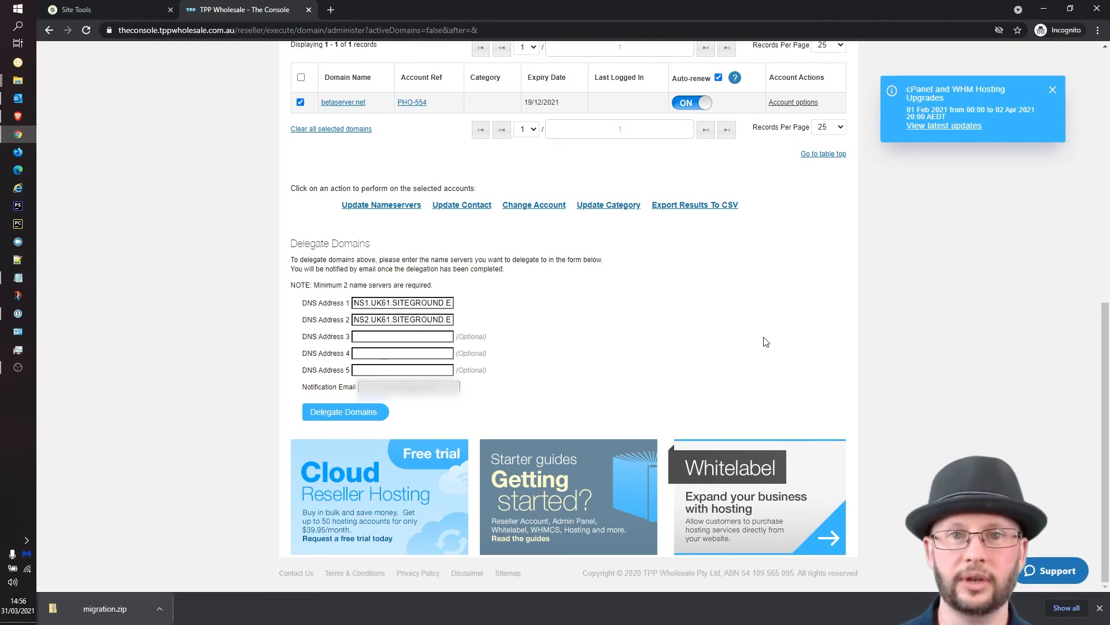
mouse_move(340, 415)
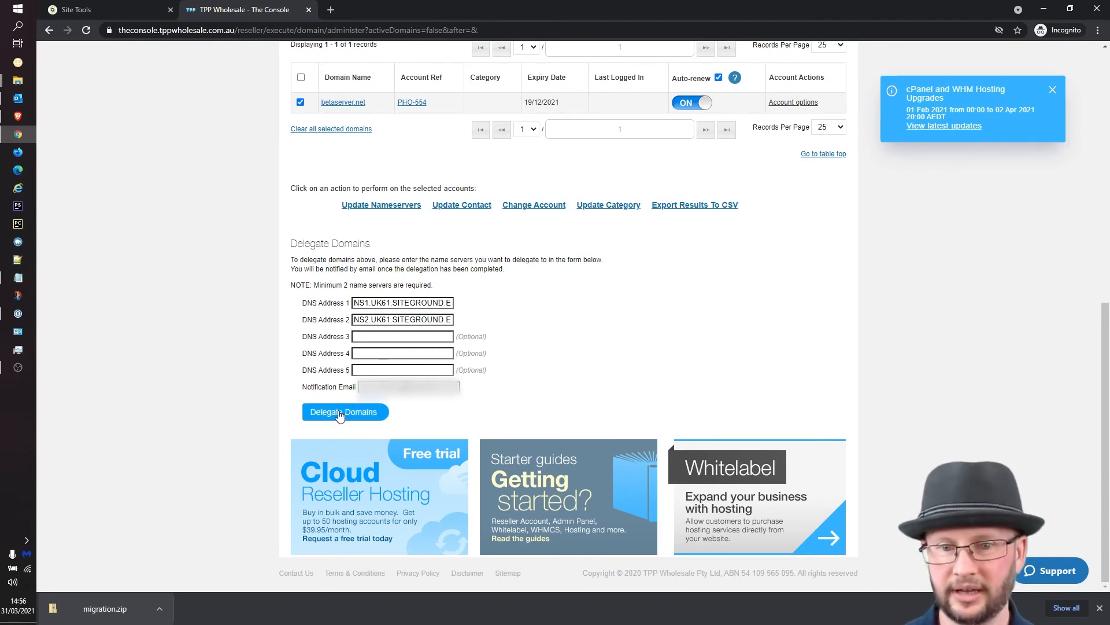
click(343, 412)
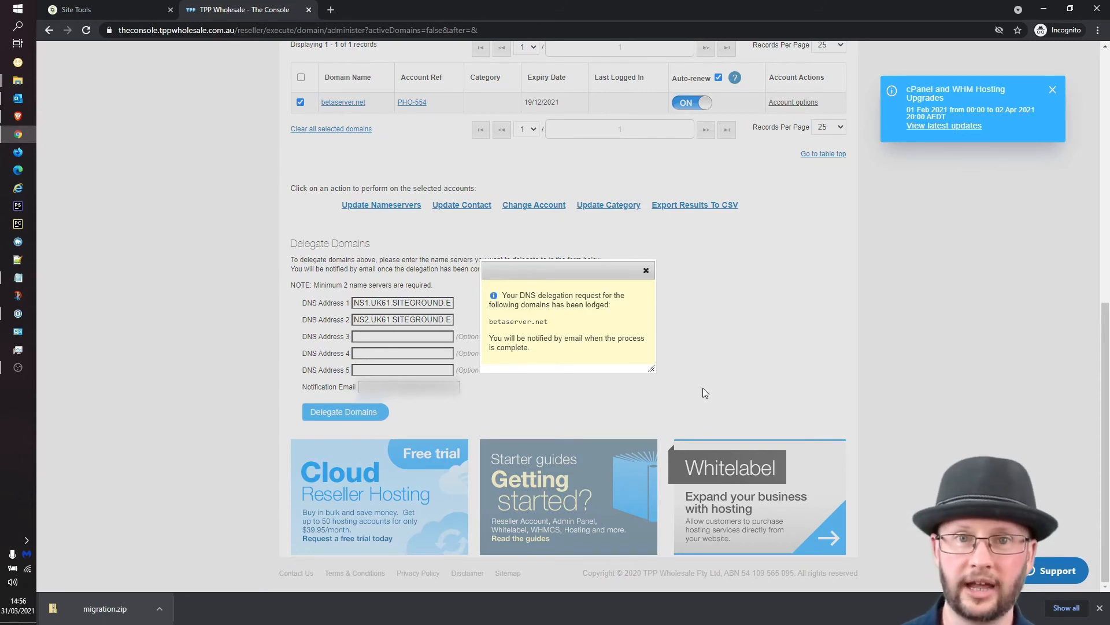
mouse_move(619, 283)
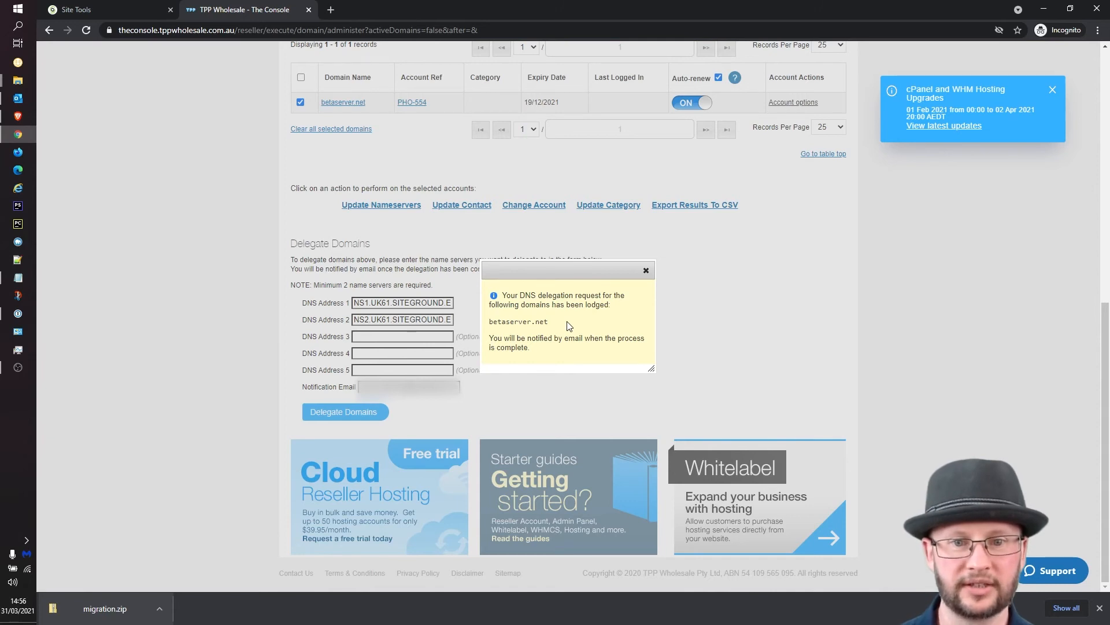
mouse_move(581, 298)
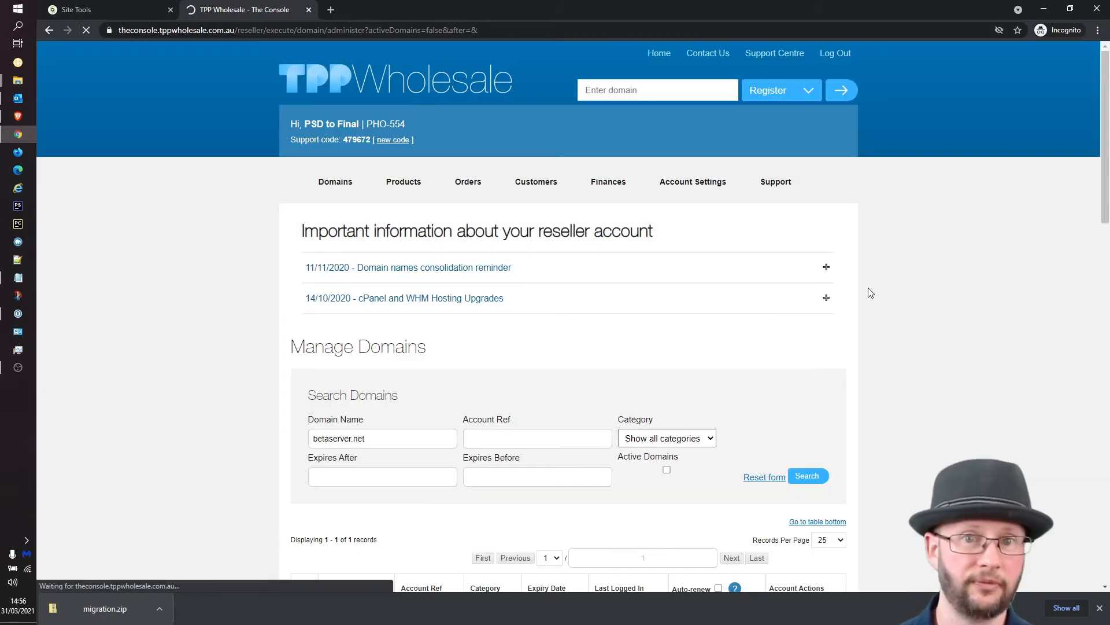
Step: Scroll the reloaded page after closing the delegation confirmation
scroll(down, 3)
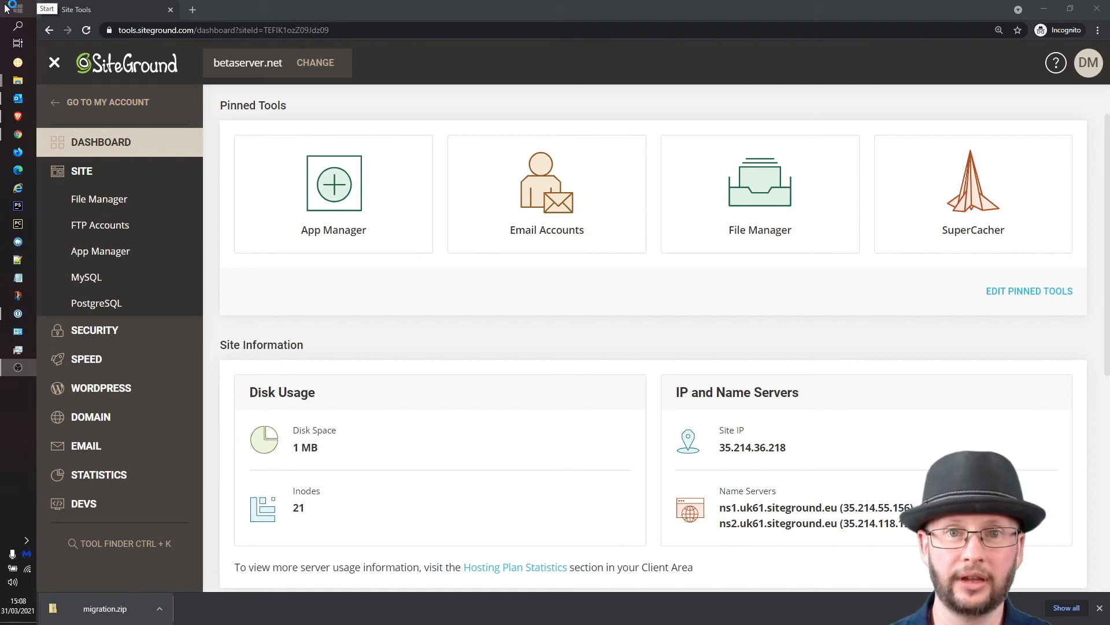
Step: Ping betaserver.net, confirm the reply comes from 35.214.36.218, and exit Command Prompt
click(6, 7)
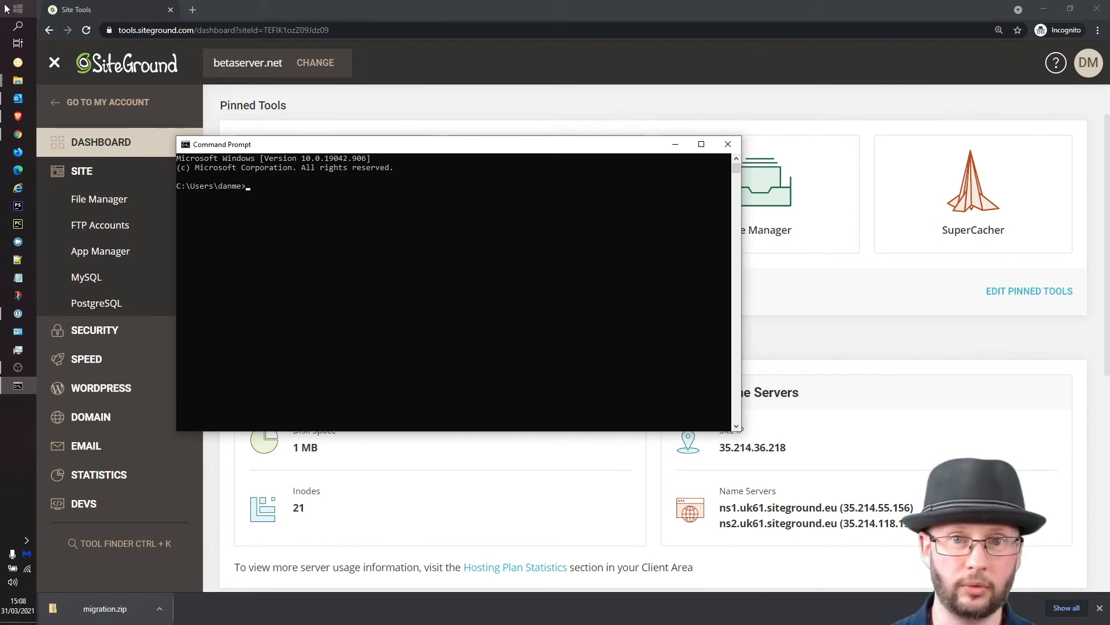
text(p)
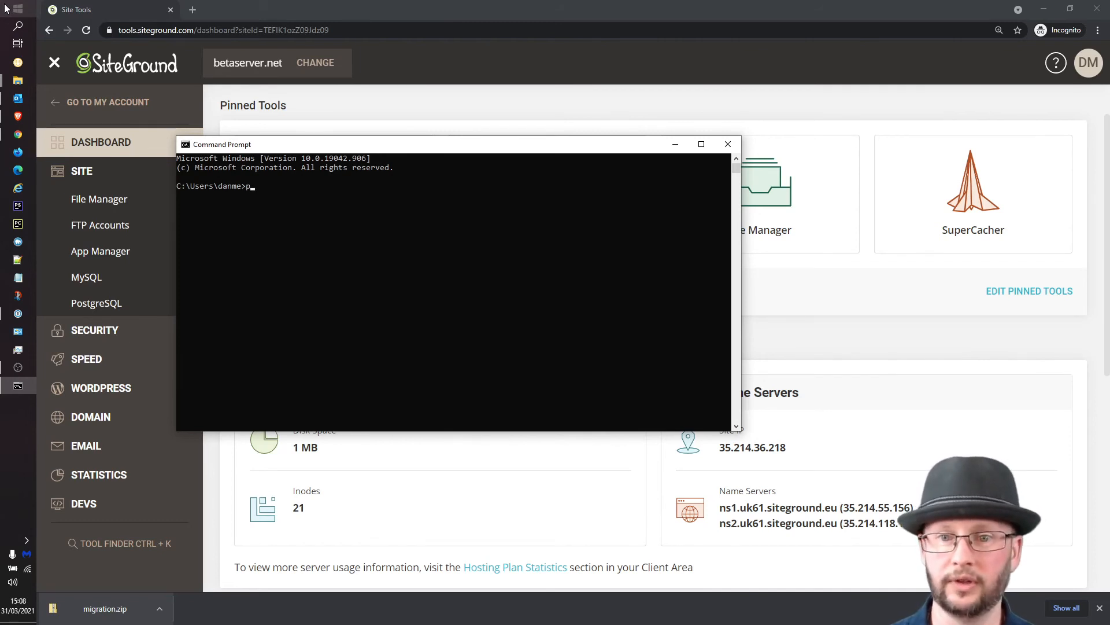
text(ing)
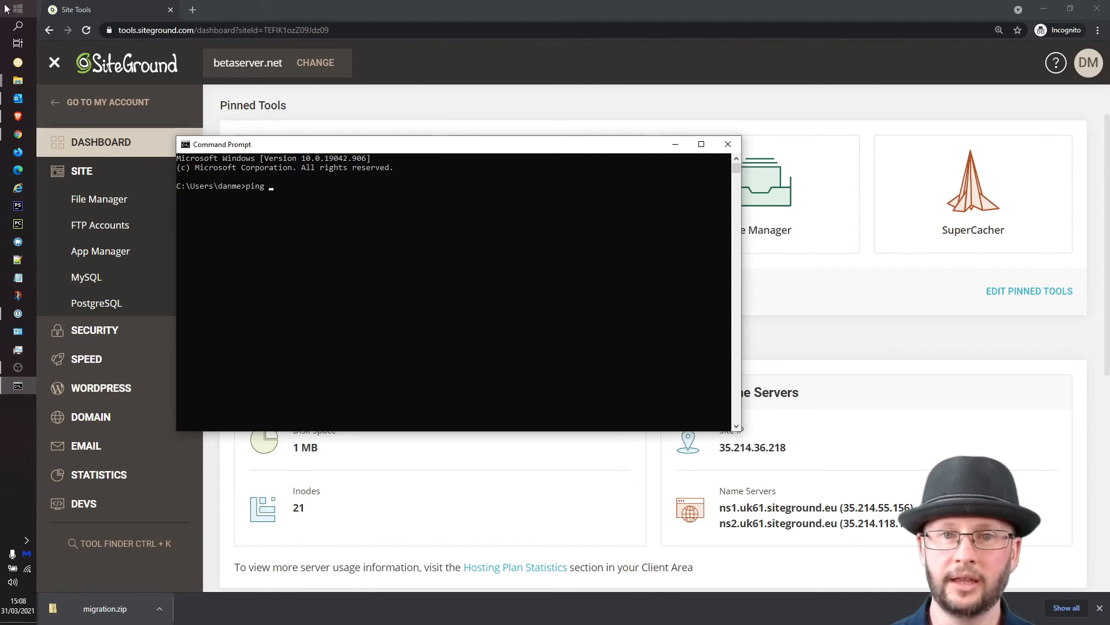
text(betw)
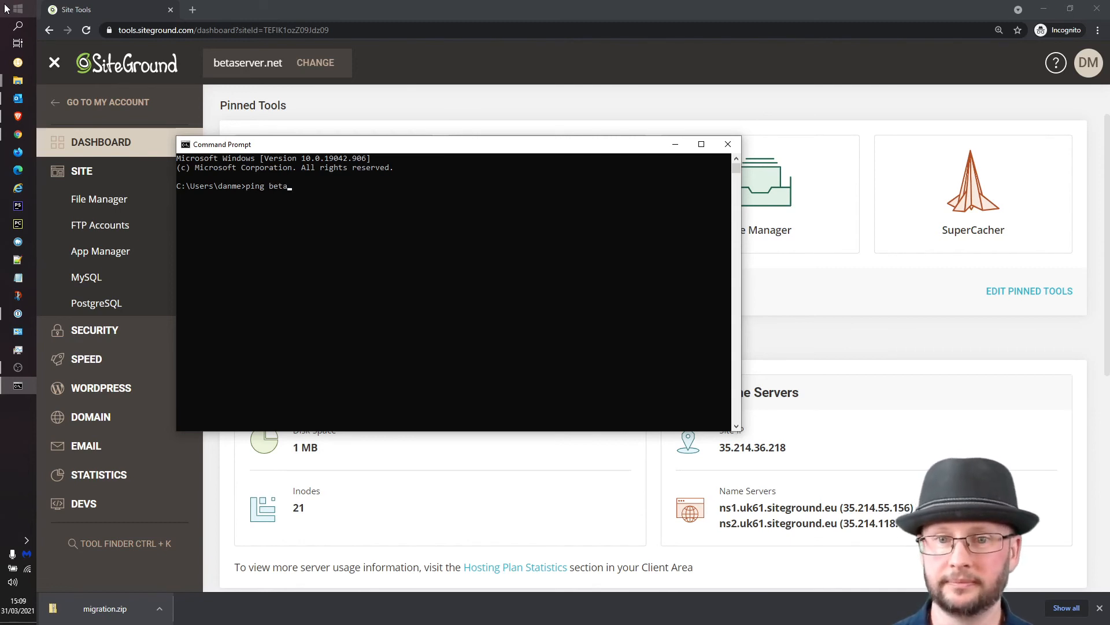
text(server.net)
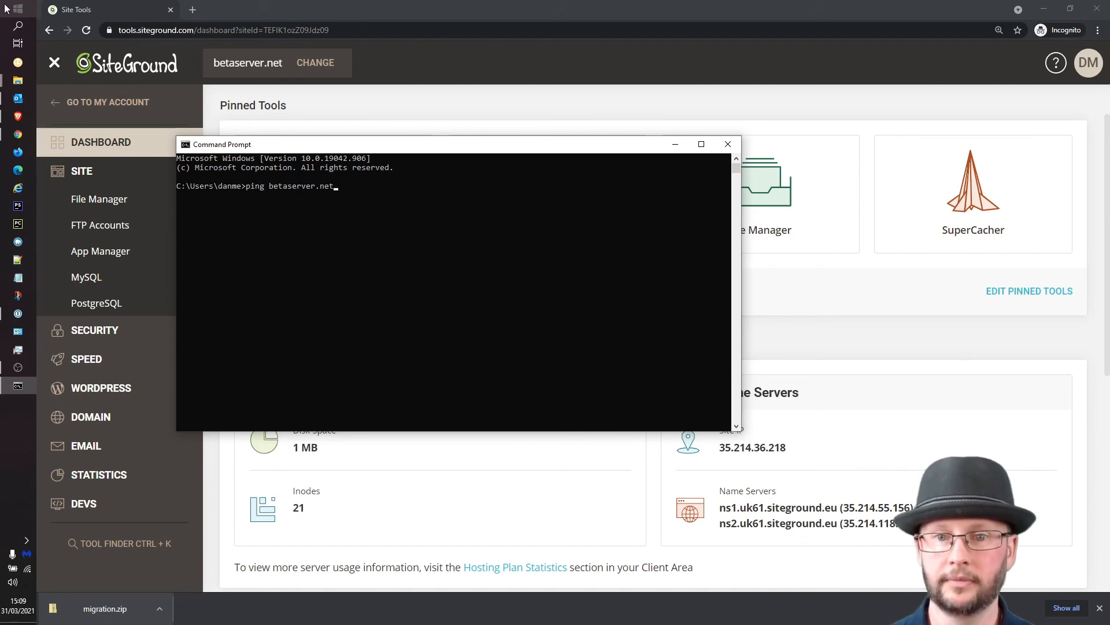
key(Enter)
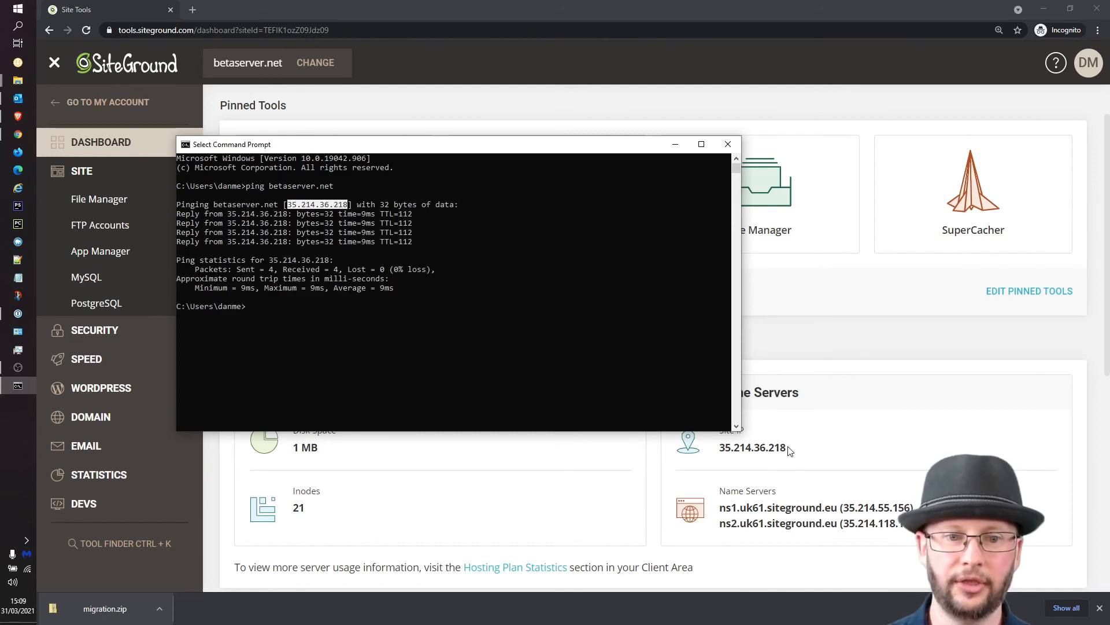
mouse_move(816, 466)
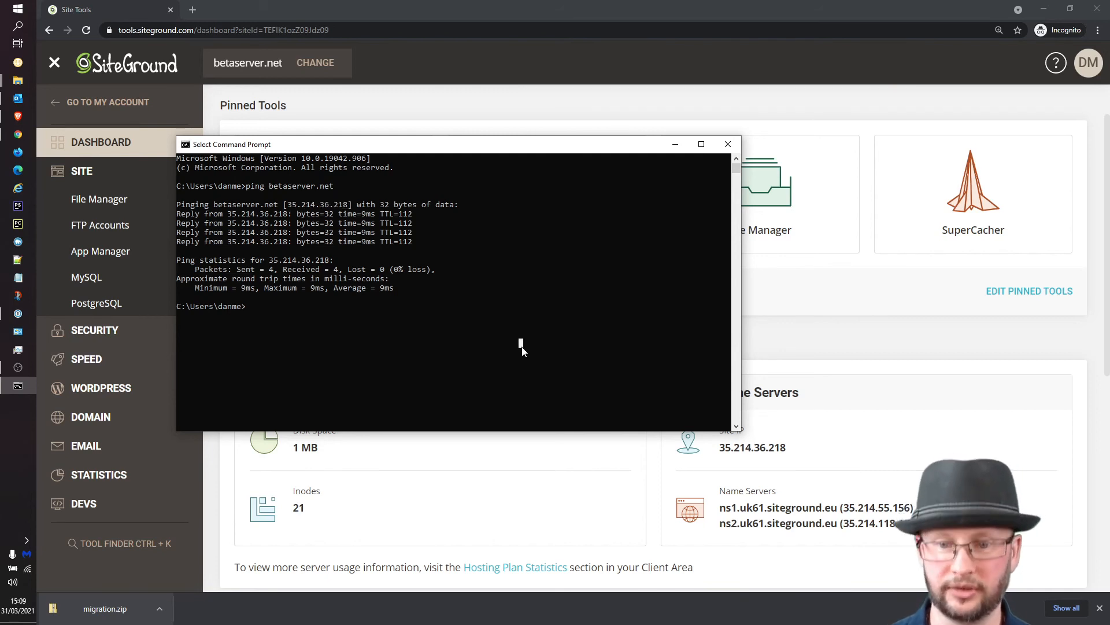
text(exit)
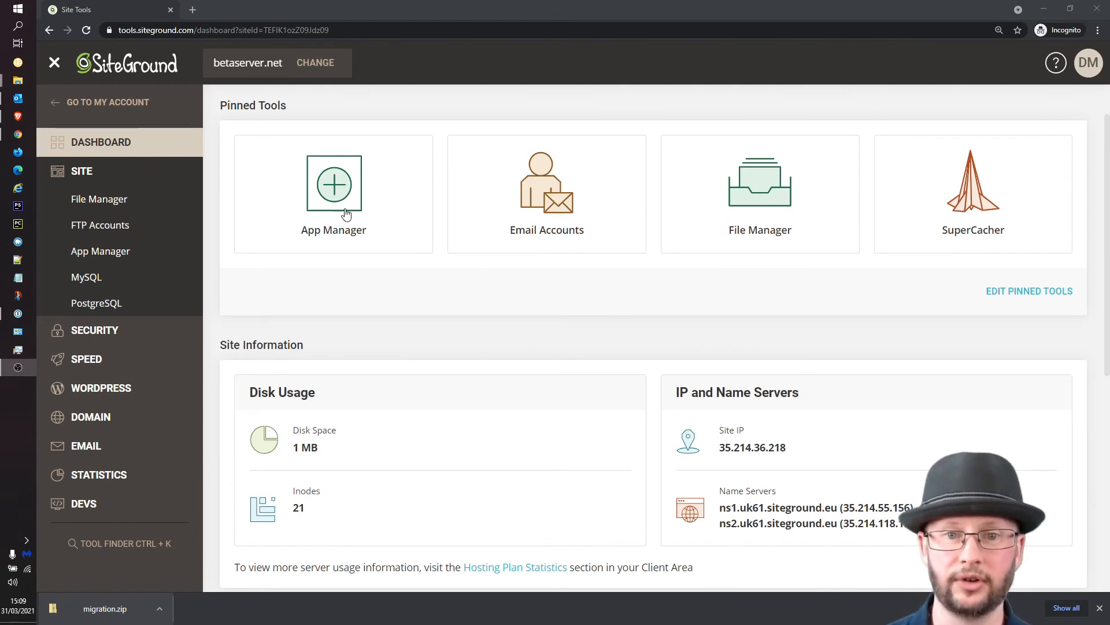
mouse_move(319, 179)
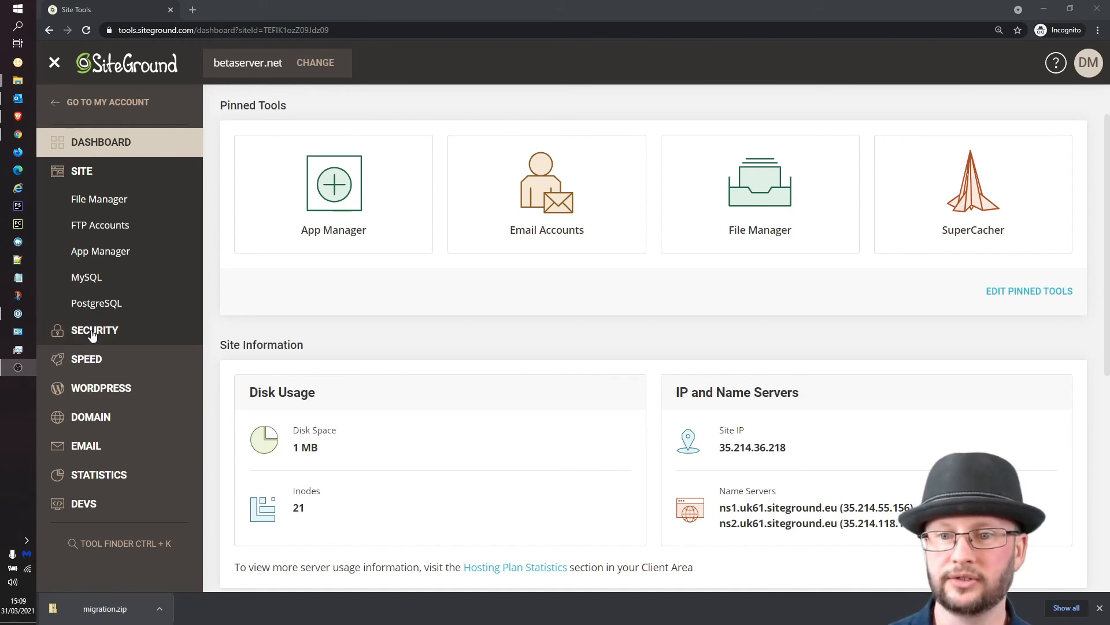
Step: Get a Let's Encrypt certificate for betaserver.net in Security > SSL Manager
click(95, 330)
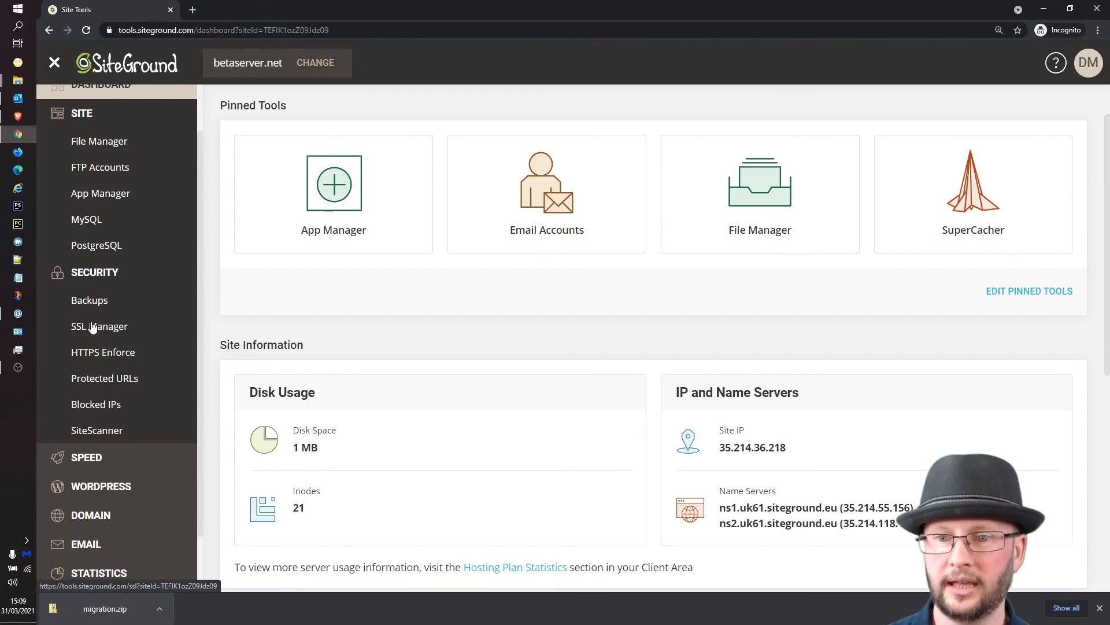
click(99, 326)
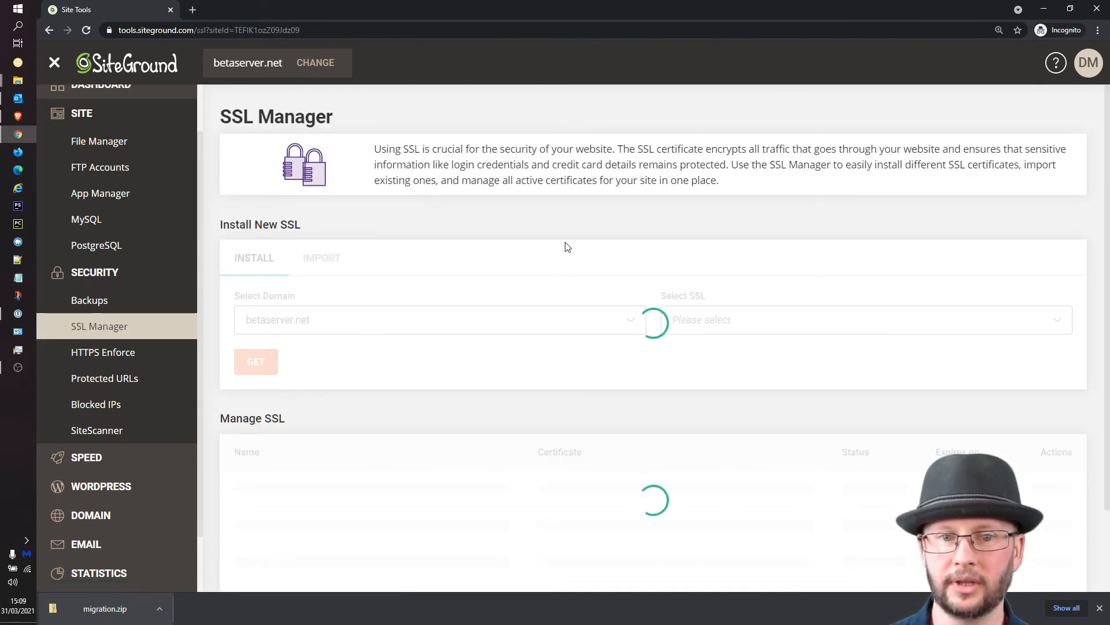
mouse_move(394, 219)
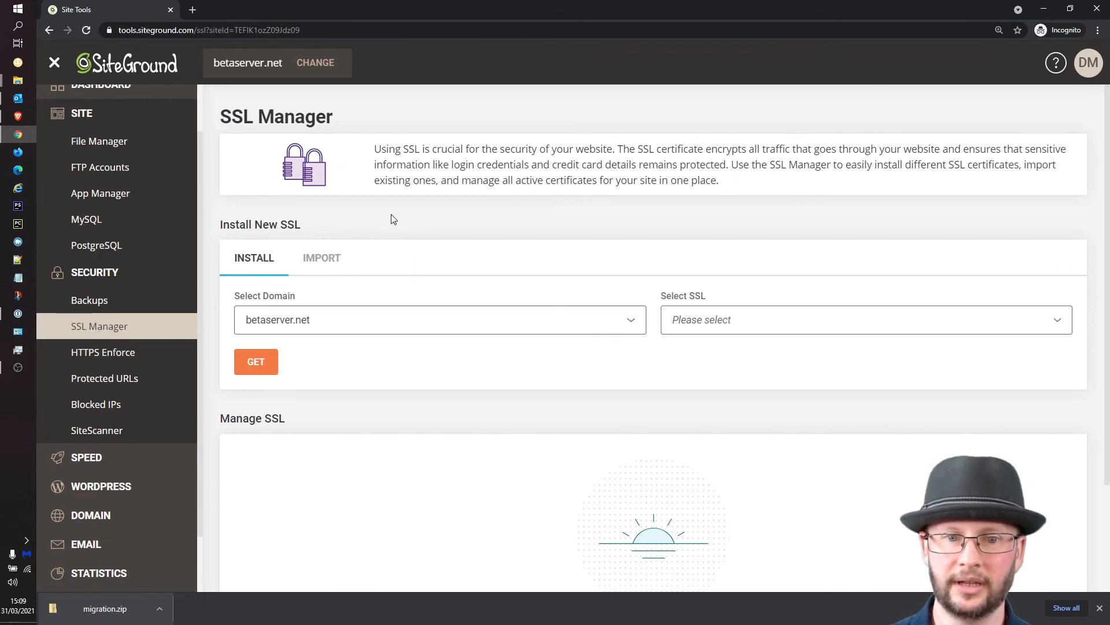
scroll(down, 3)
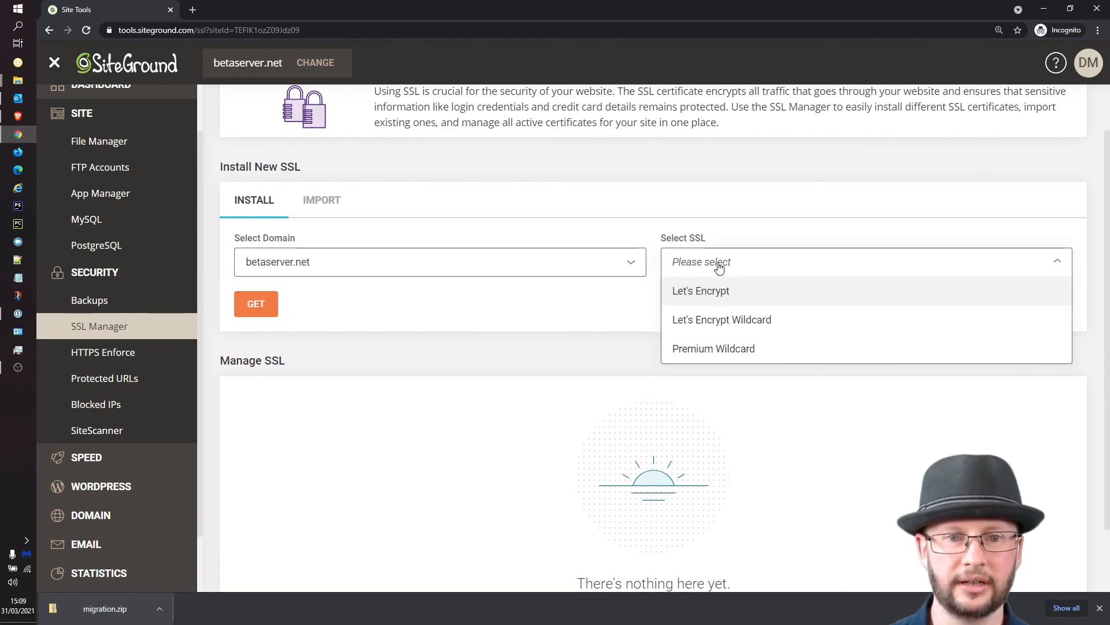
click(701, 291)
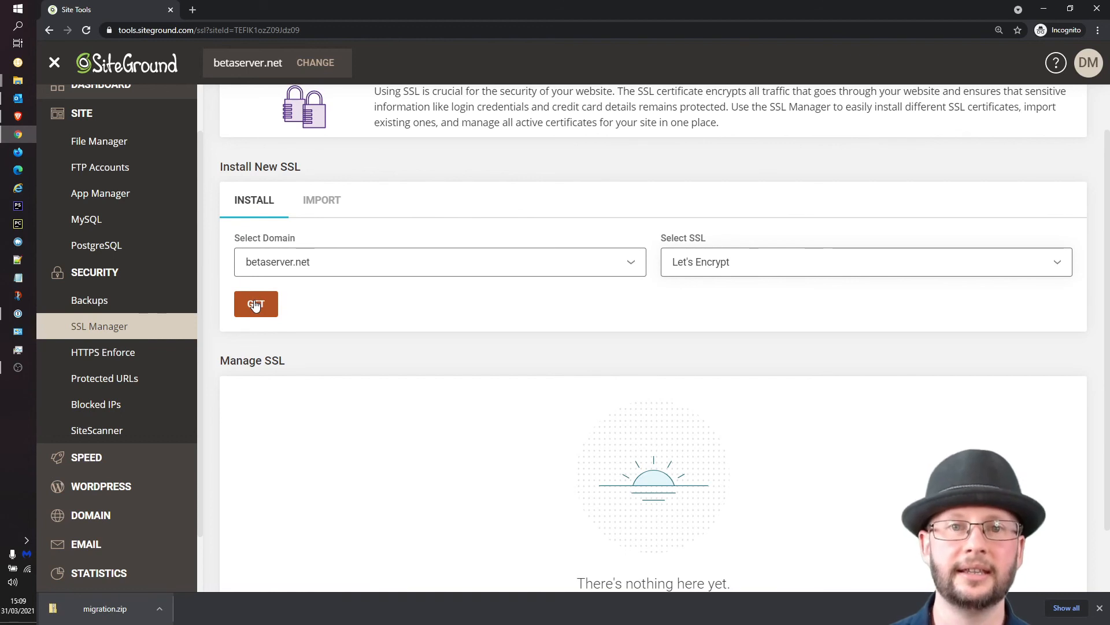
click(255, 303)
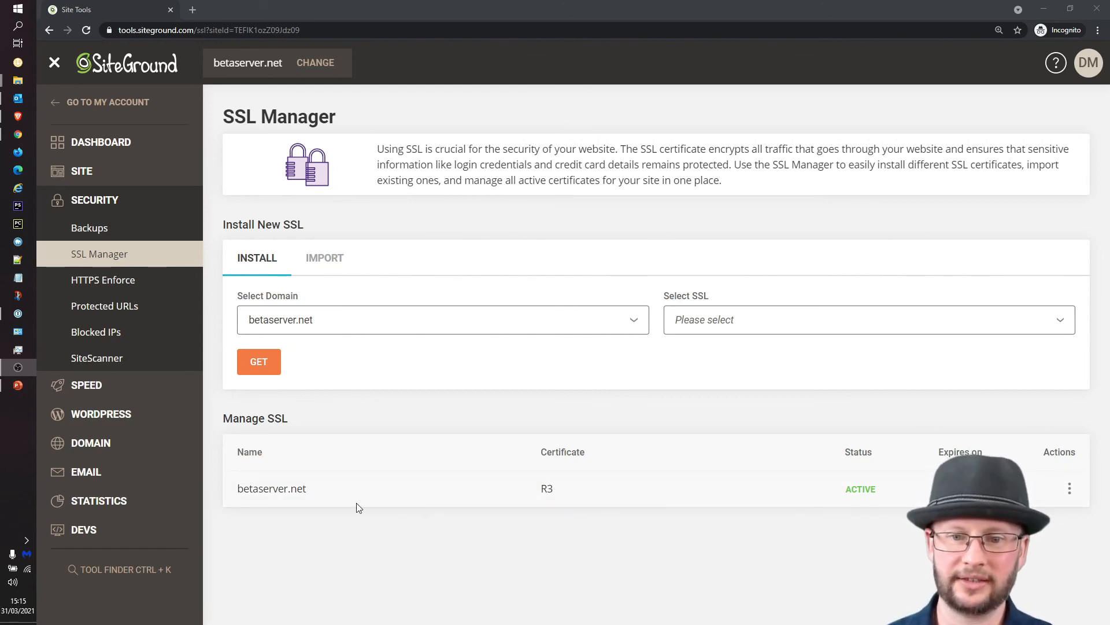
mouse_move(769, 491)
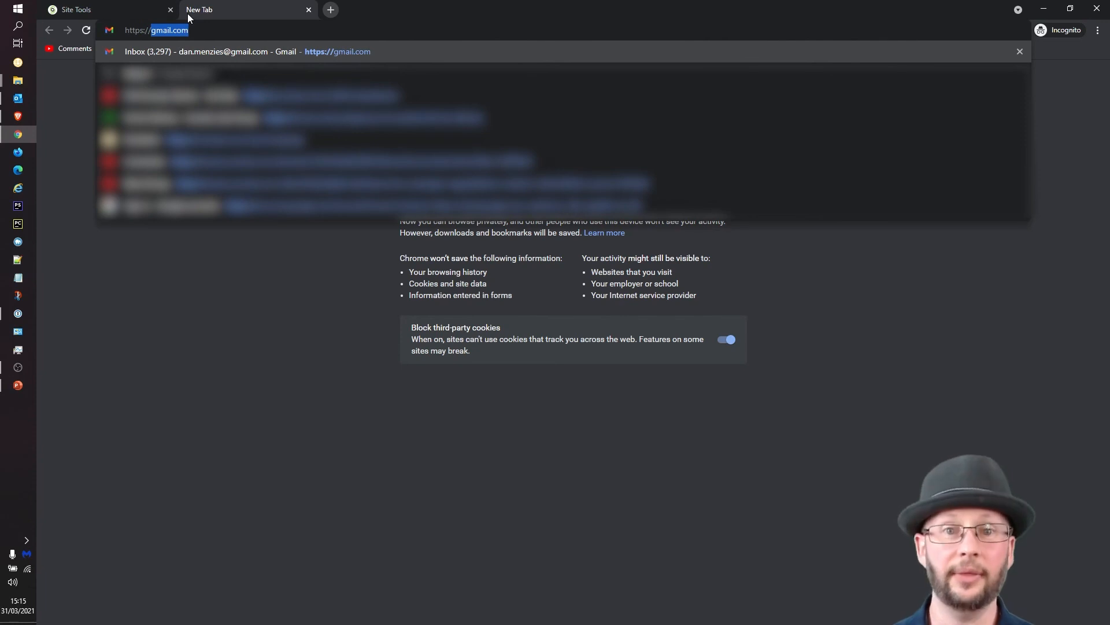
Step: Type the betaserver.net HTTPS address into the new tab's address bar
text(betase)
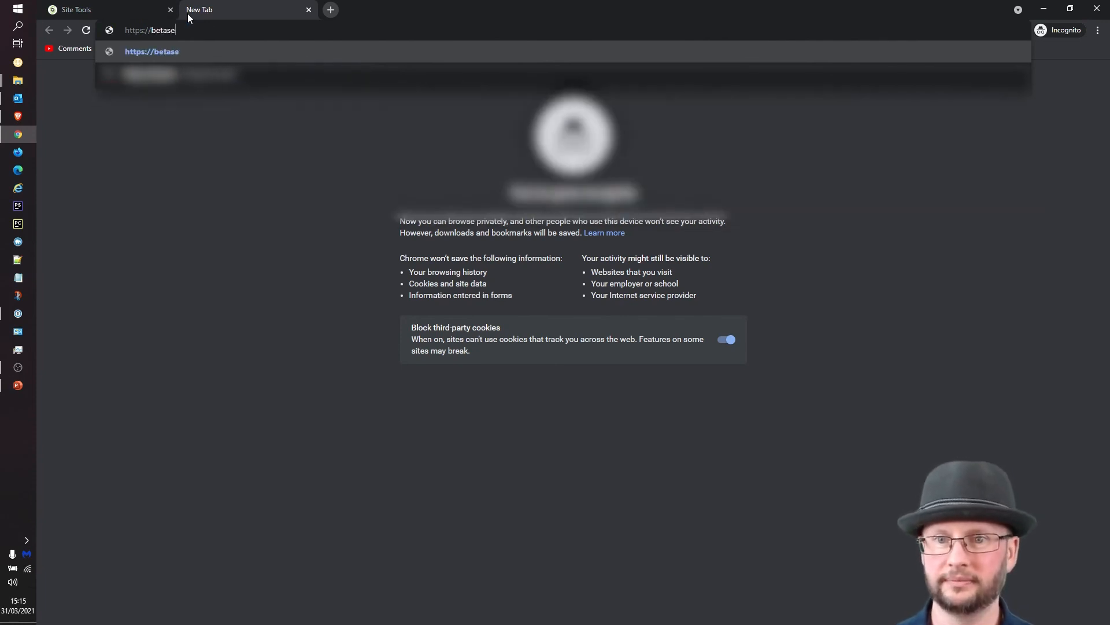